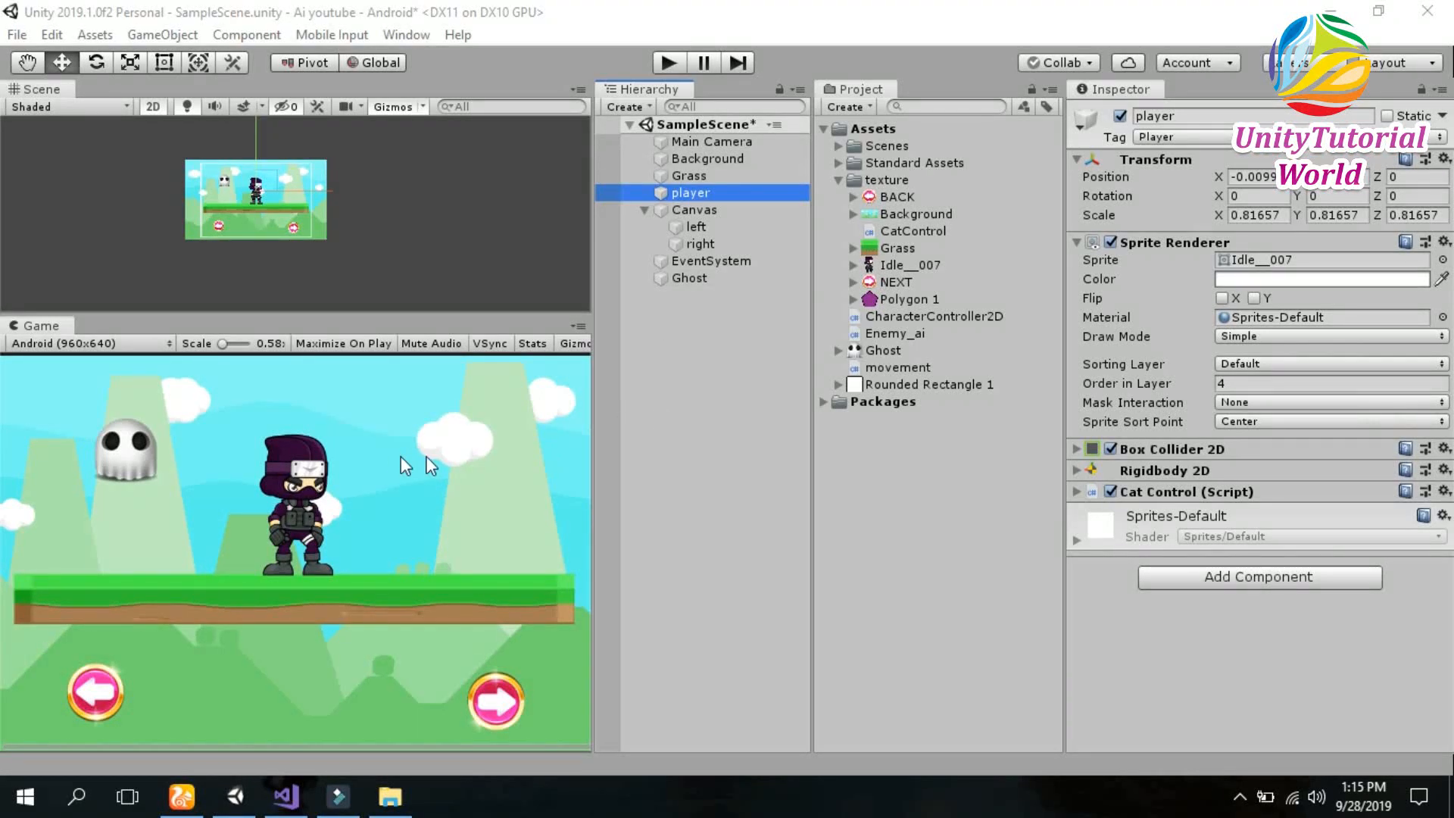
pyautogui.moveTo(395, 438)
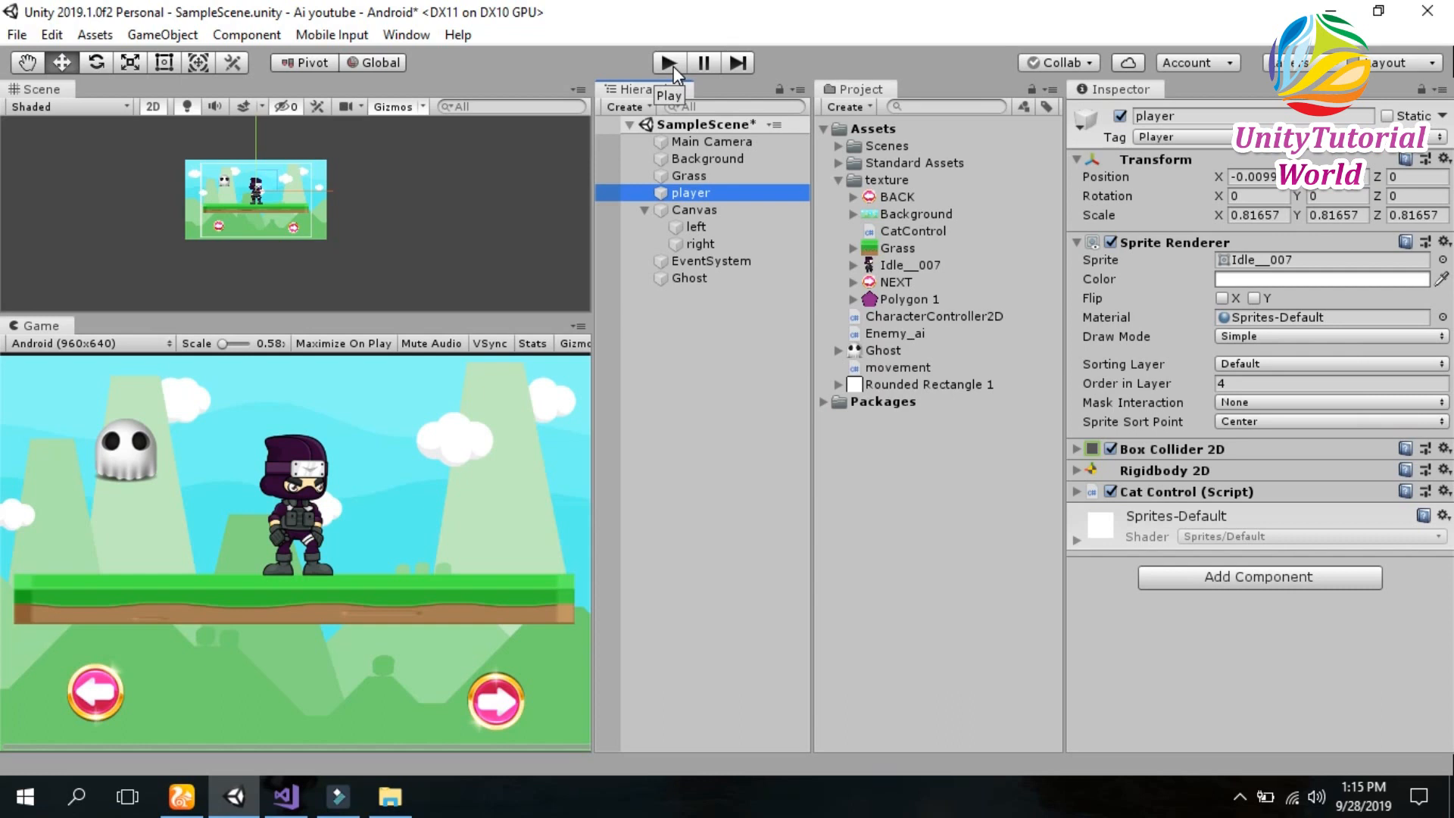
pyautogui.moveTo(362, 217)
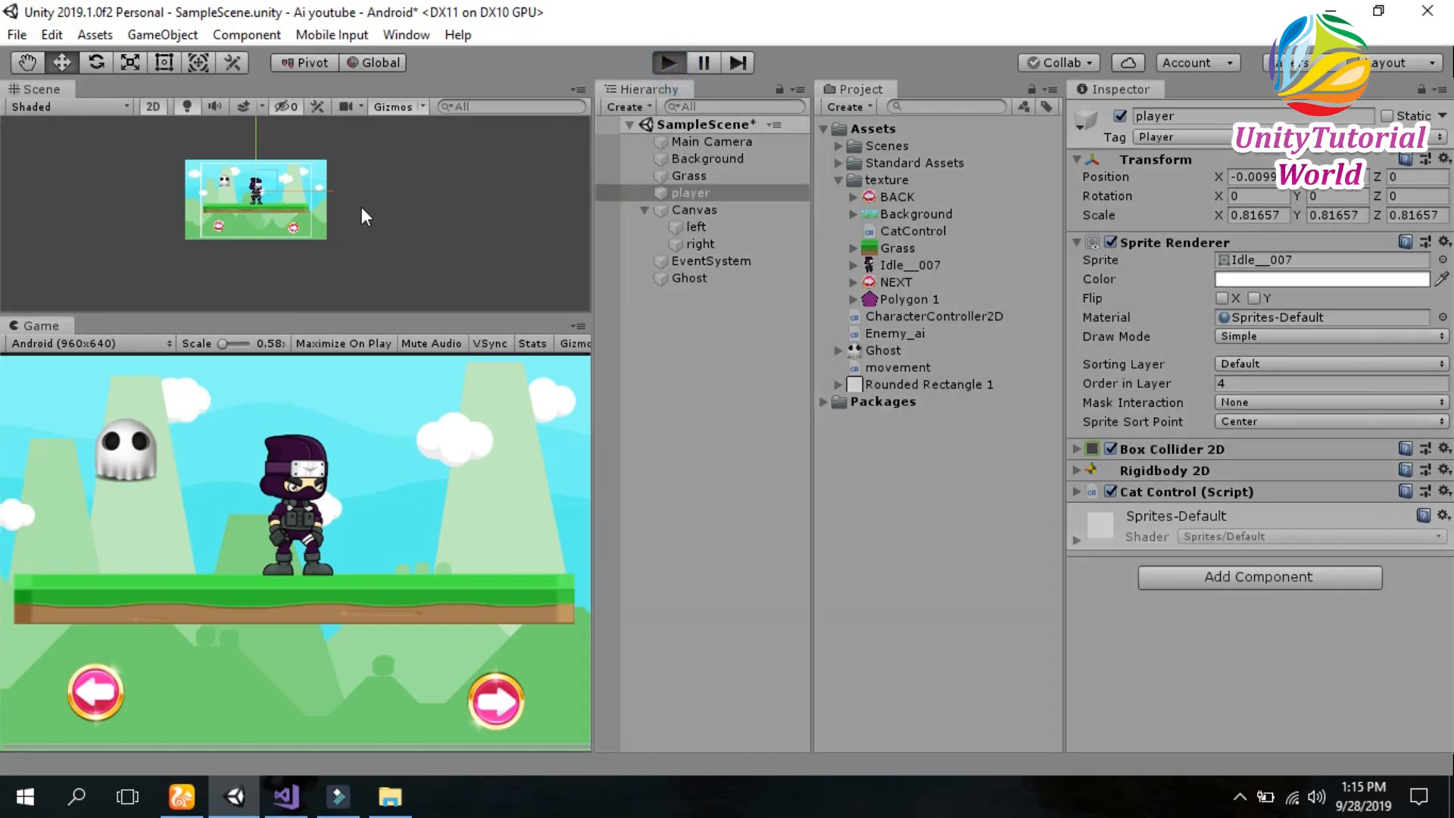
pyautogui.moveTo(372, 243)
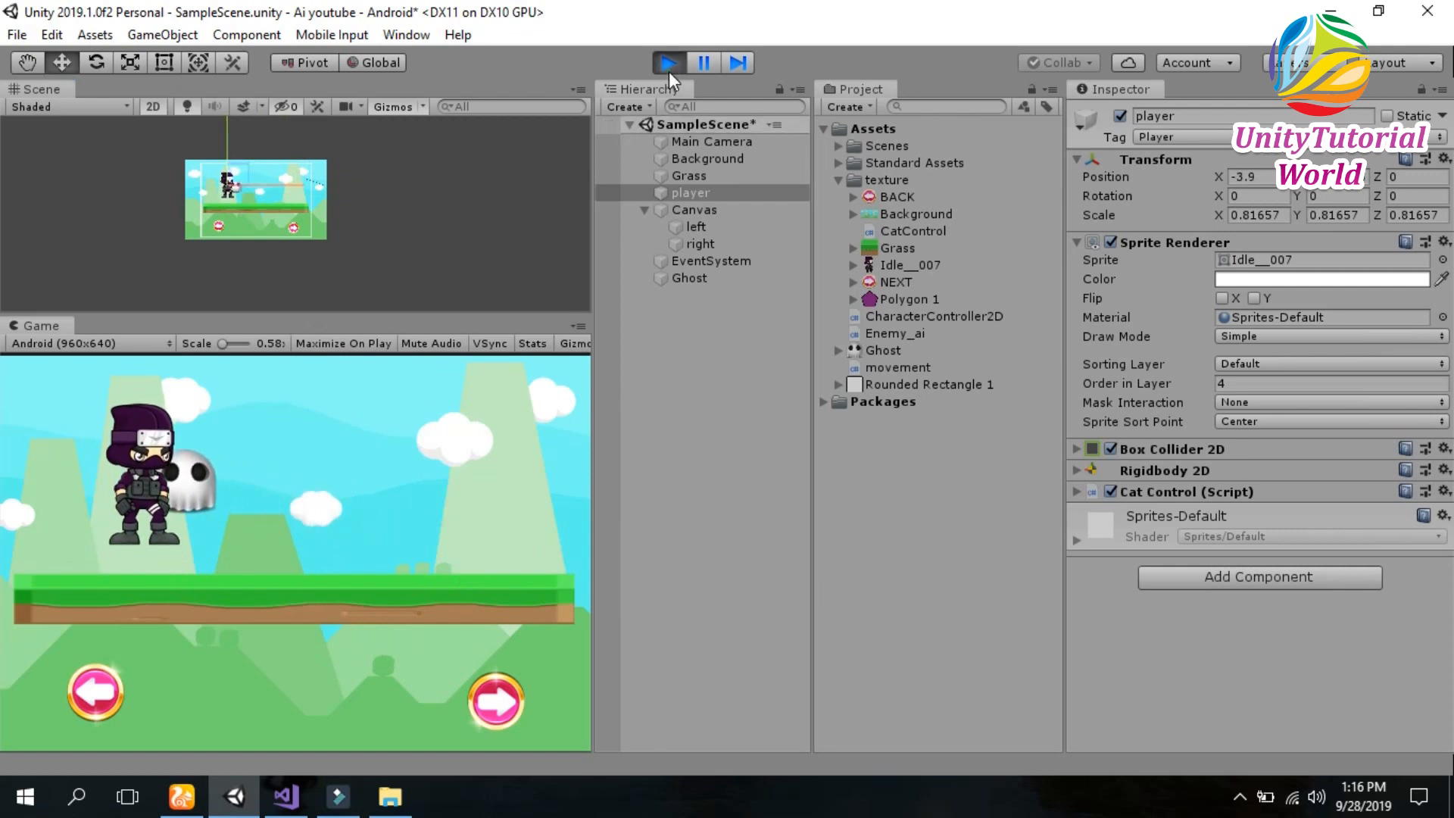
# Delete the old Ghost object from the scene.
pyautogui.click(690, 278)
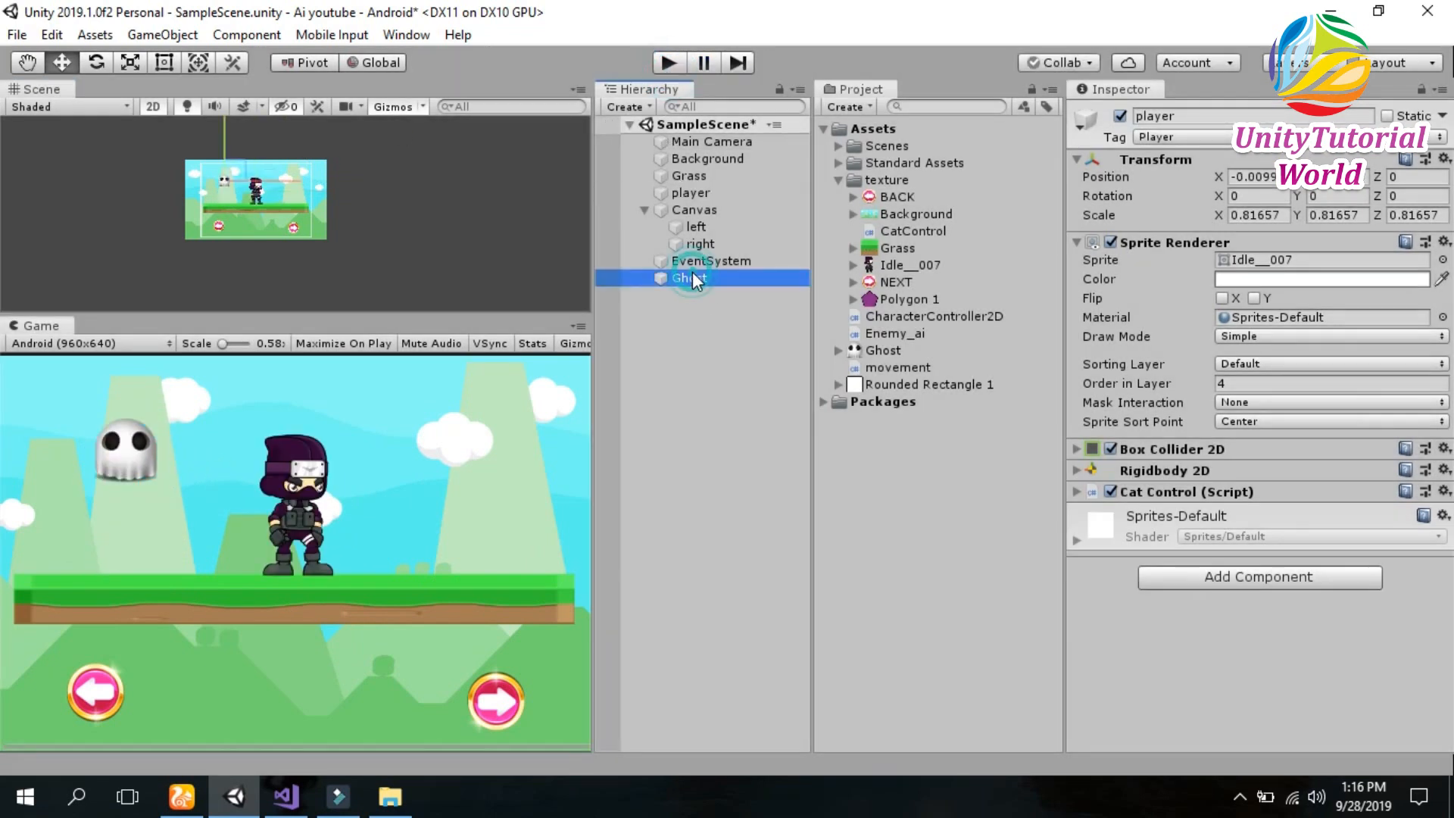
pyautogui.rightClick(688, 278)
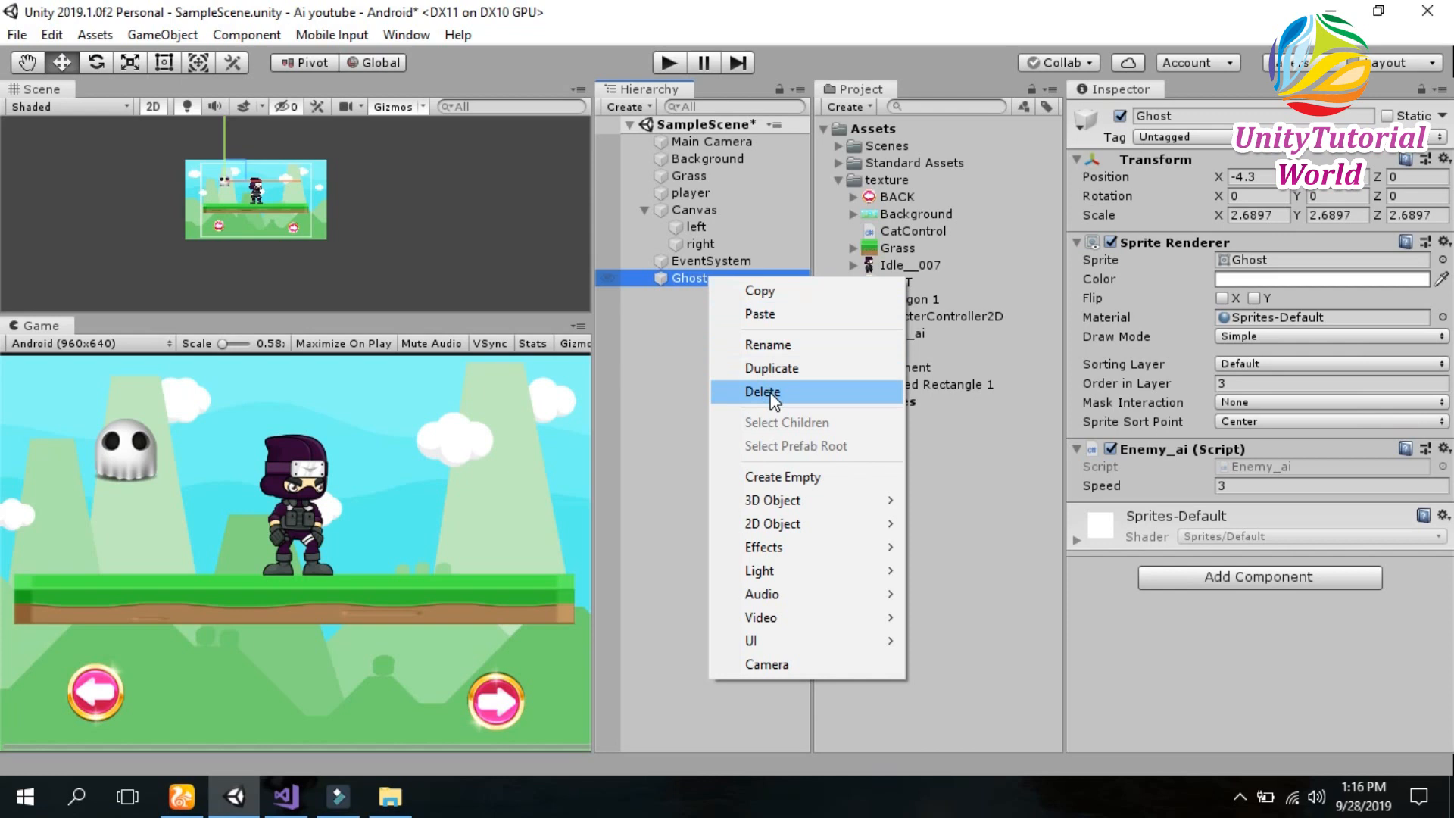
pyautogui.click(762, 391)
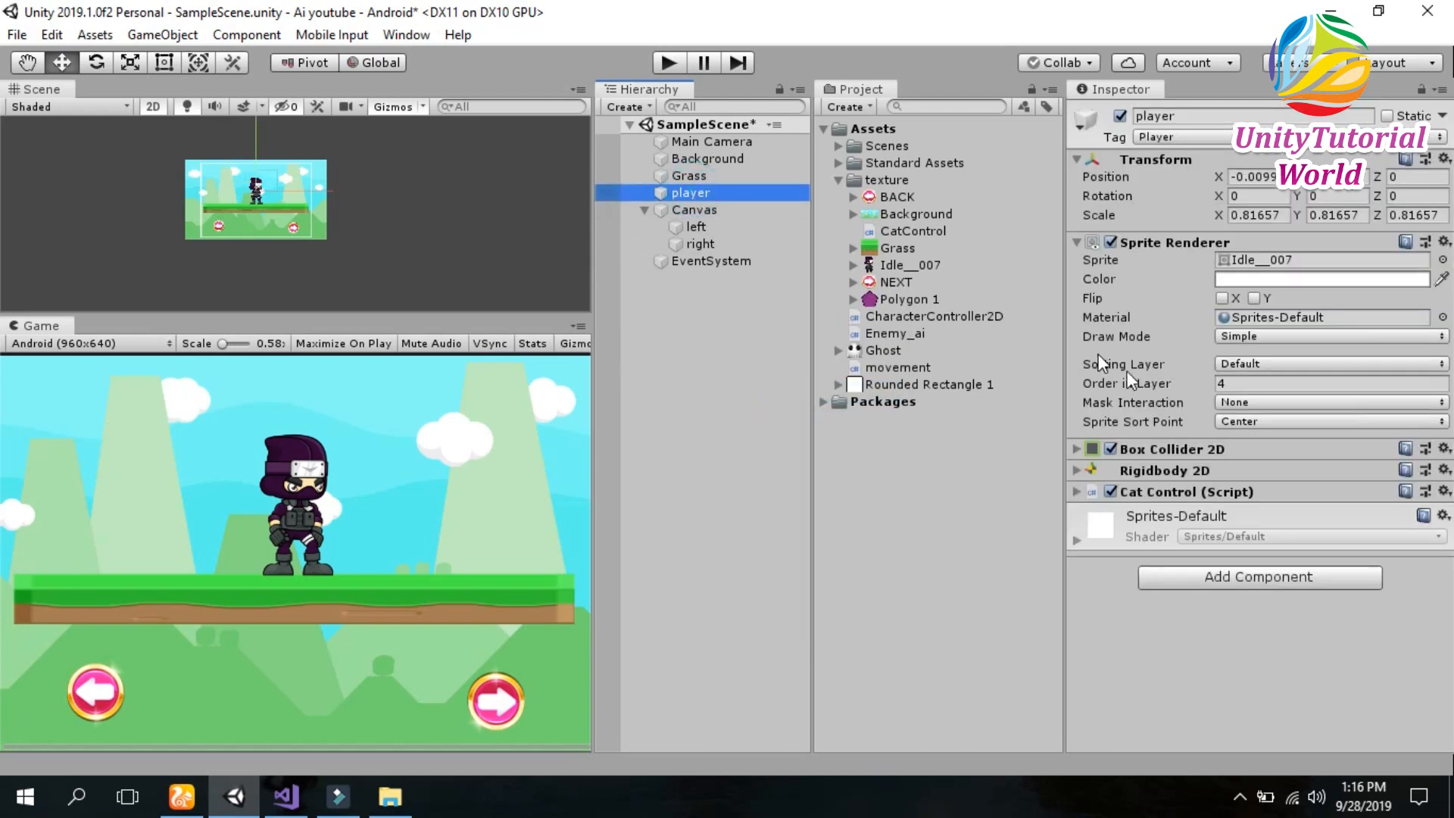
# Inspect the player's collider settings, then clear the selection.
pyautogui.click(1076, 449)
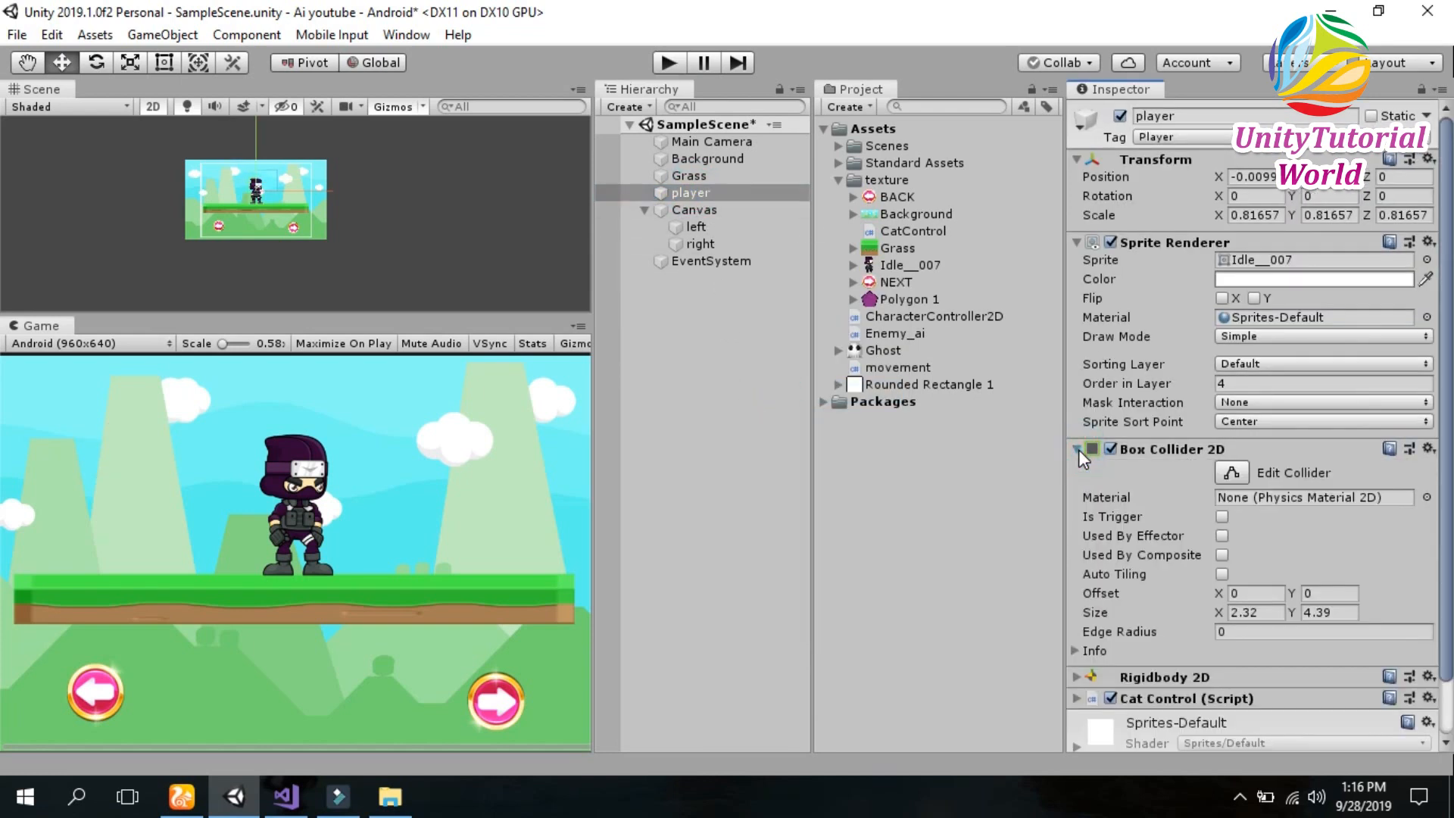
pyautogui.scroll(-3)
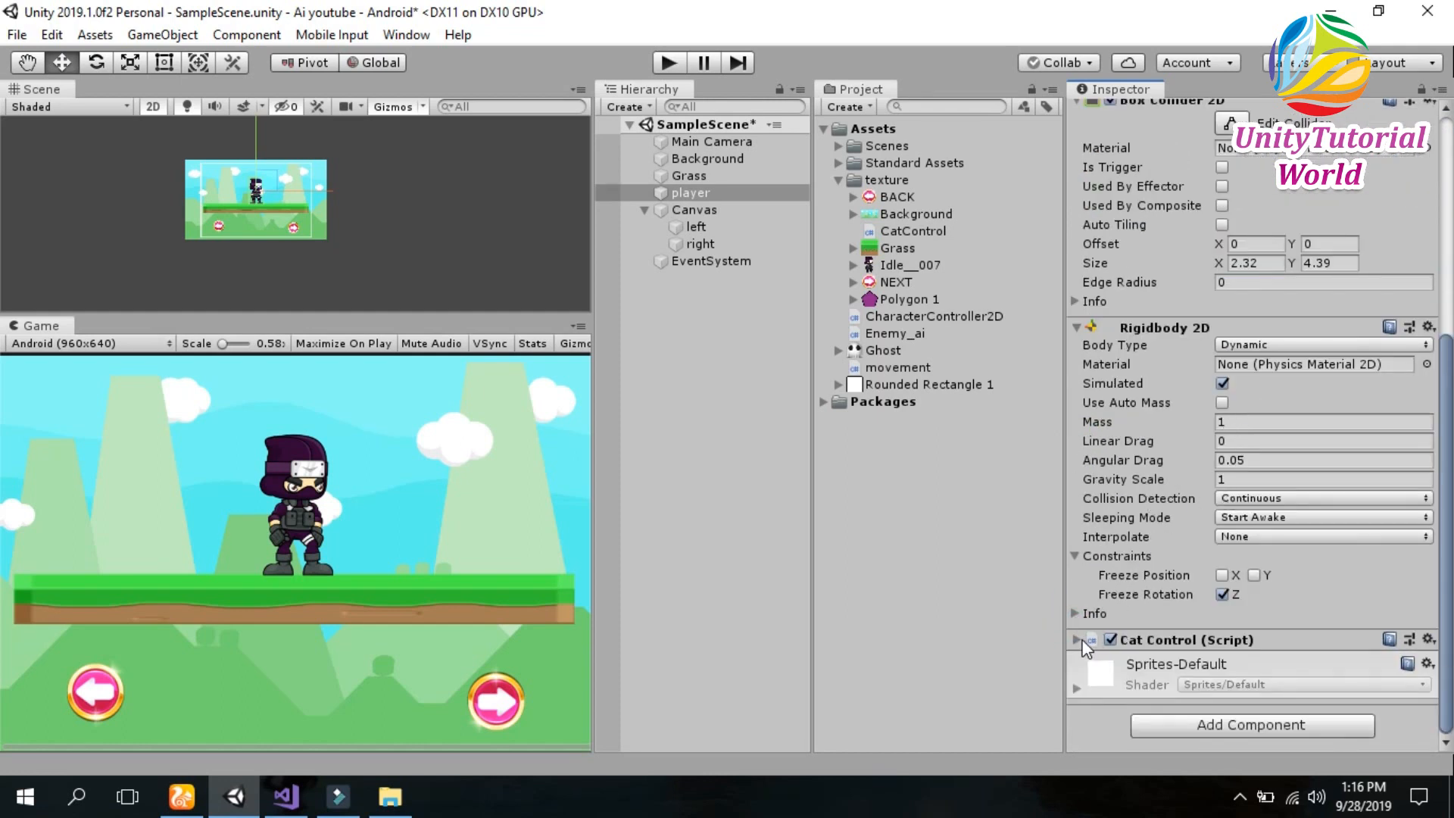
pyautogui.moveTo(1165, 313)
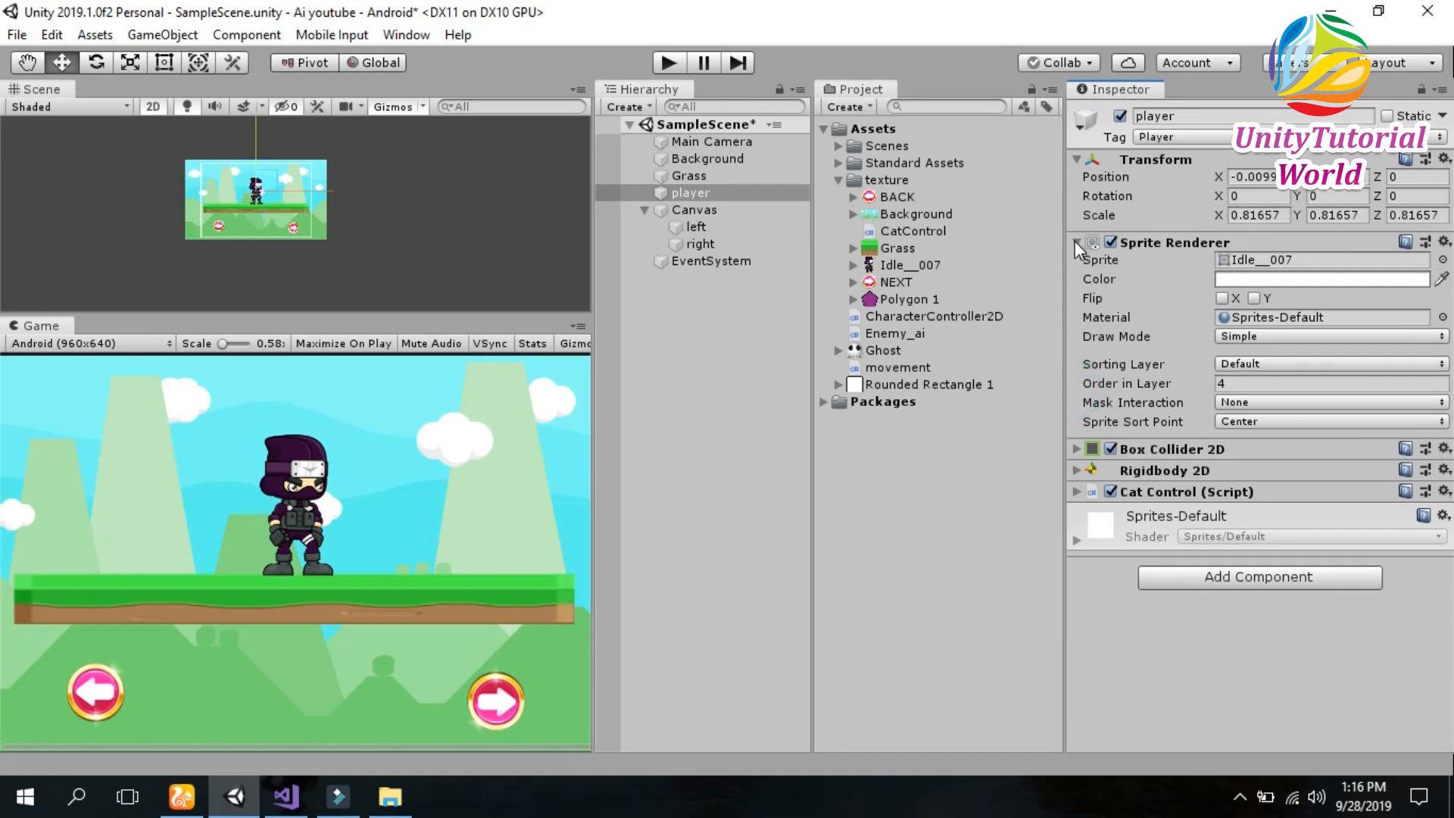
pyautogui.click(1078, 242)
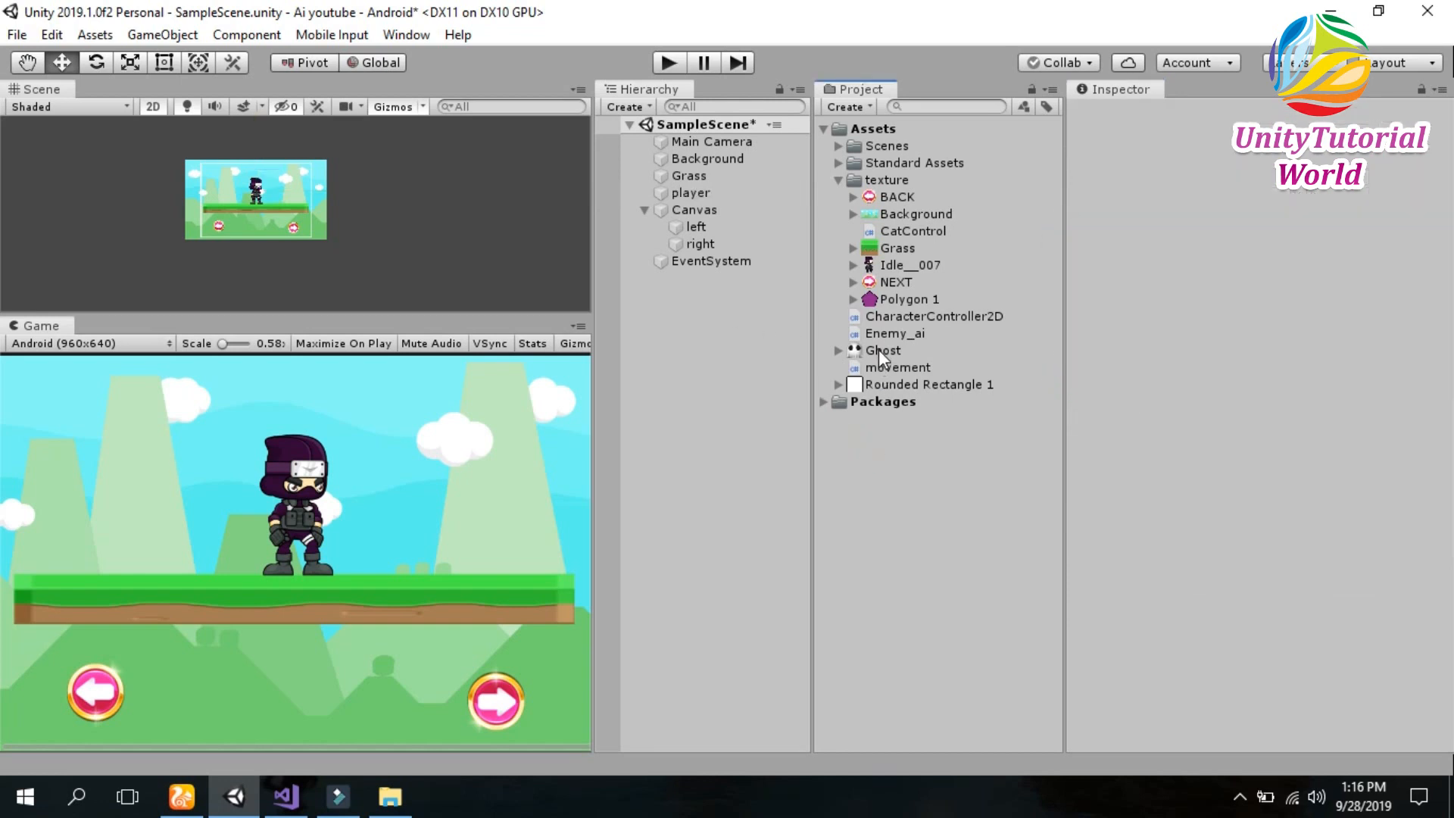
# Drag the Ghost sprite into the scene and set its Order in Layer to 4.
pyautogui.click(882, 350)
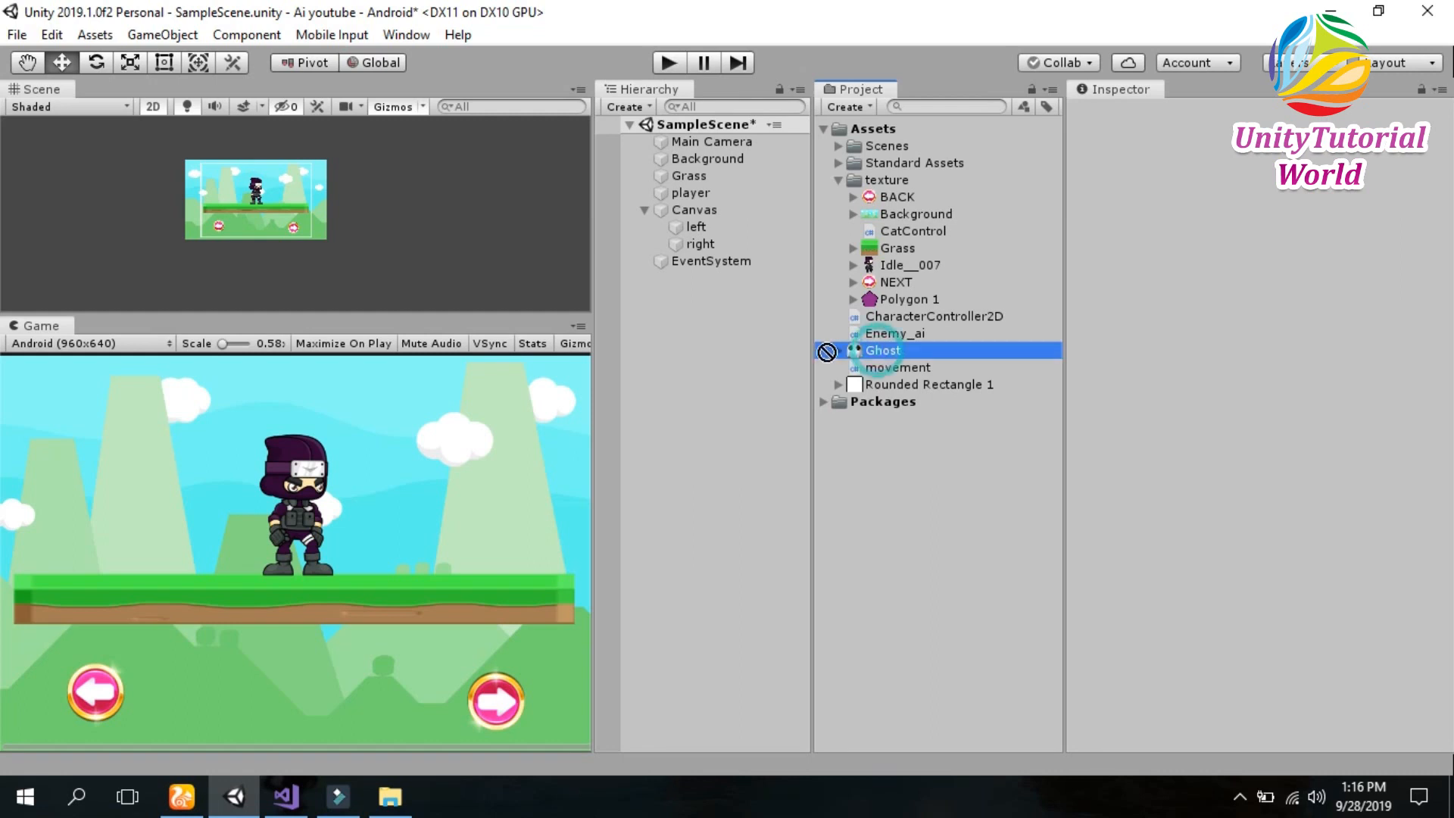
pyautogui.moveTo(883, 350); pyautogui.dragTo(702, 277)
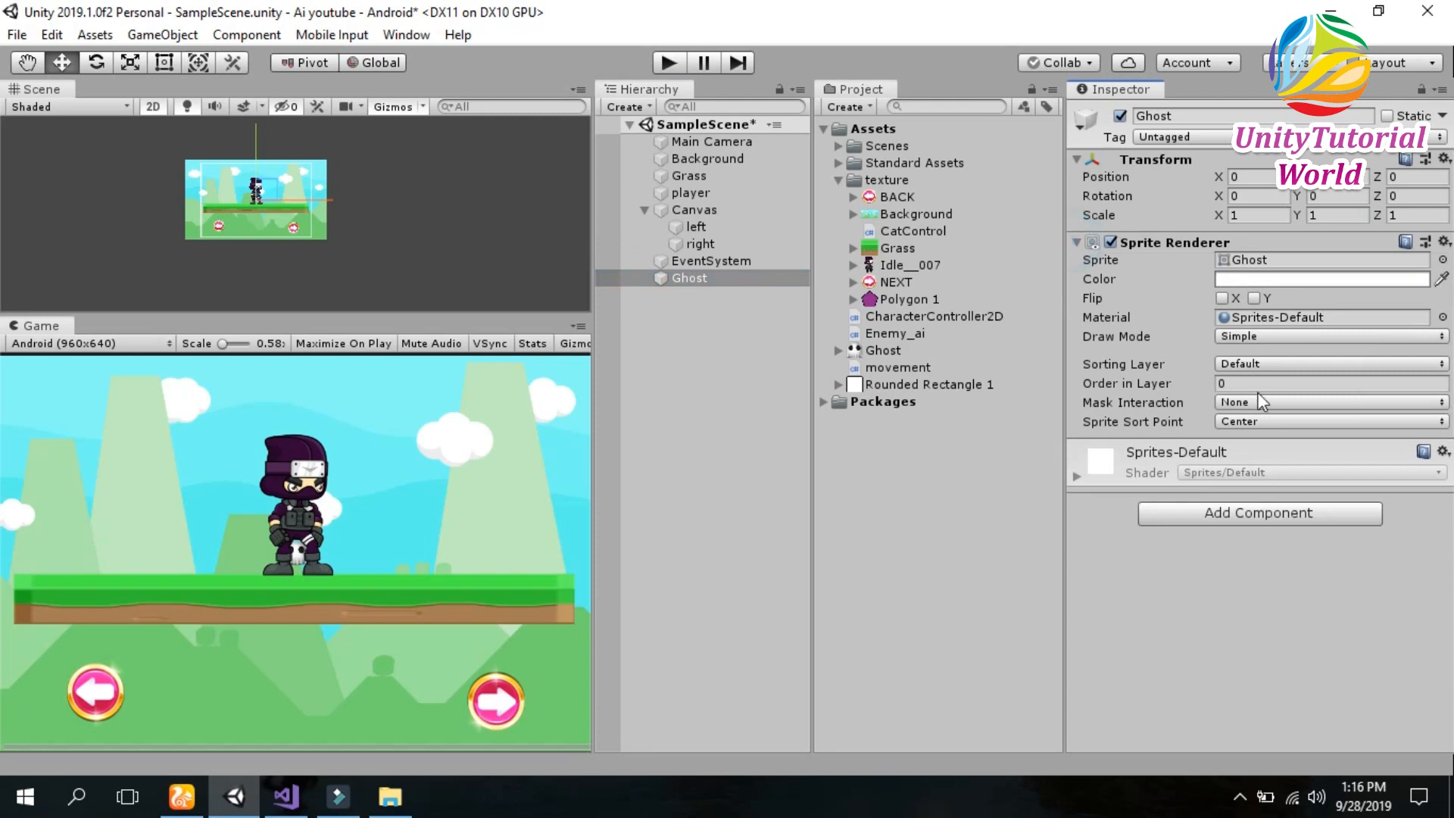
pyautogui.click(1326, 383)
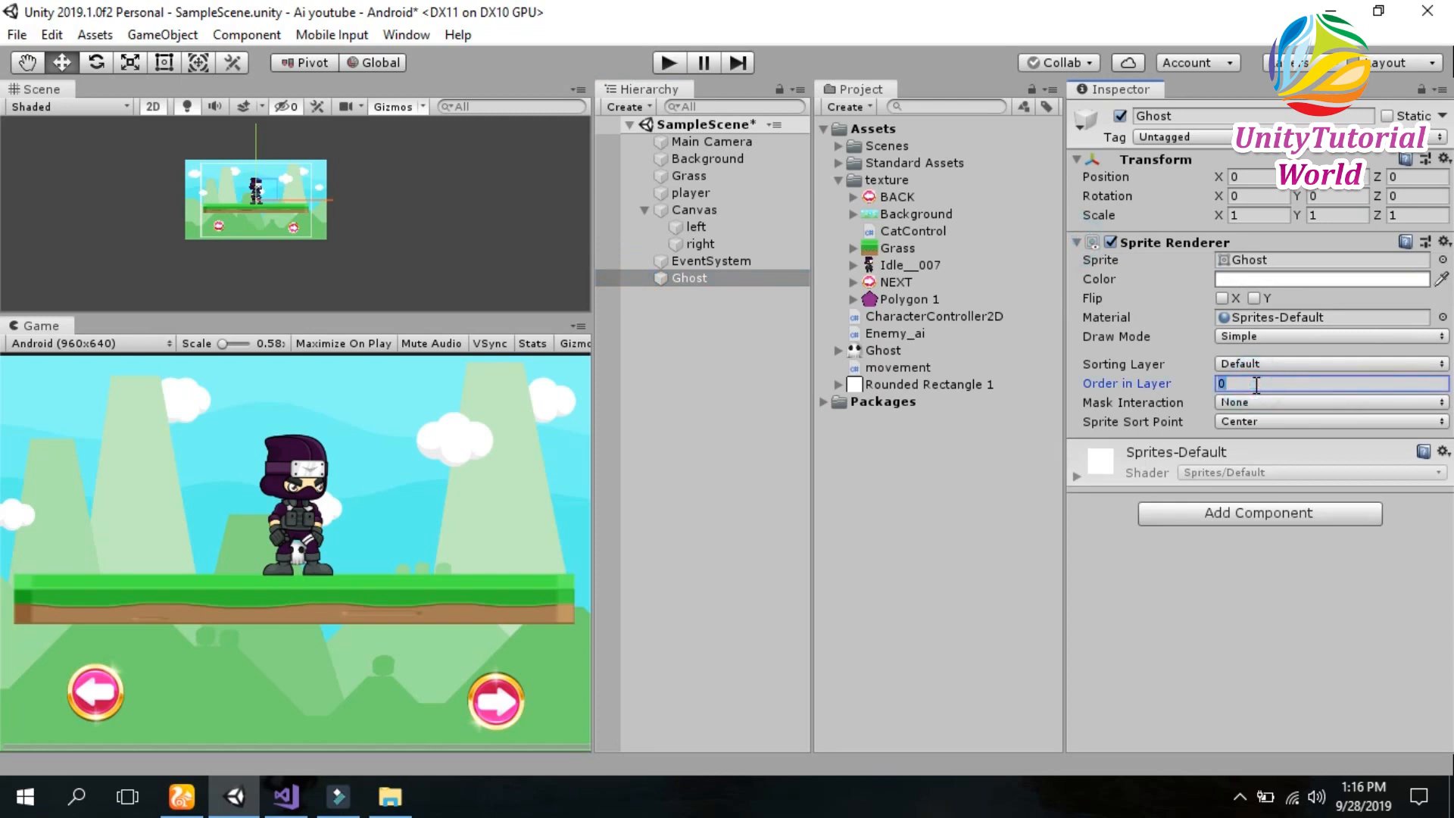
pyautogui.write('4')
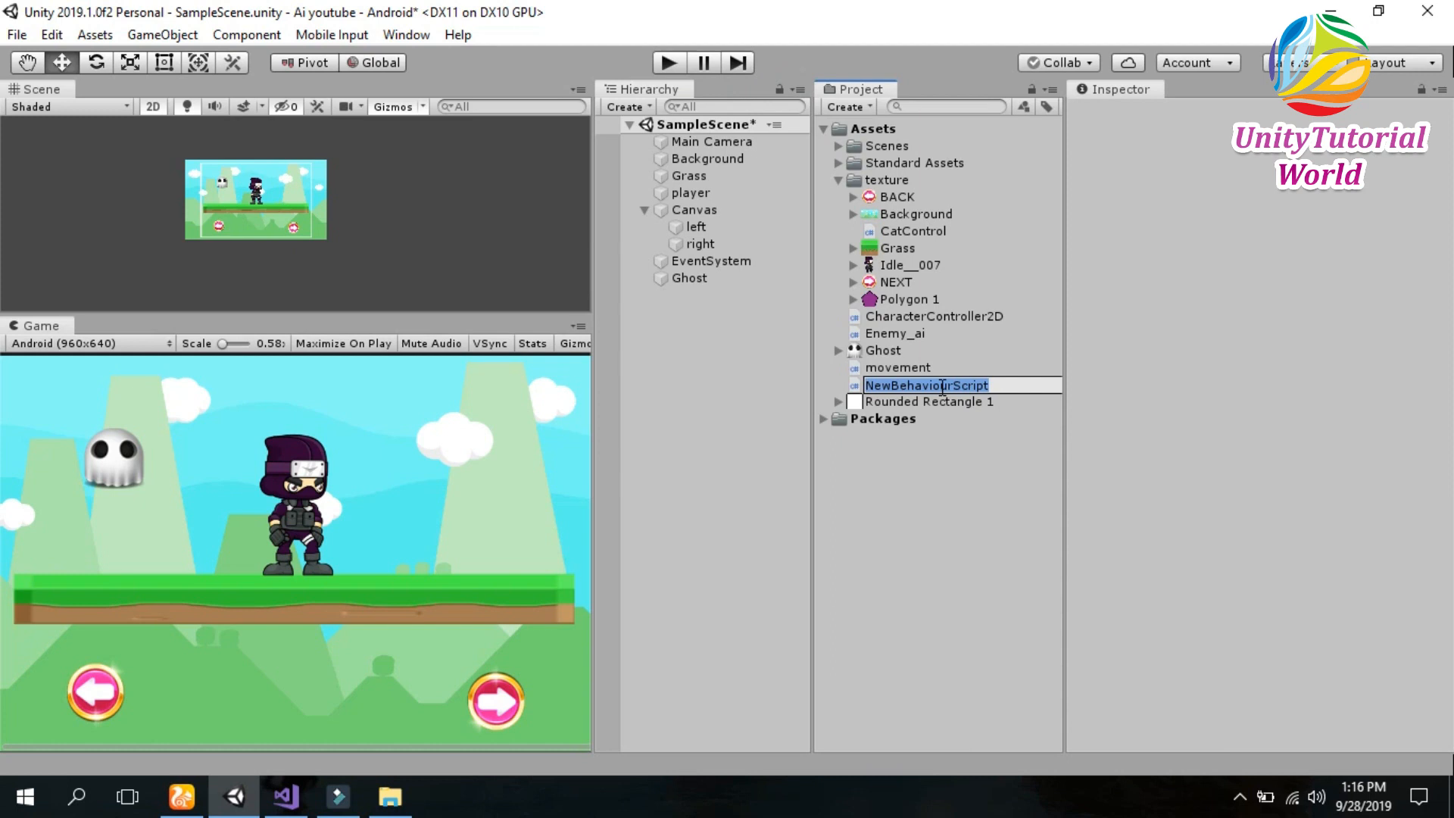
# Name the new C# script asset enemy_fallow.
pyautogui.write('enemy_fallow')
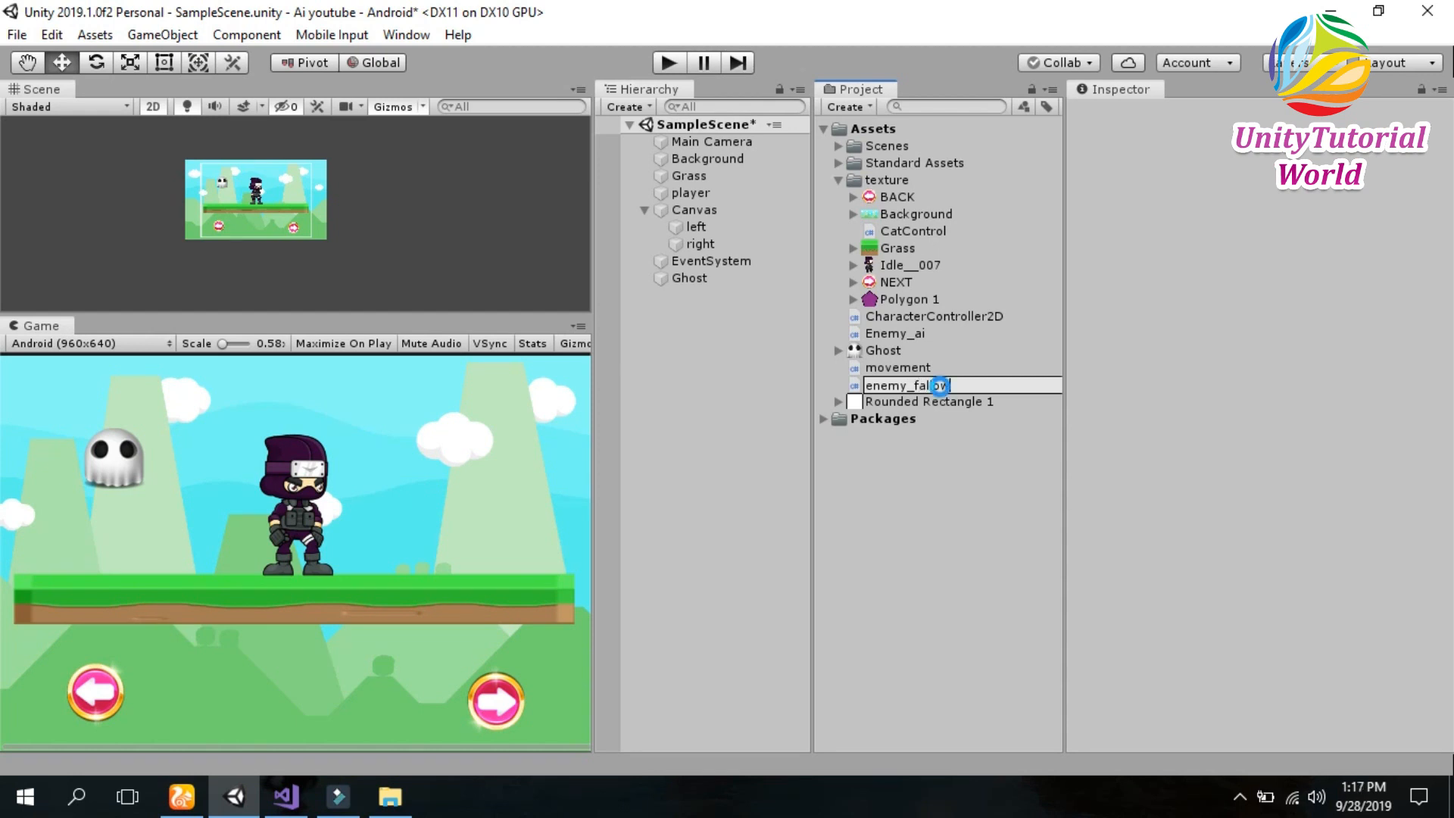
pyautogui.click(277, 797)
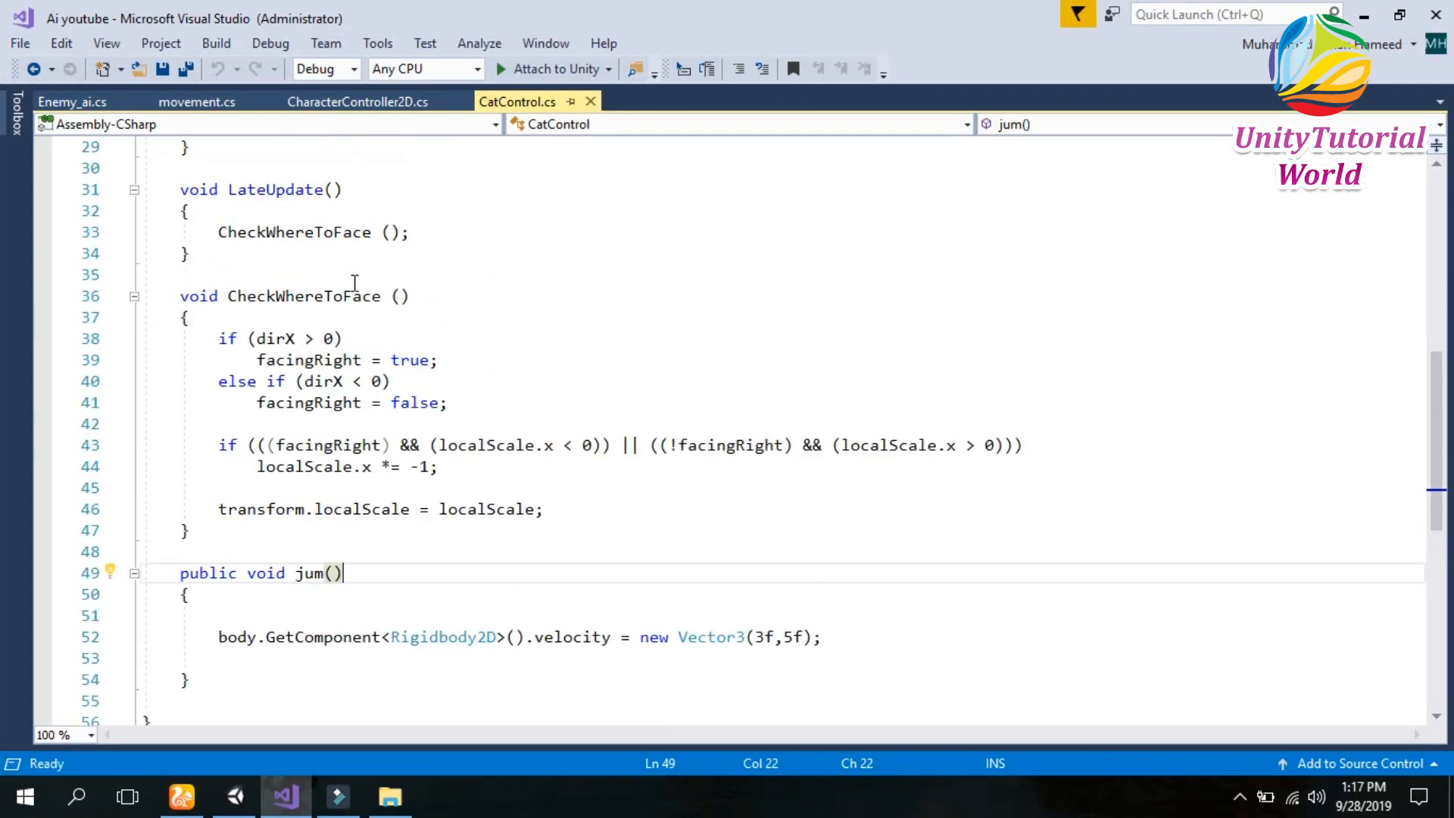
pyautogui.moveTo(1270, 81)
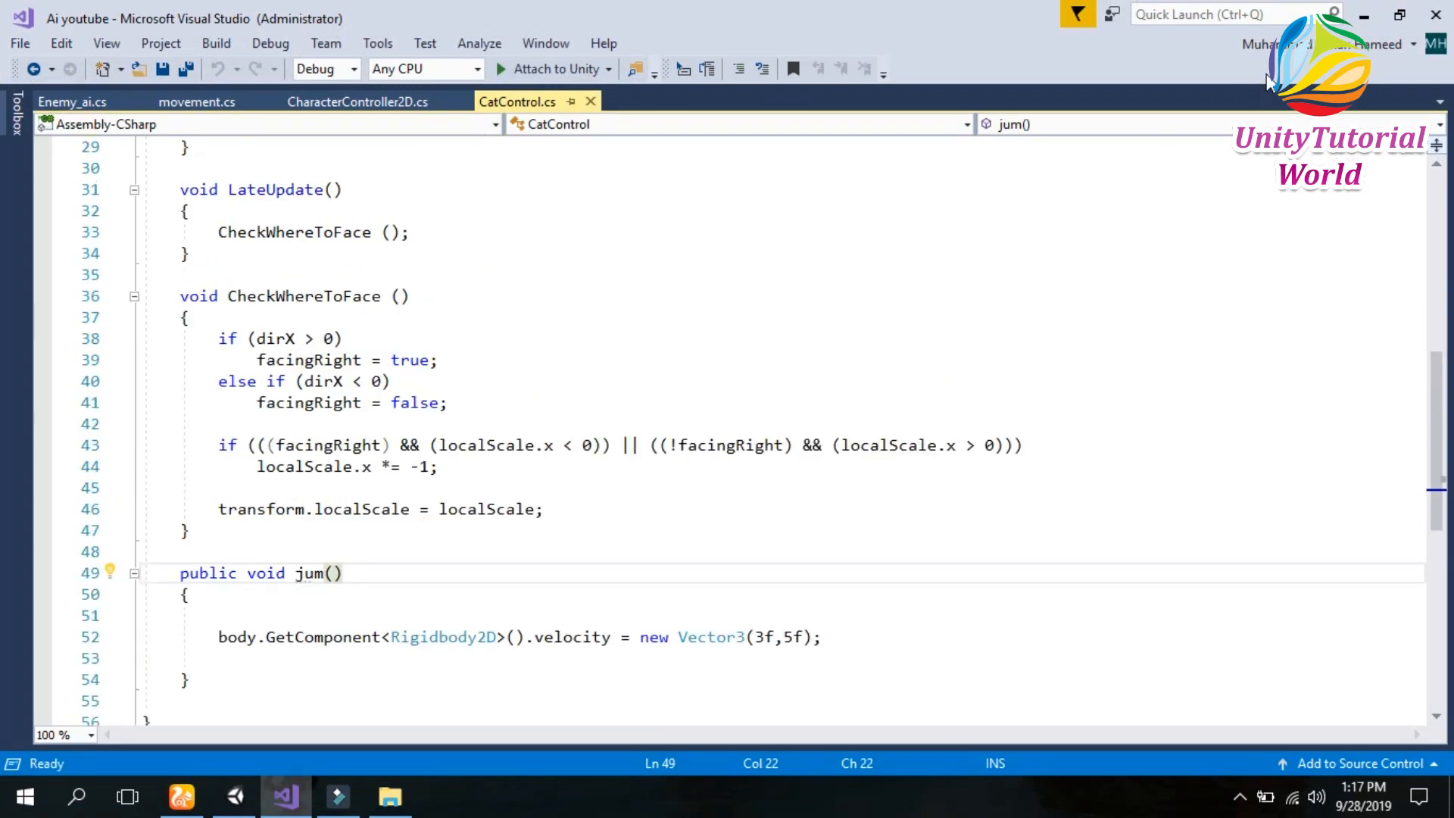
# Open enemy_fallow.cs and declare a public float speed field.
pyautogui.click(227, 796)
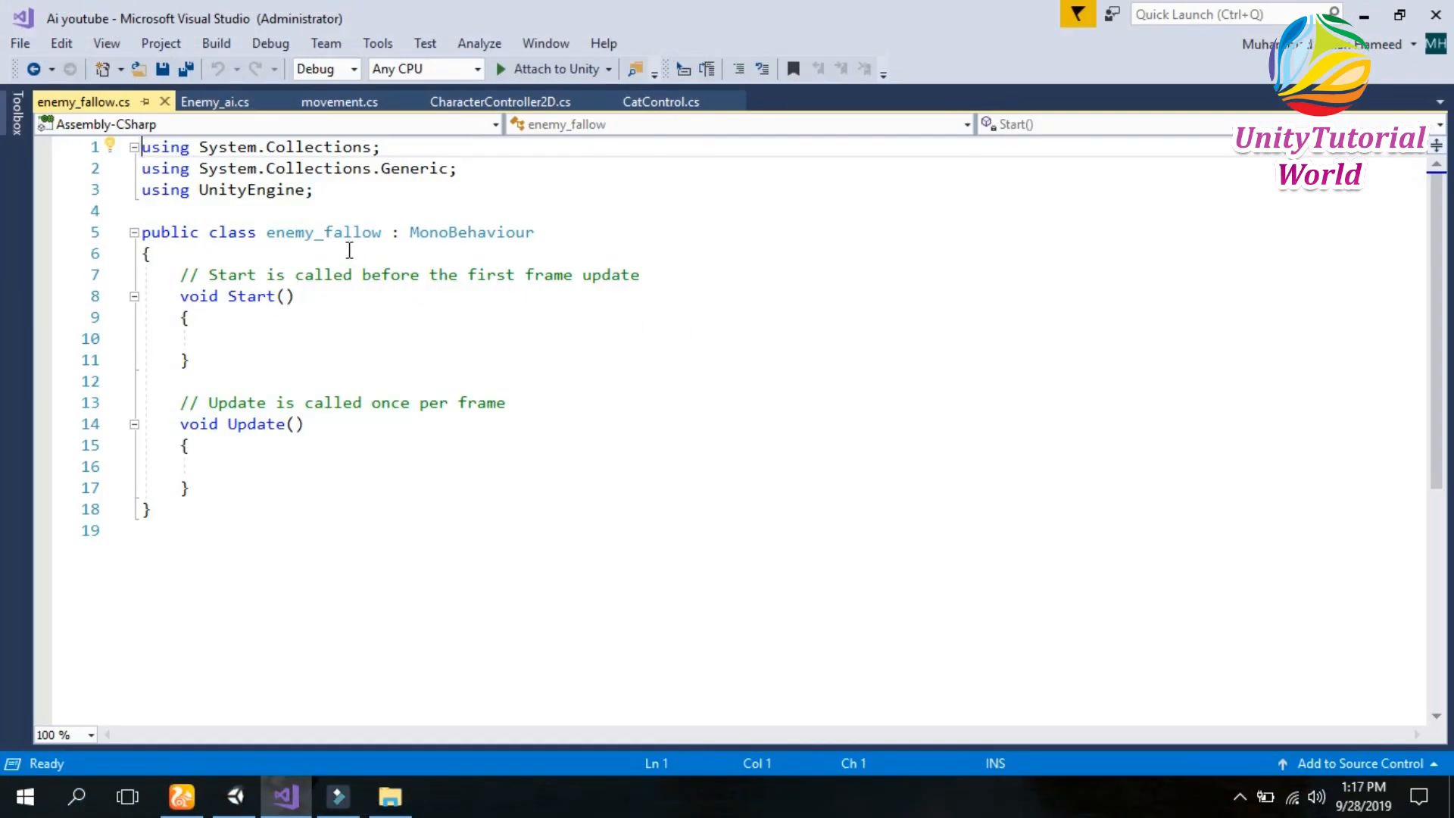
pyautogui.press('Enter')
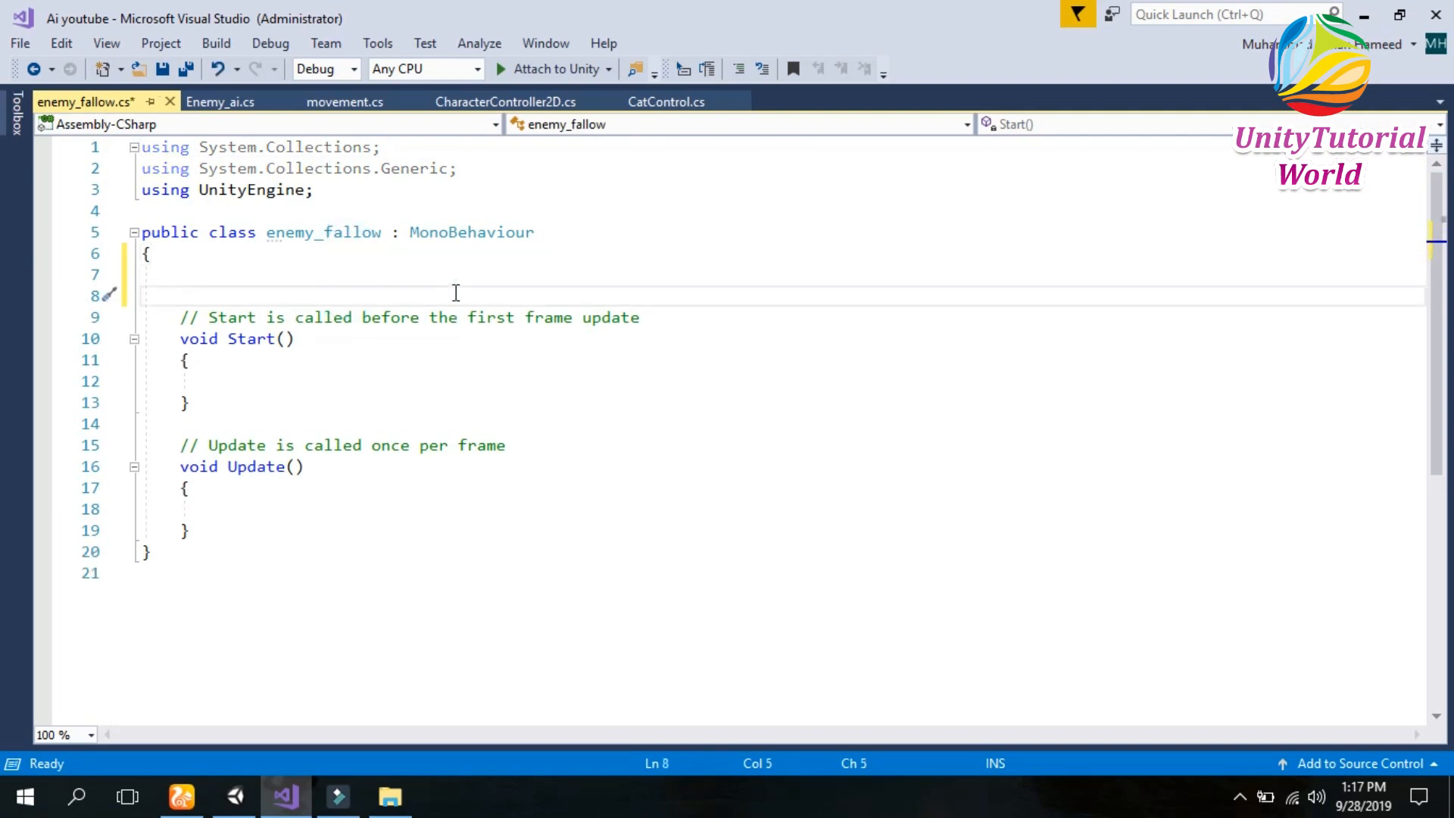
pyautogui.write('public spee')
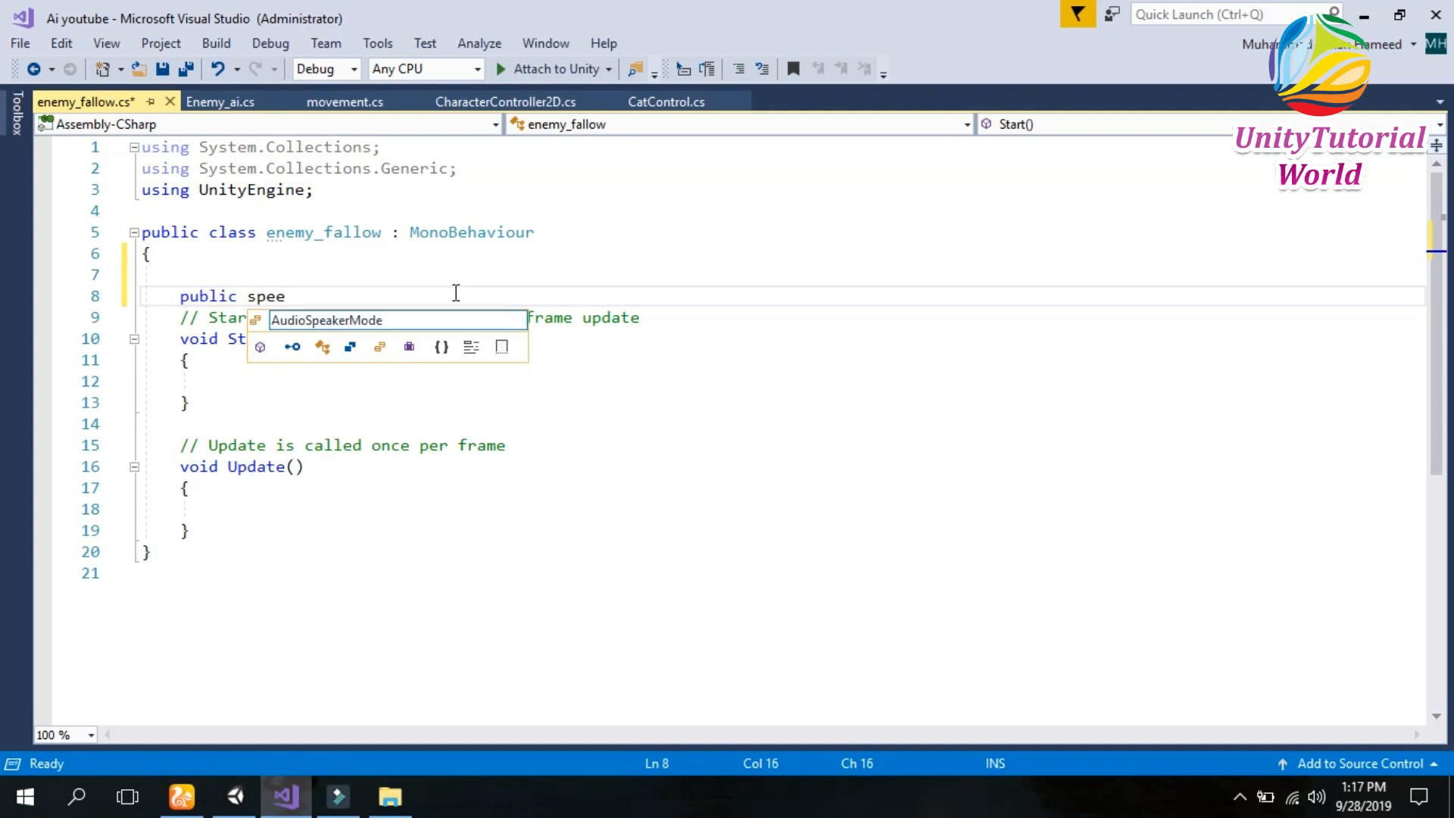
pyautogui.write('float so')
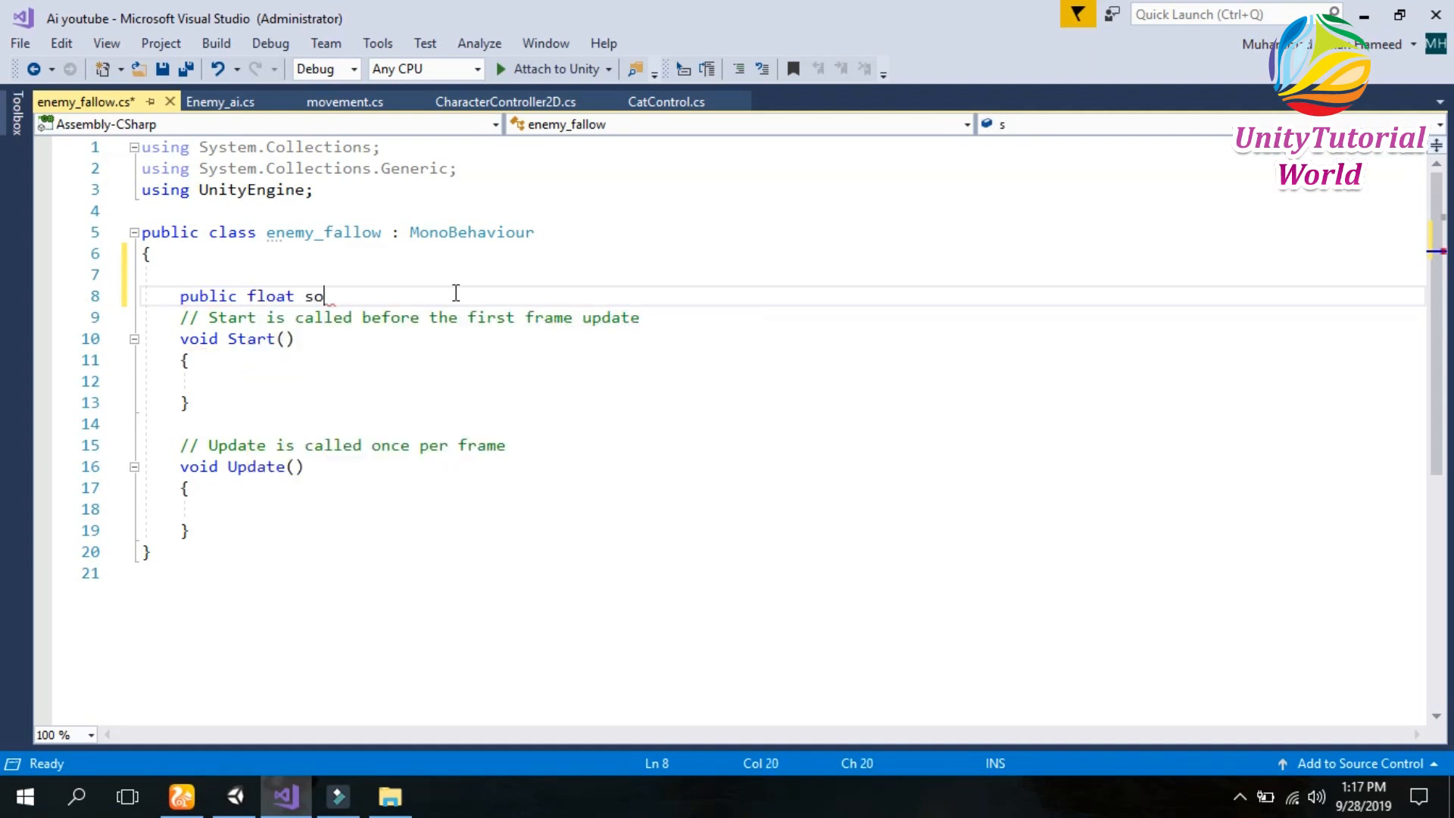
pyautogui.write('eed')
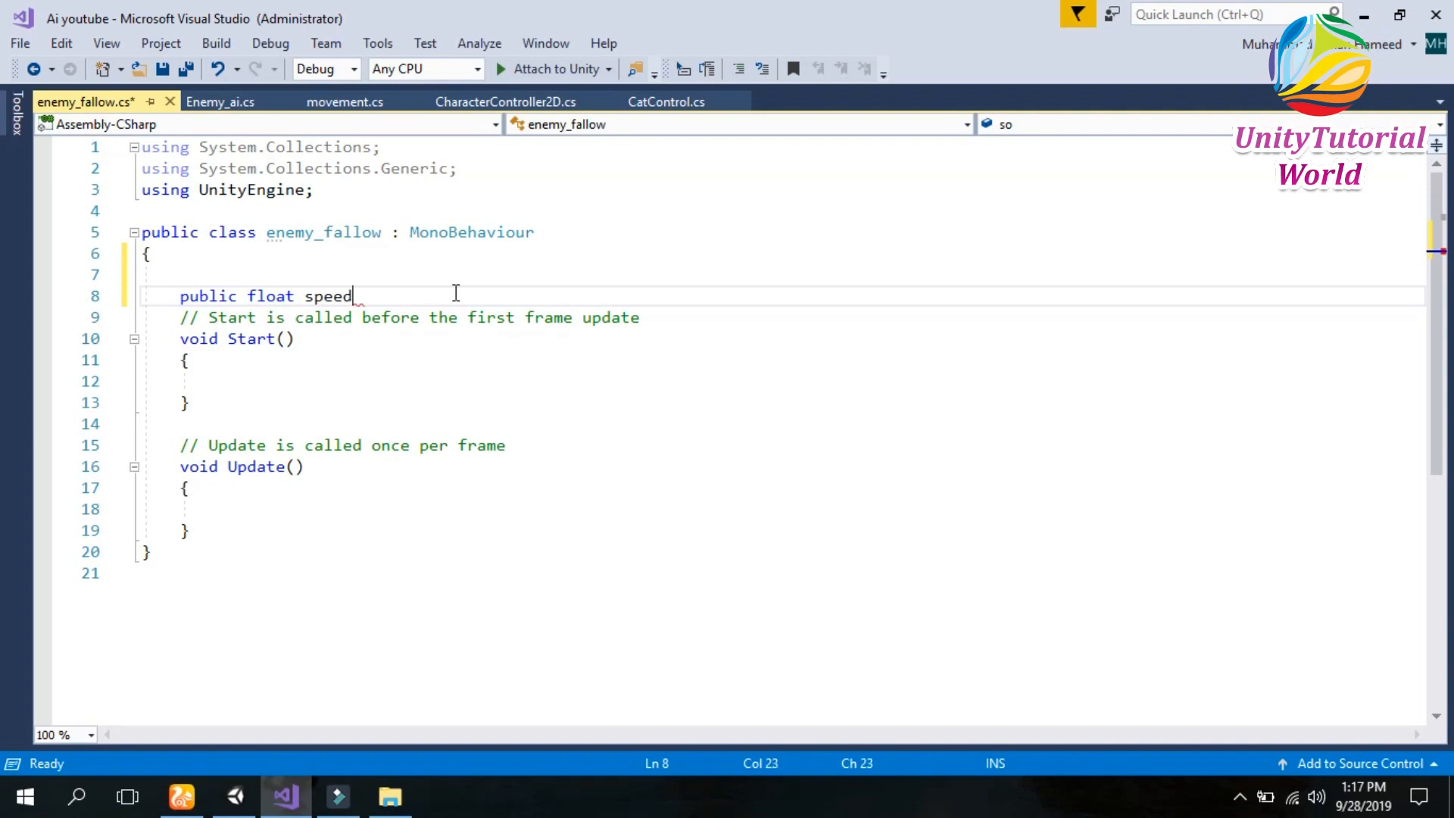
pyautogui.write(';')
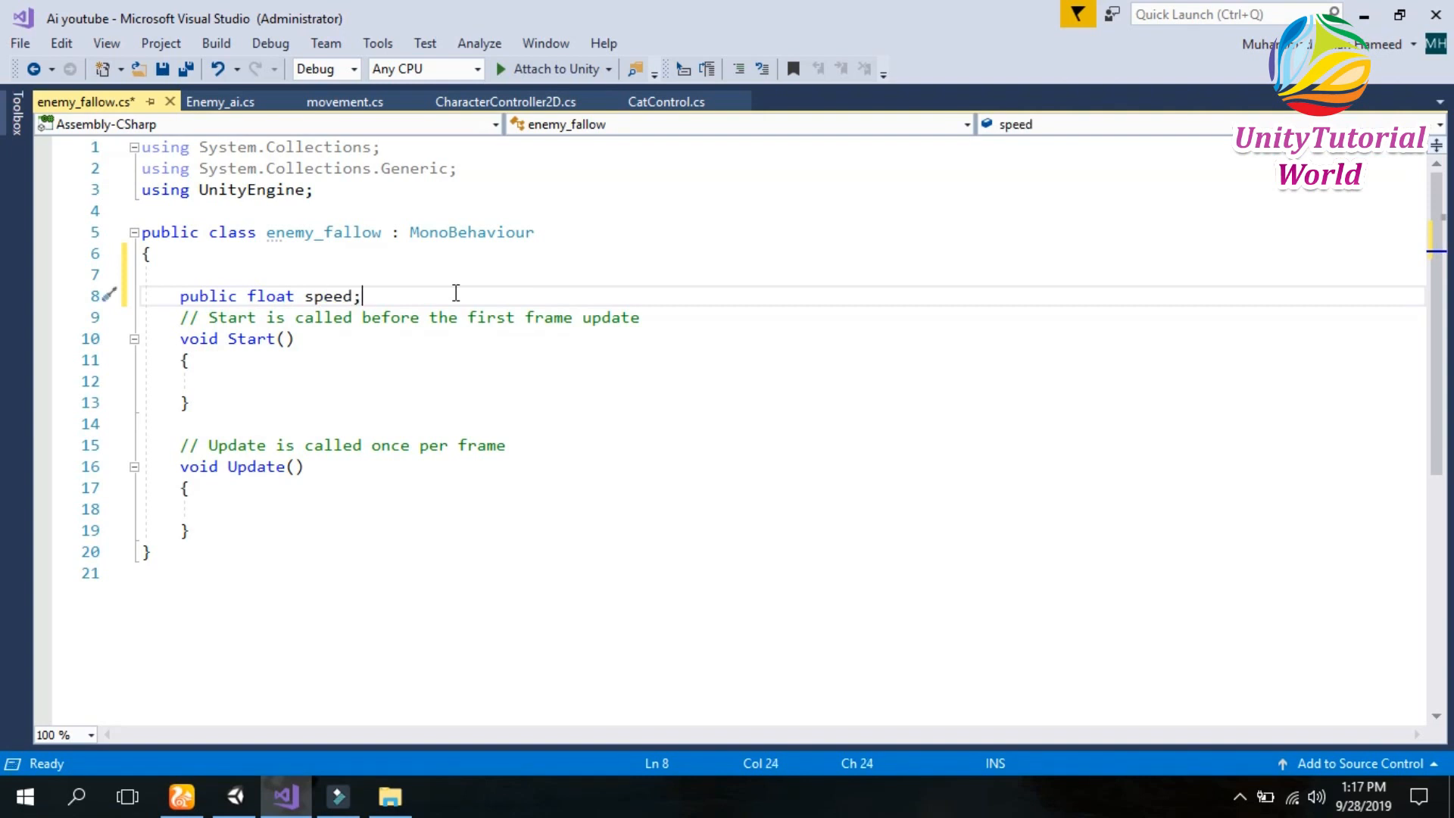
# Add a private Transform Targets field below the speed field.
pyautogui.press('Enter')
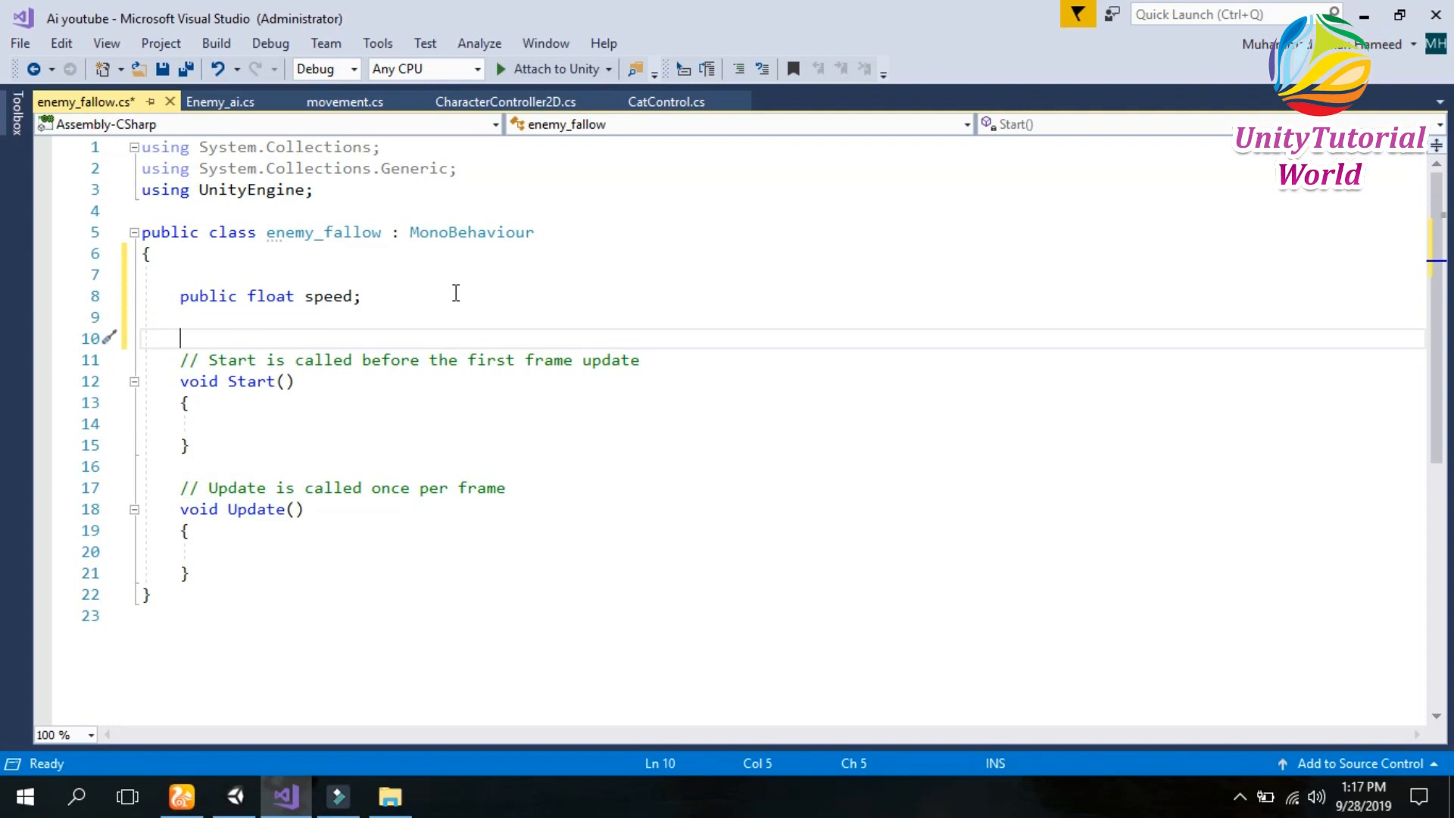
pyautogui.write('p')
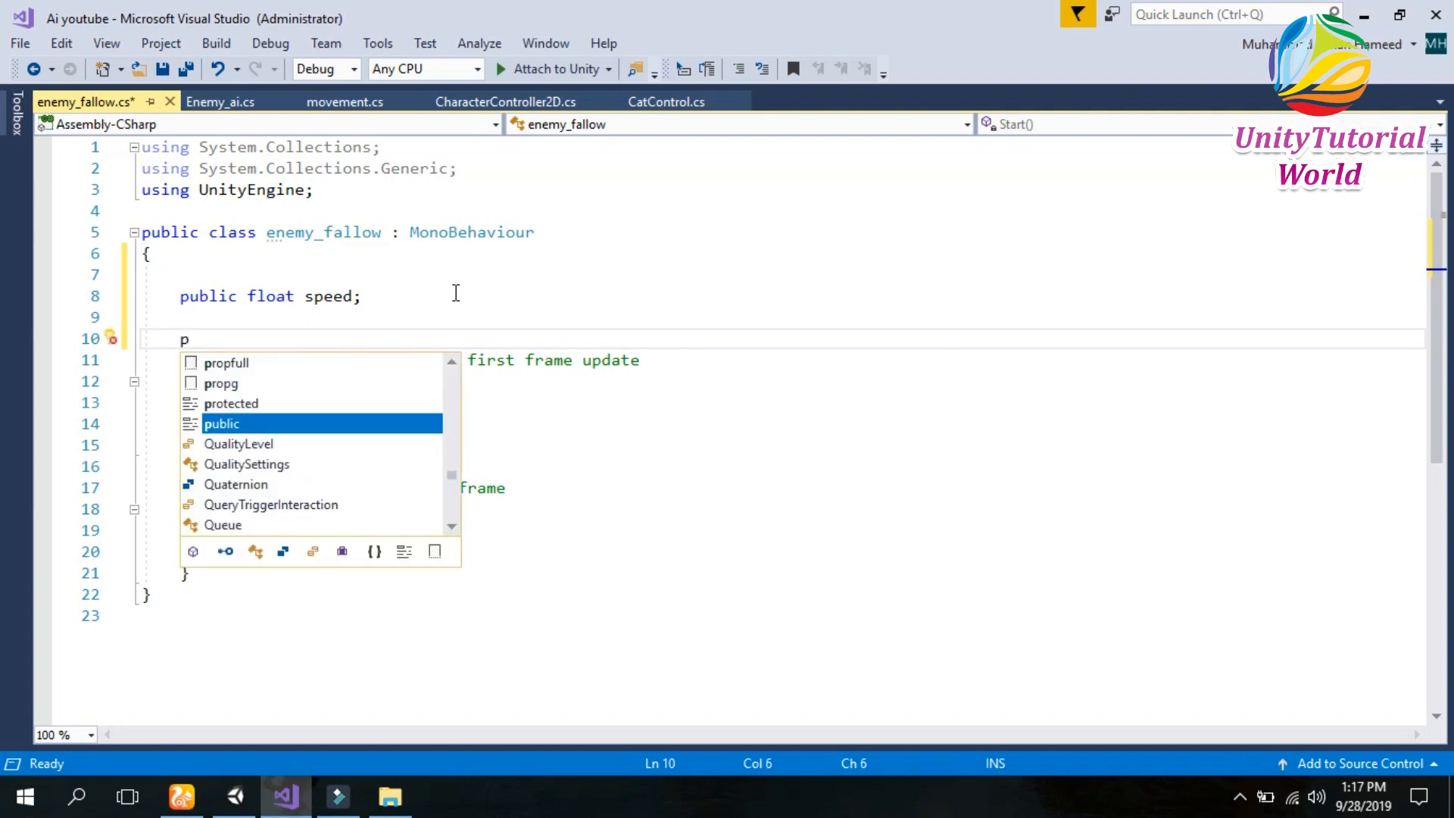
pyautogui.write('rivate')
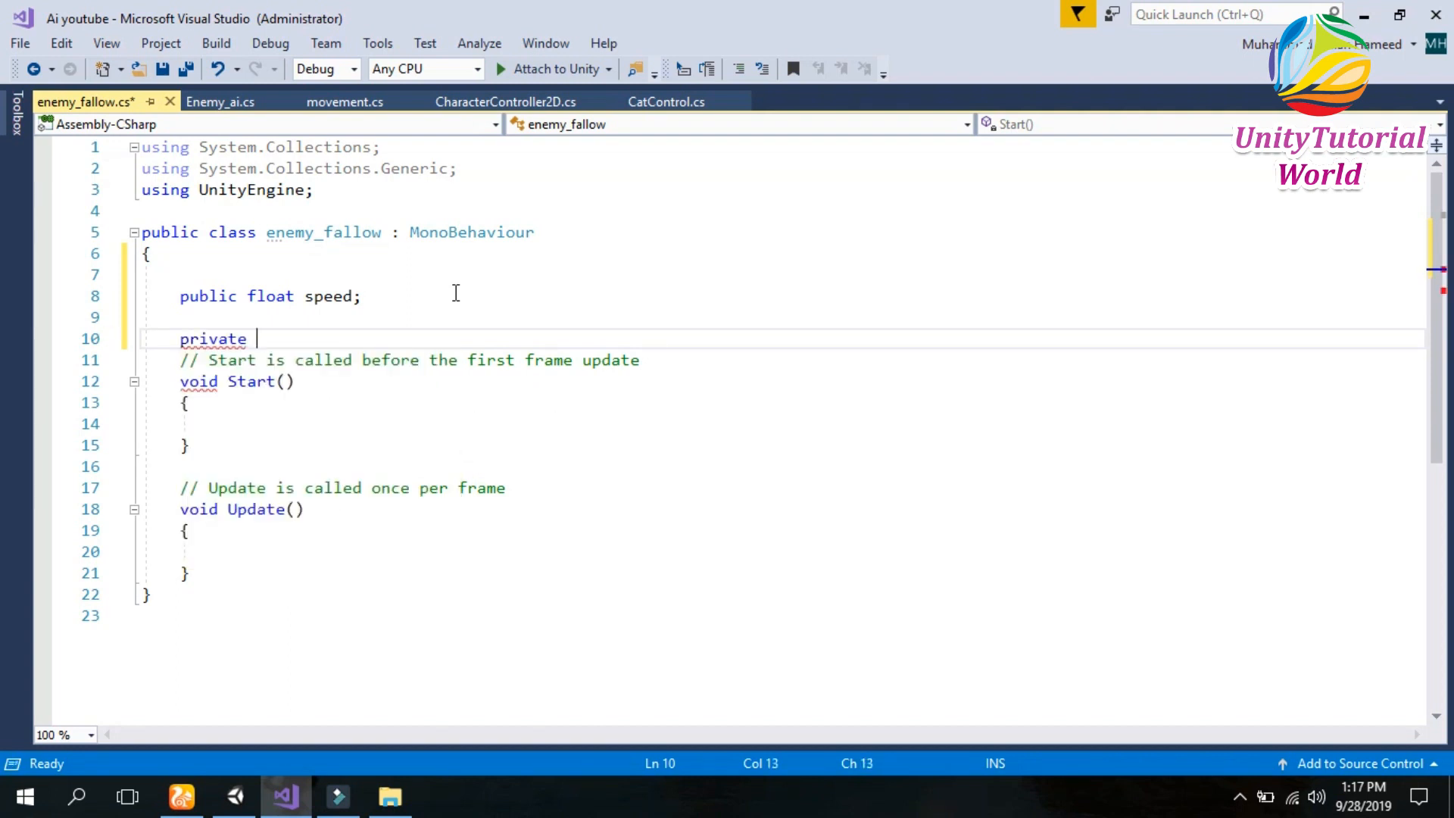
pyautogui.write('Tr')
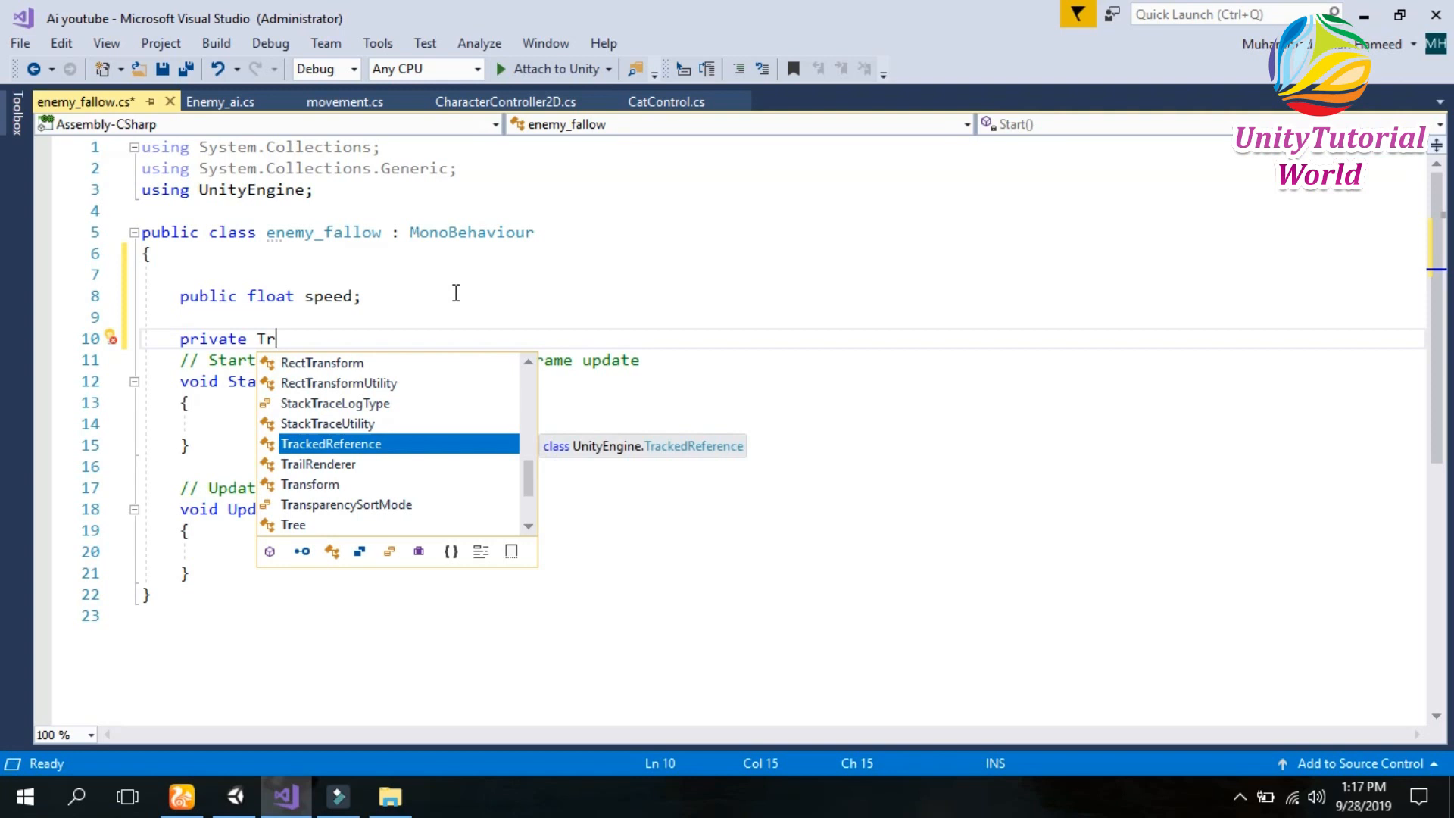
pyautogui.write('ransform T')
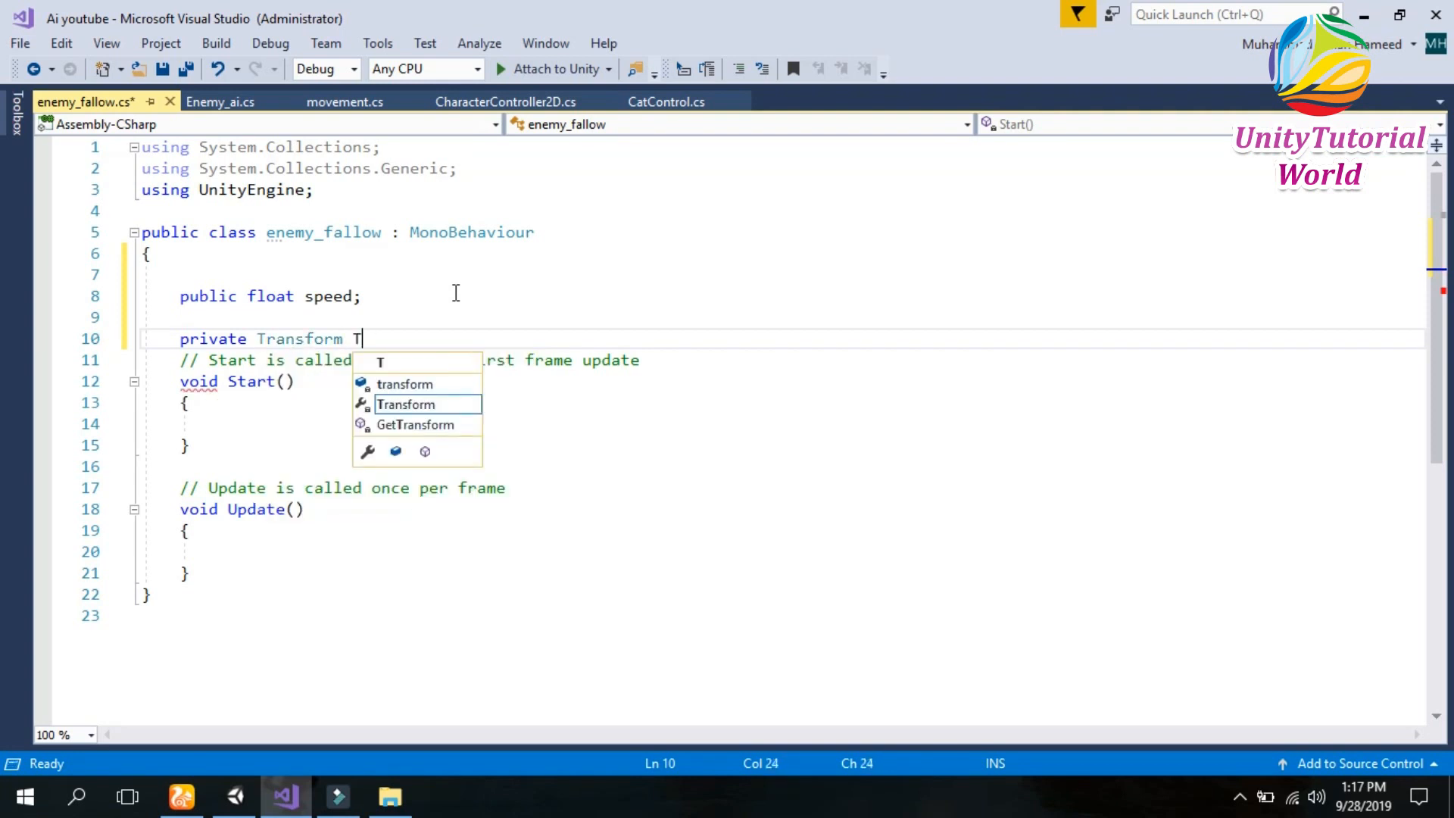
pyautogui.write('arg')
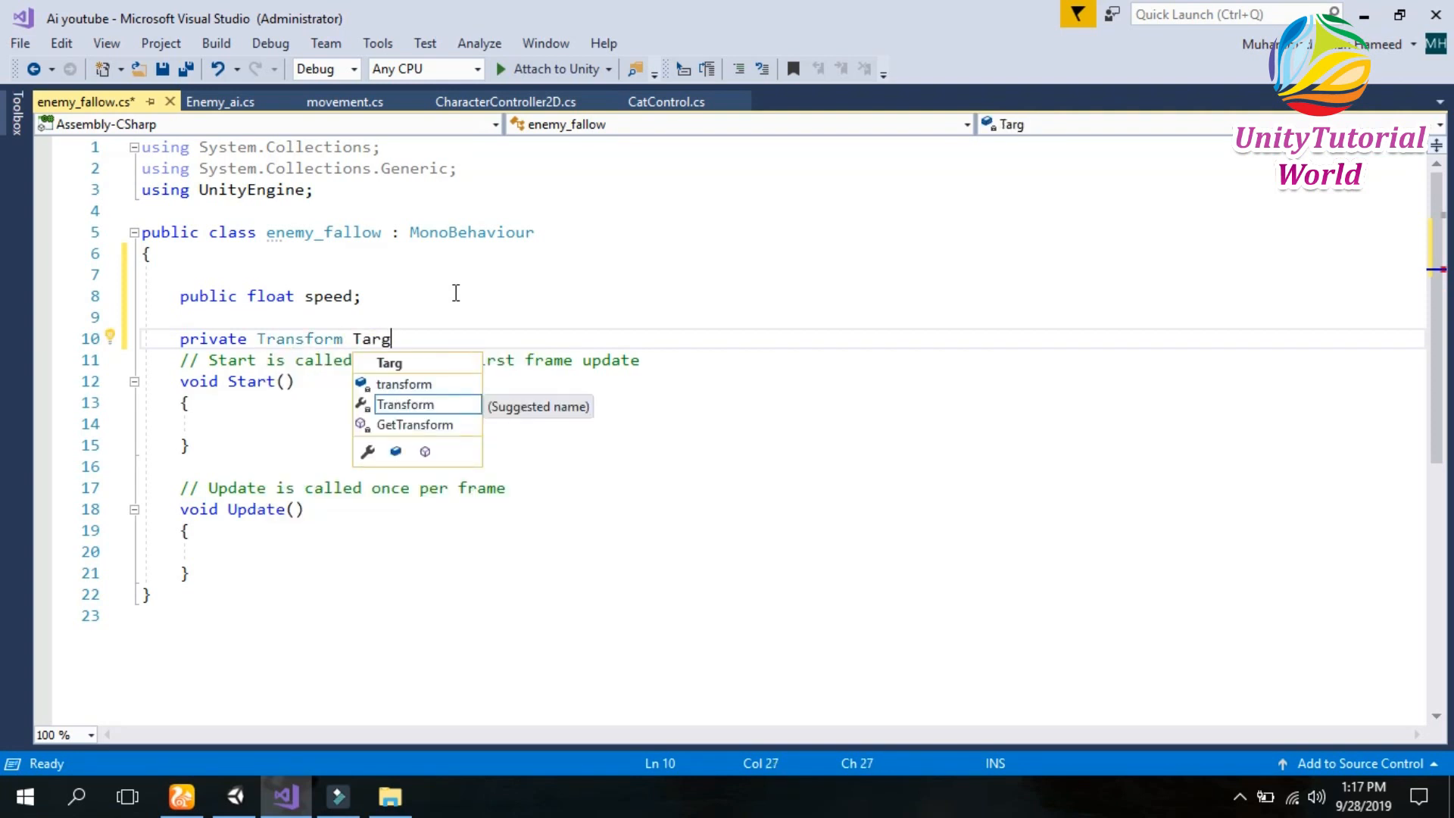
pyautogui.write('gets')
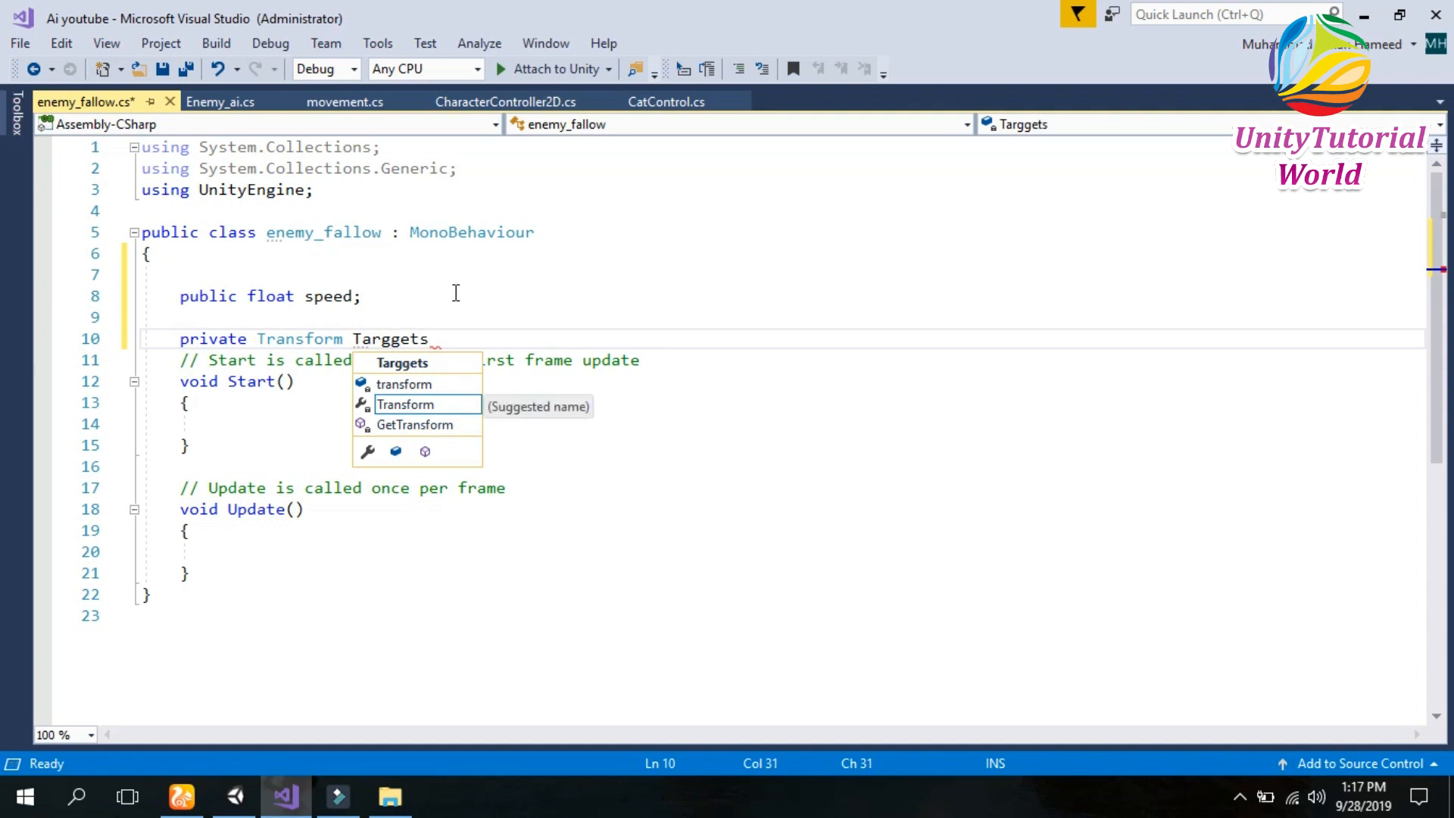
pyautogui.write(';')
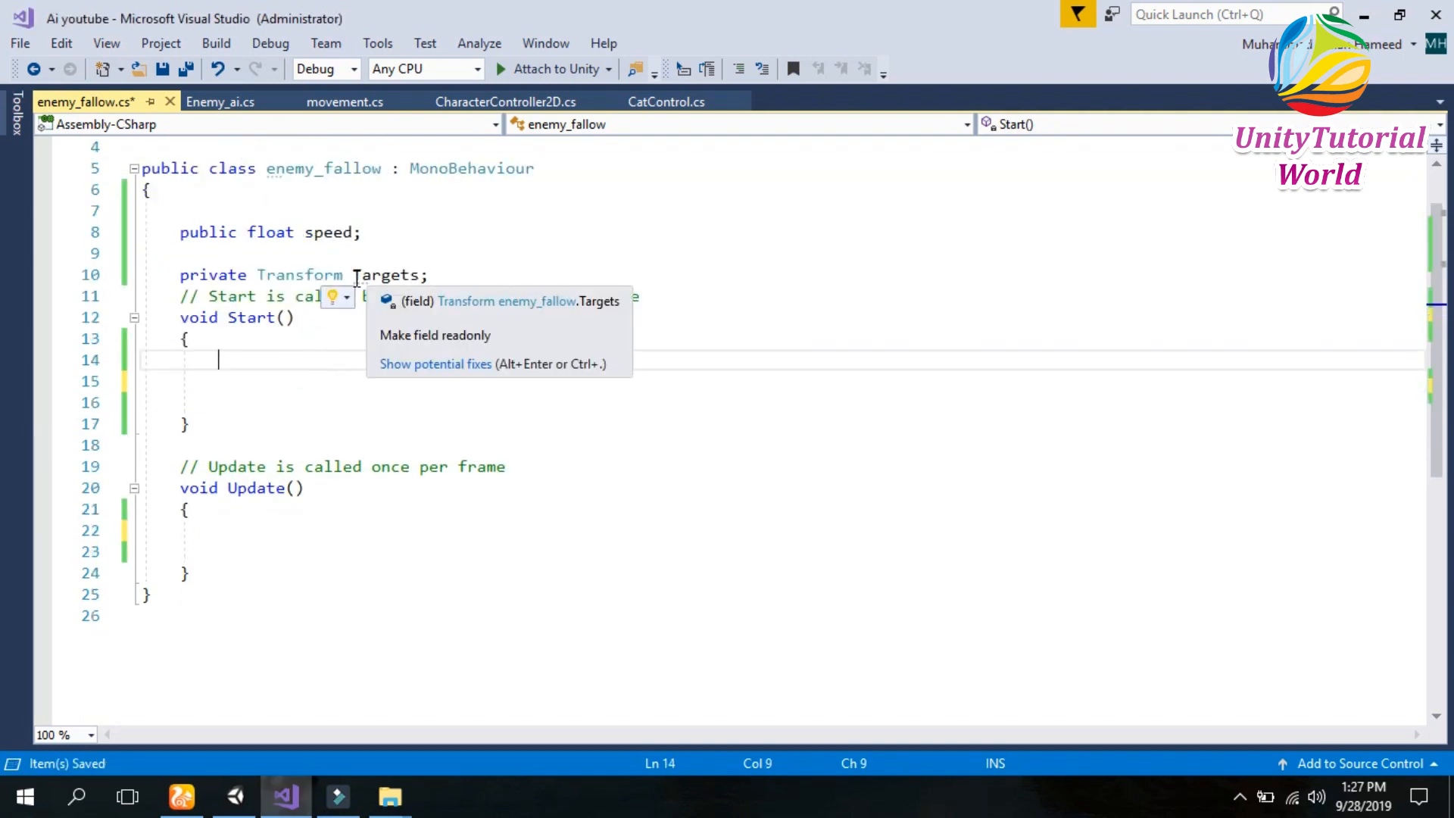
# In Start, assign Targets from GameObject.FindGameObjectWithTag("Player").
pyautogui.click(286, 368)
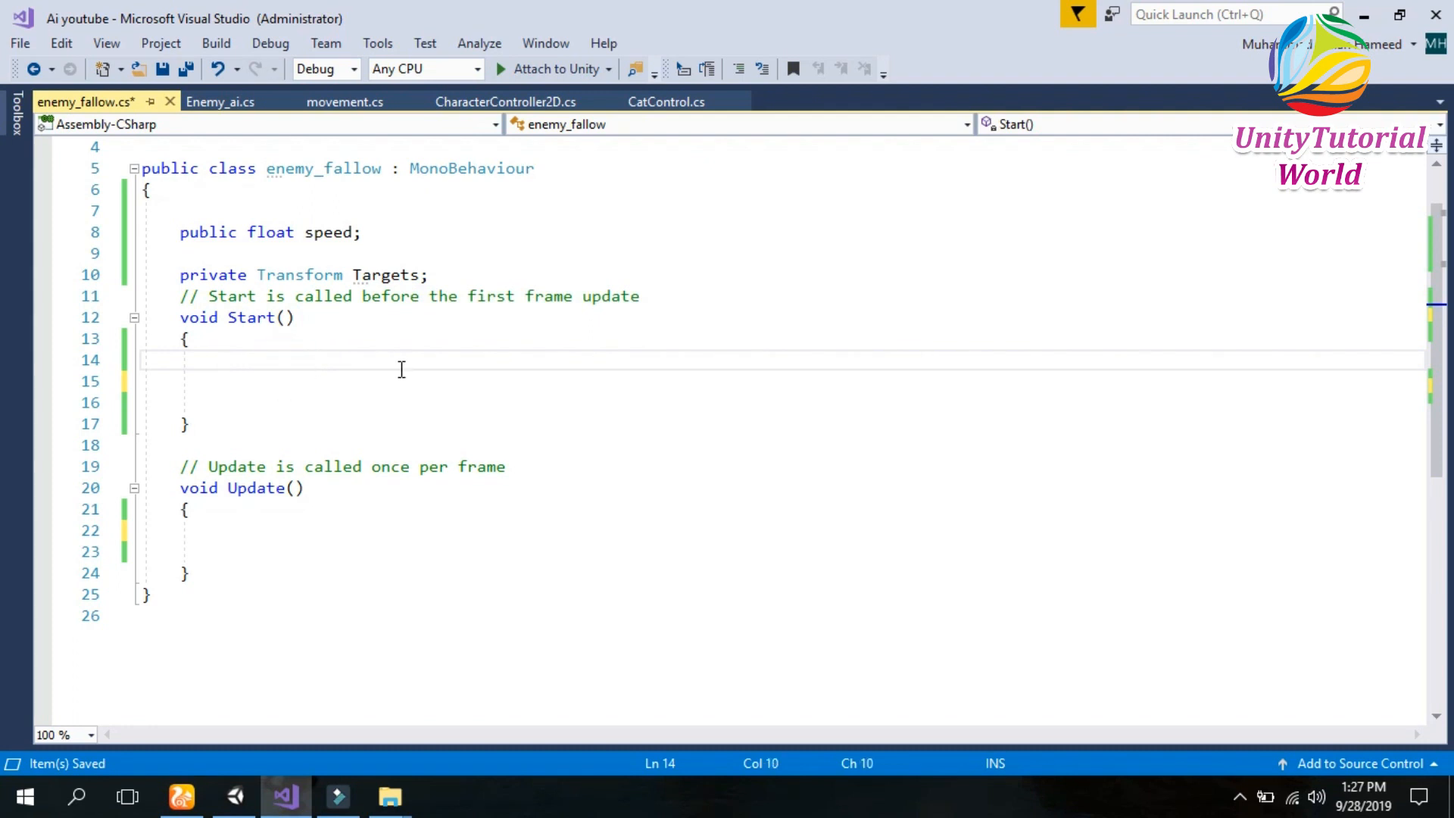
pyautogui.write('T')
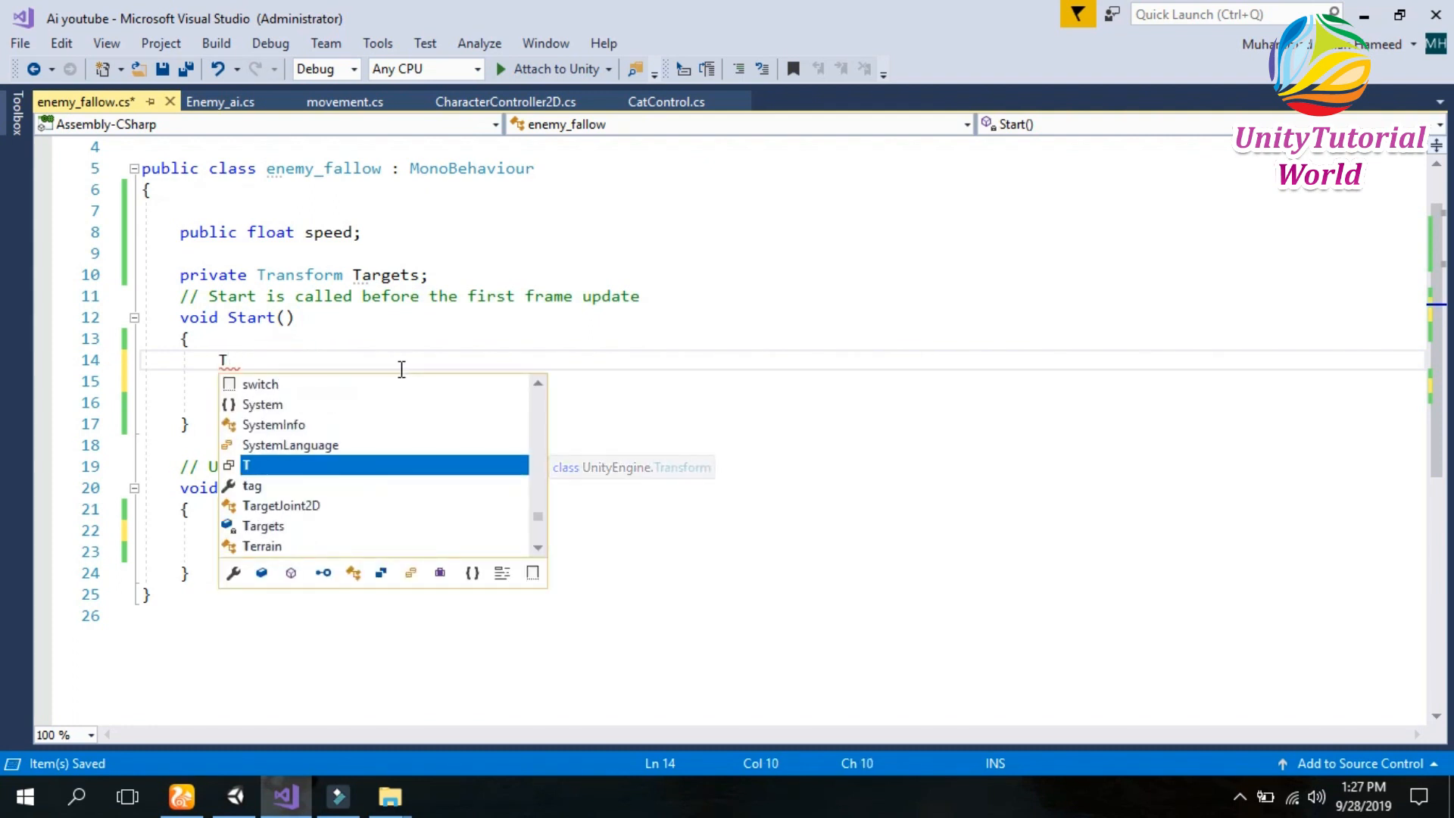
pyautogui.write('Targets\\')
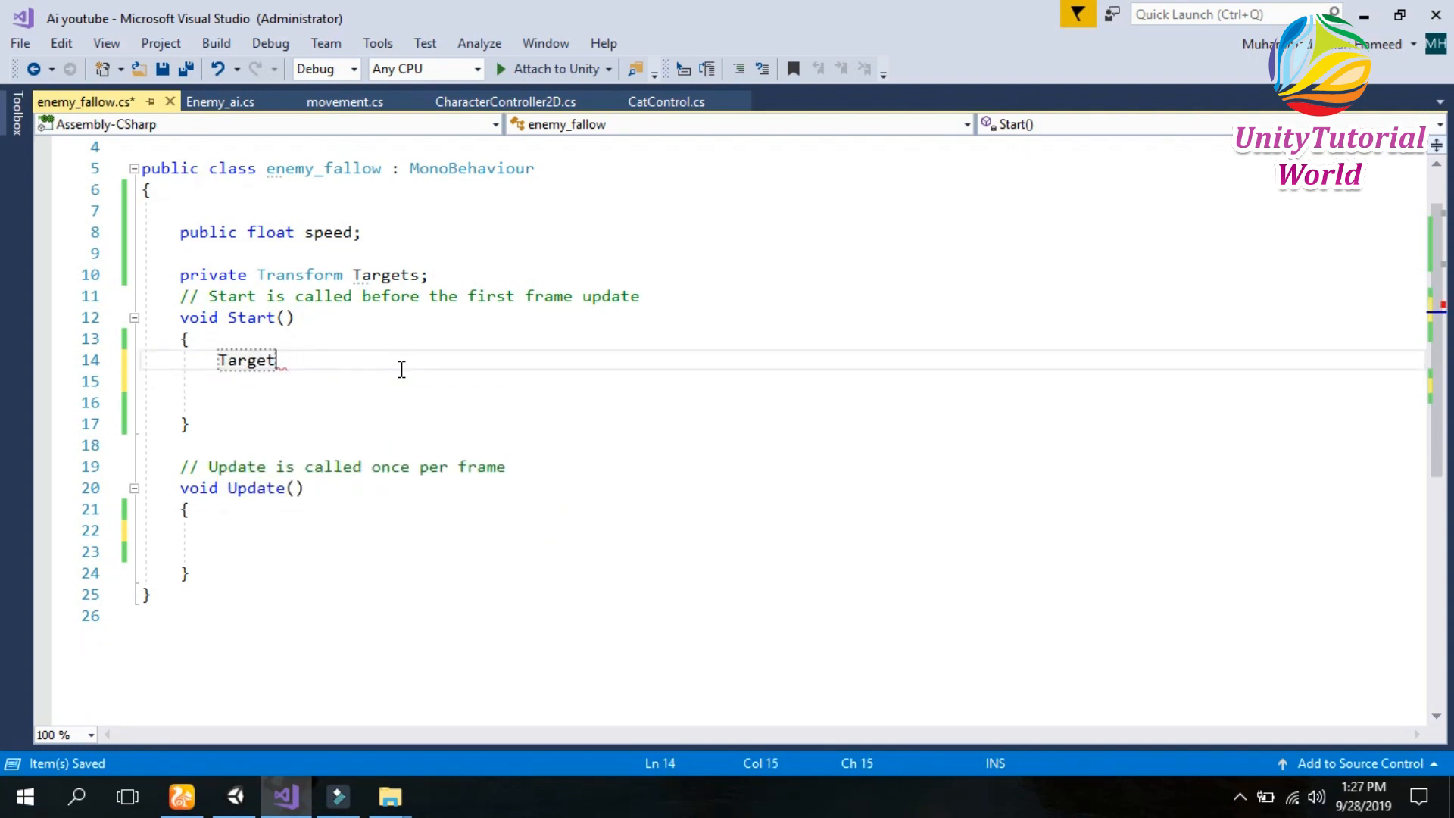
pyautogui.write('s=')
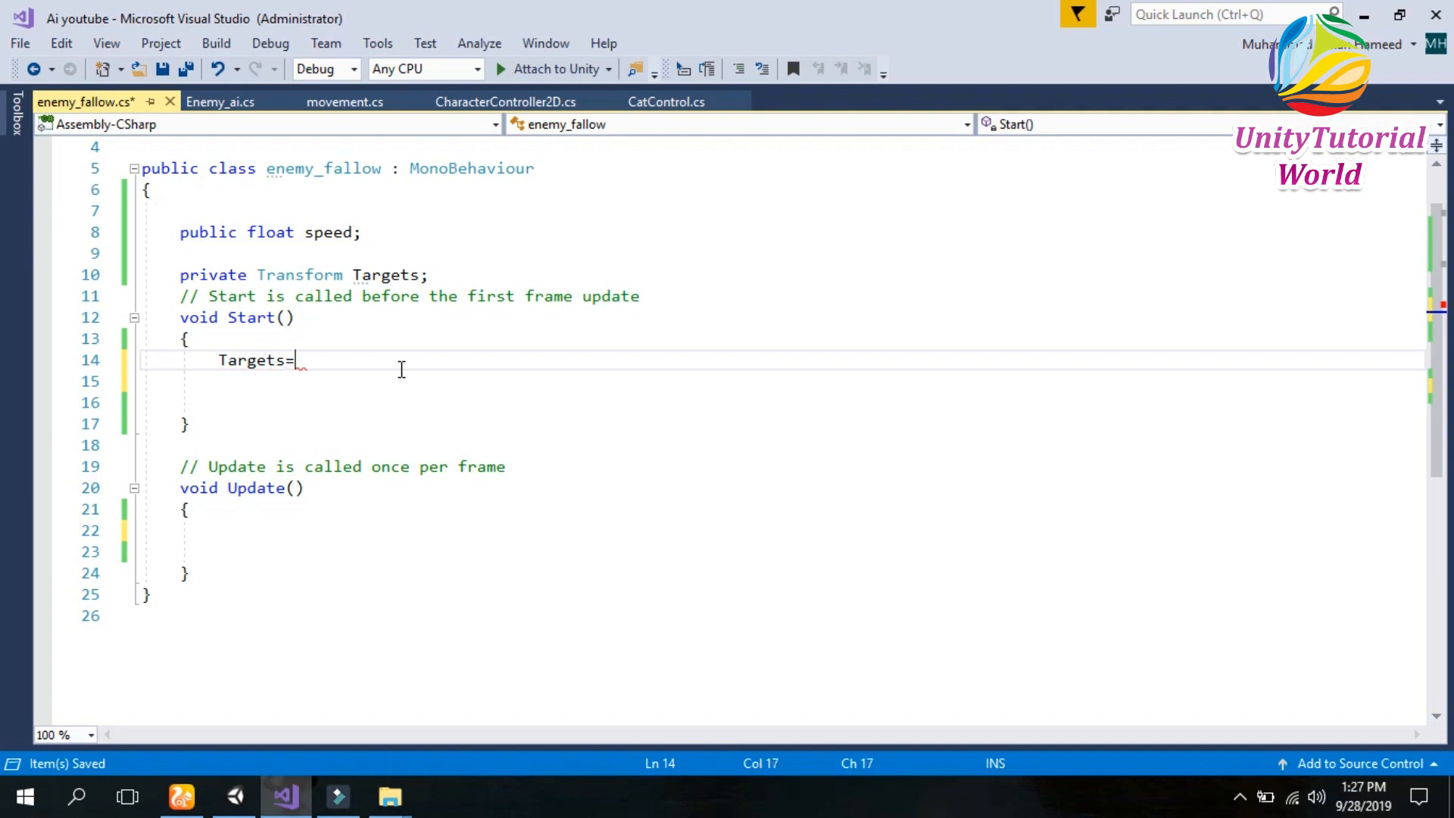
pyautogui.write('Ga')
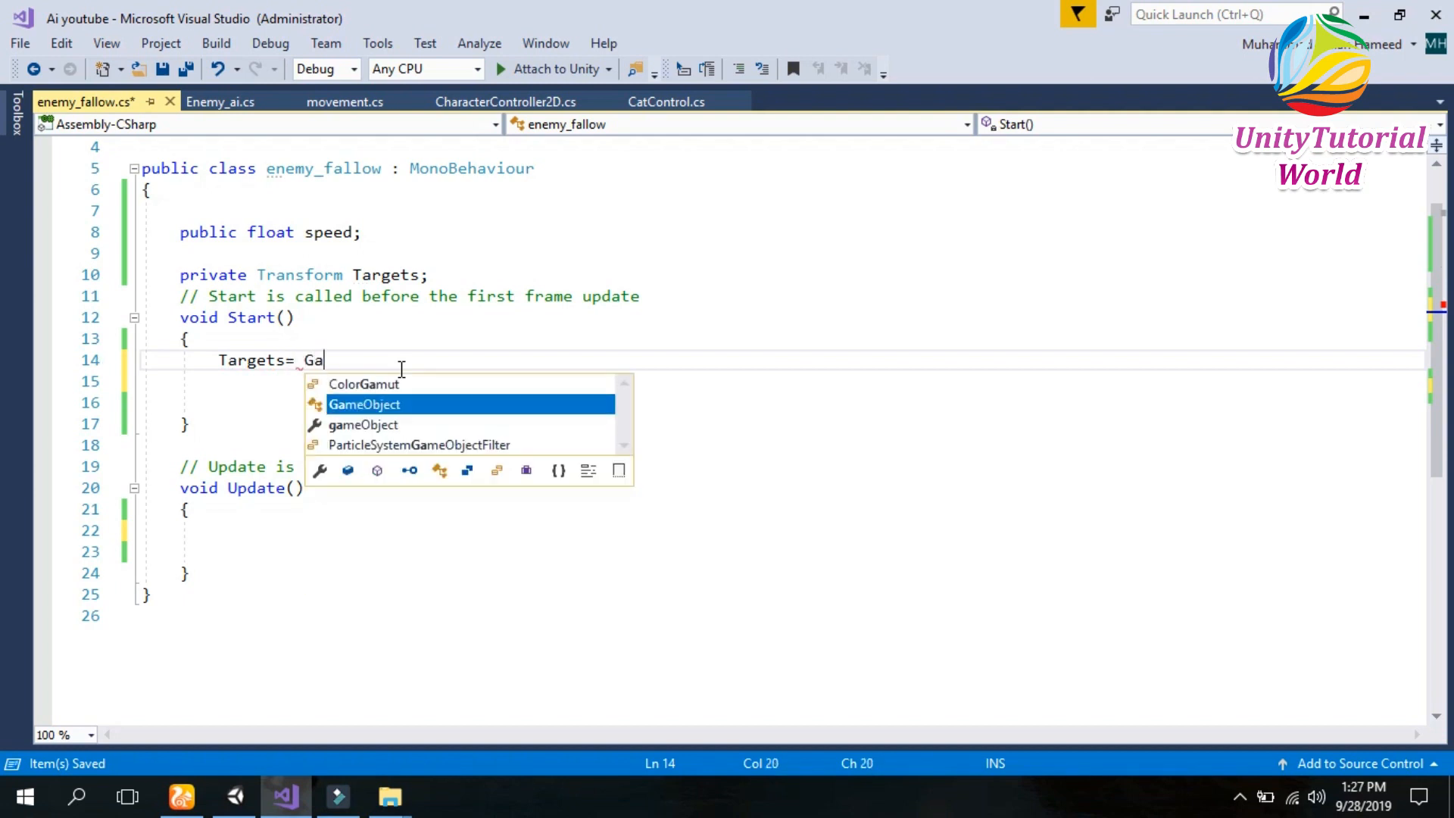
pyautogui.write('meObject.findGameObjectWithTag')
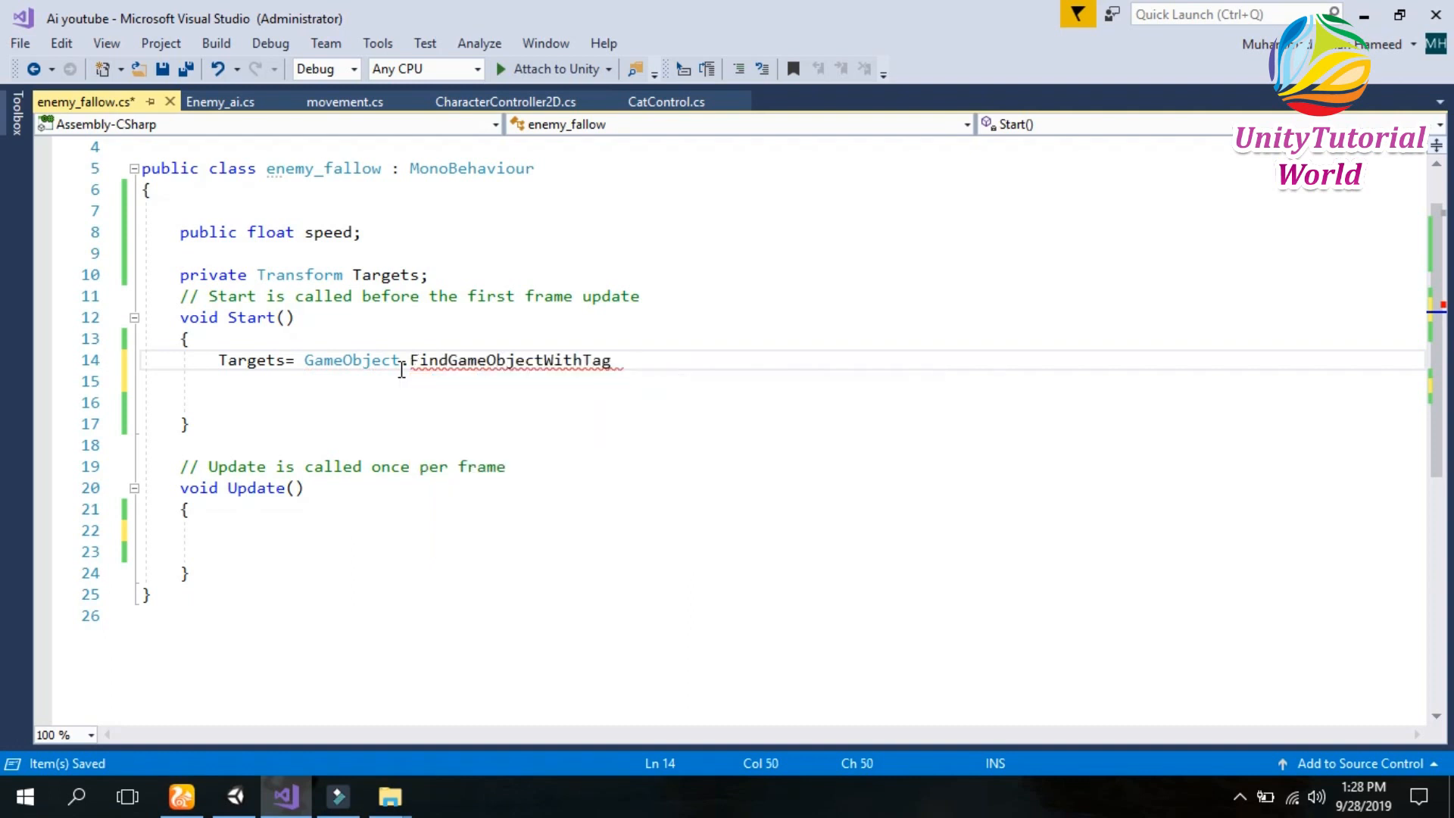
pyautogui.write('()')
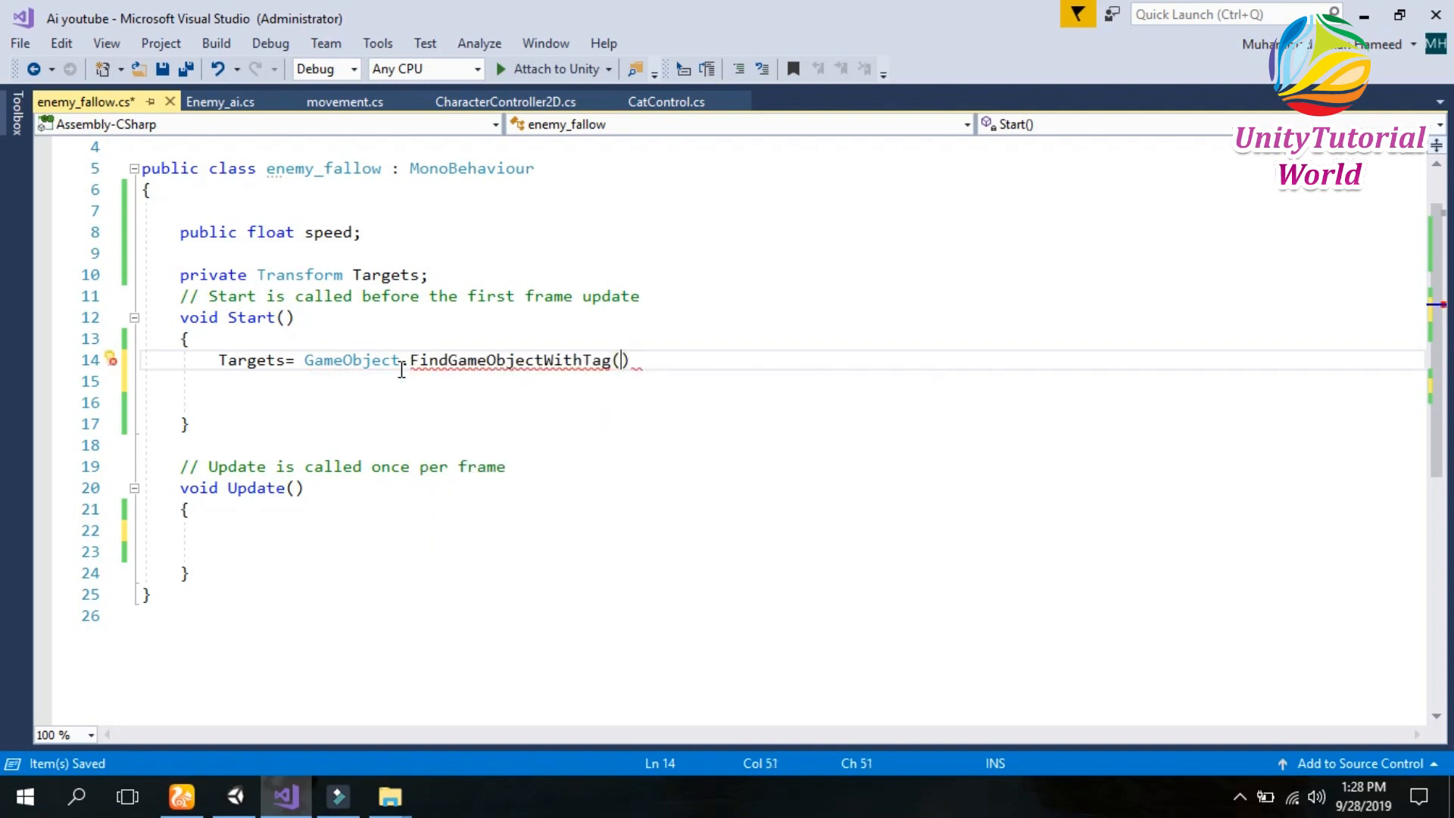
pyautogui.write('"Play"')
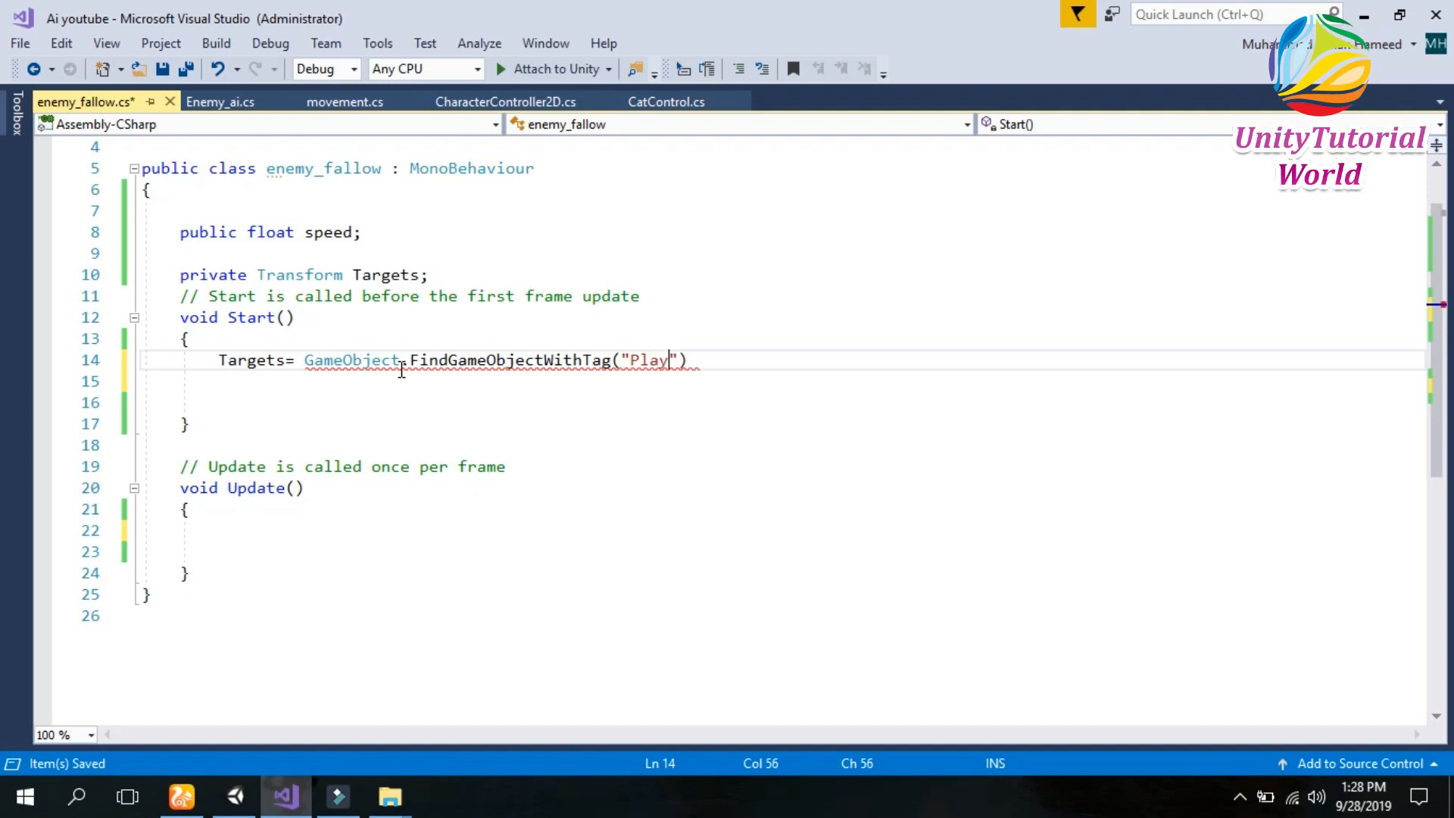
# Finish the Targets assignment with GetComponent<Transform>().
pyautogui.write('er").getComponent')
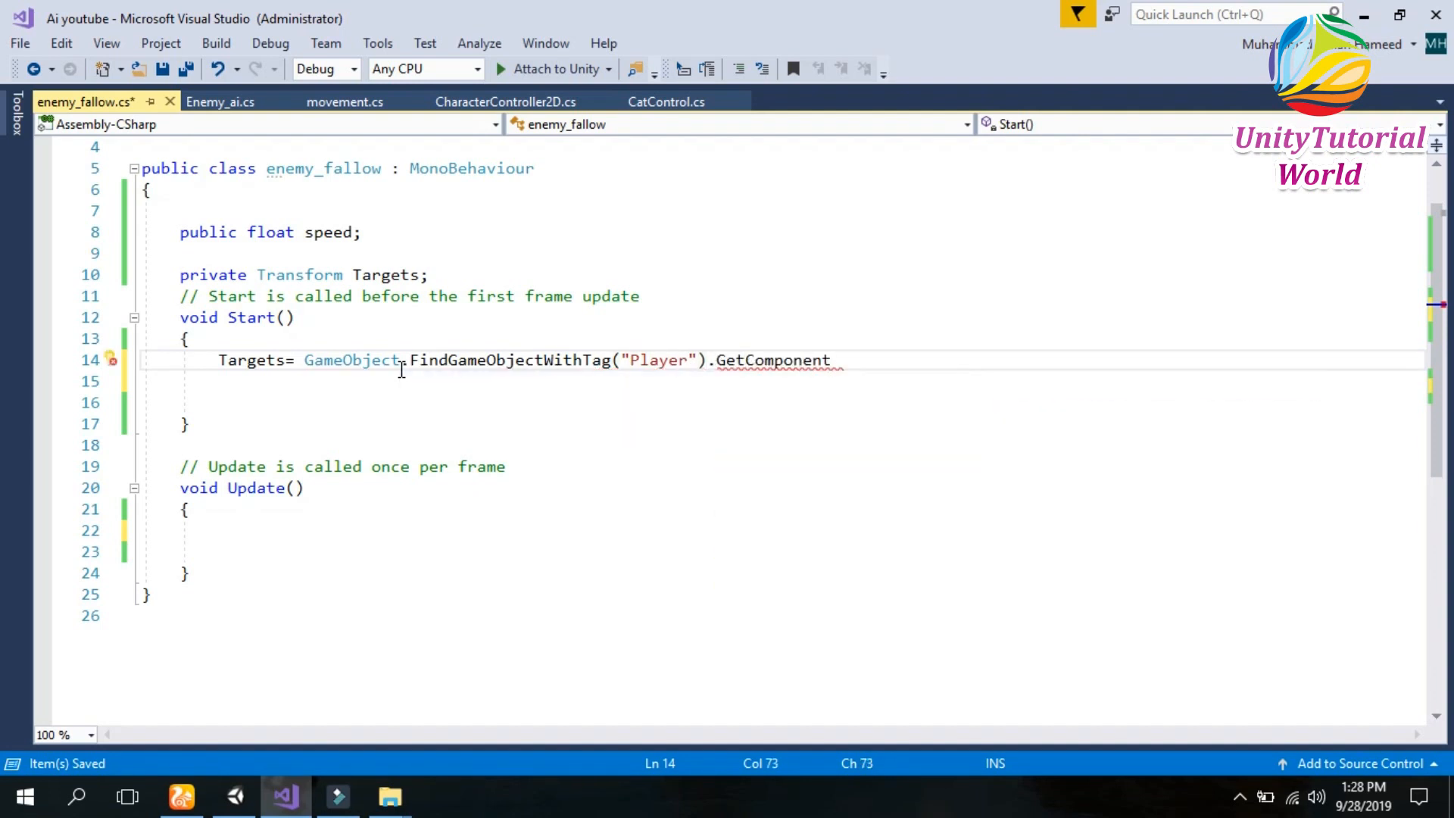
pyautogui.write('<>')
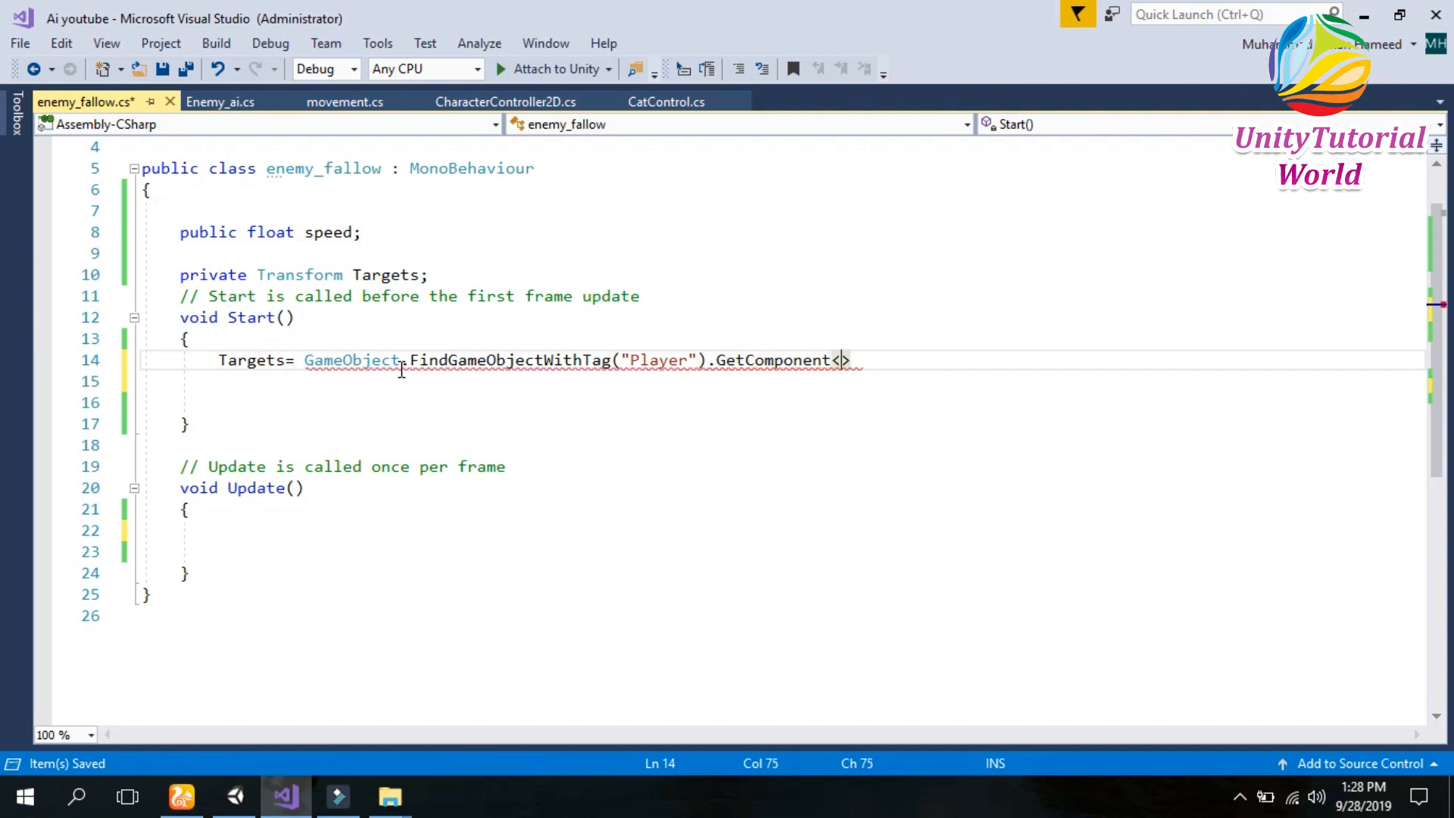
pyautogui.write('Transform')
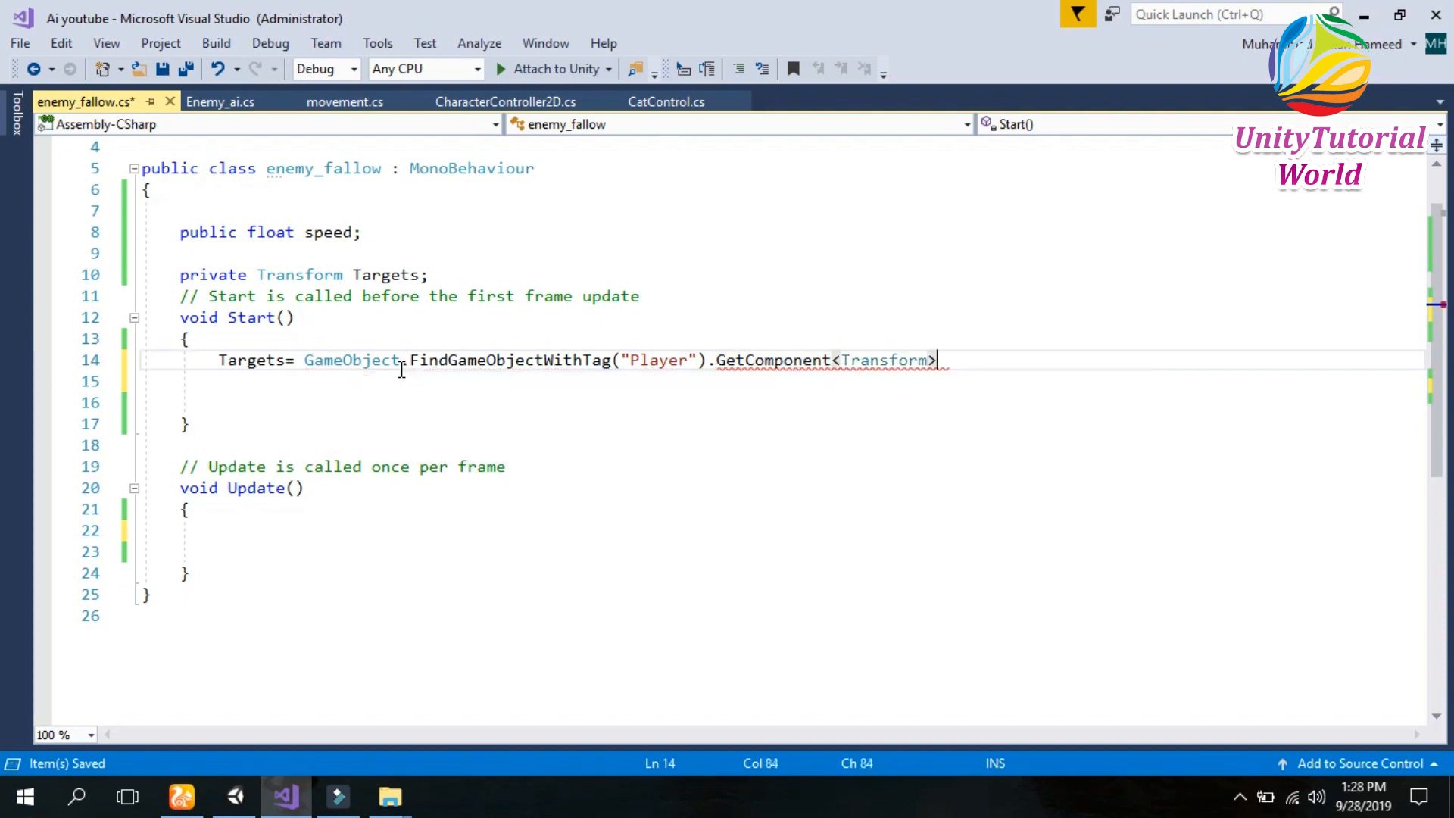
pyautogui.write('();')
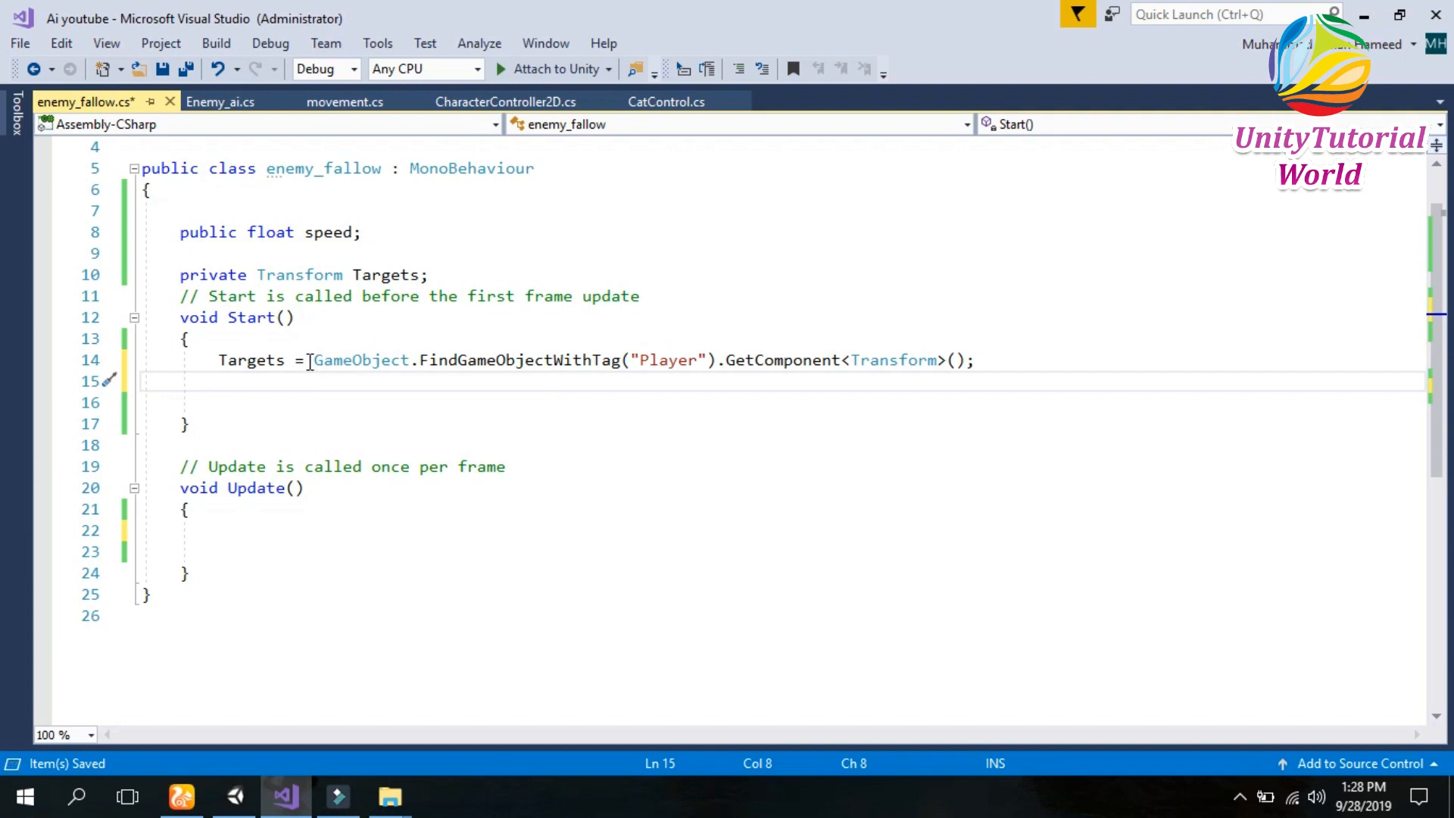
pyautogui.doubleClick(250, 360)
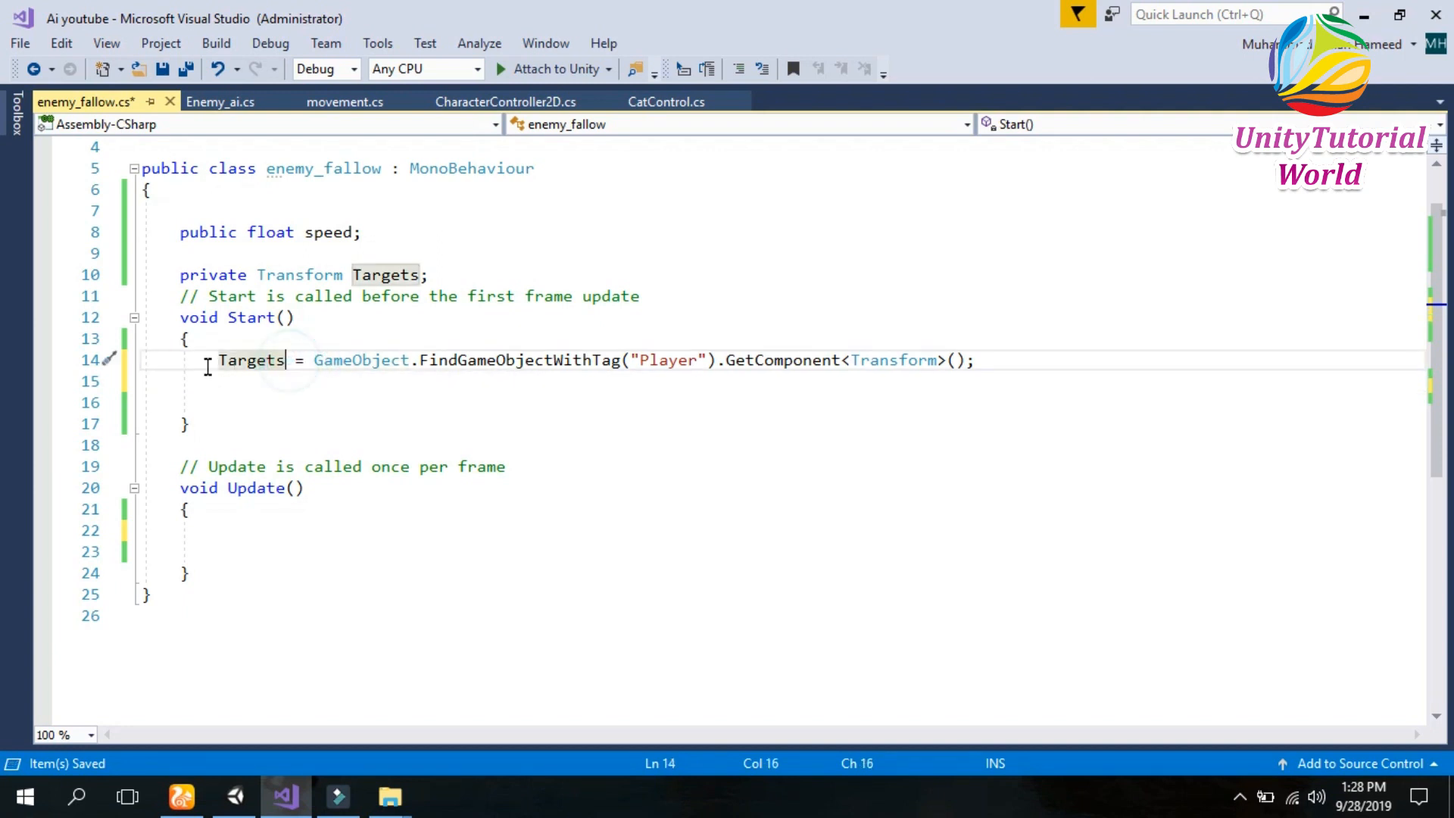
pyautogui.moveTo(250, 360)
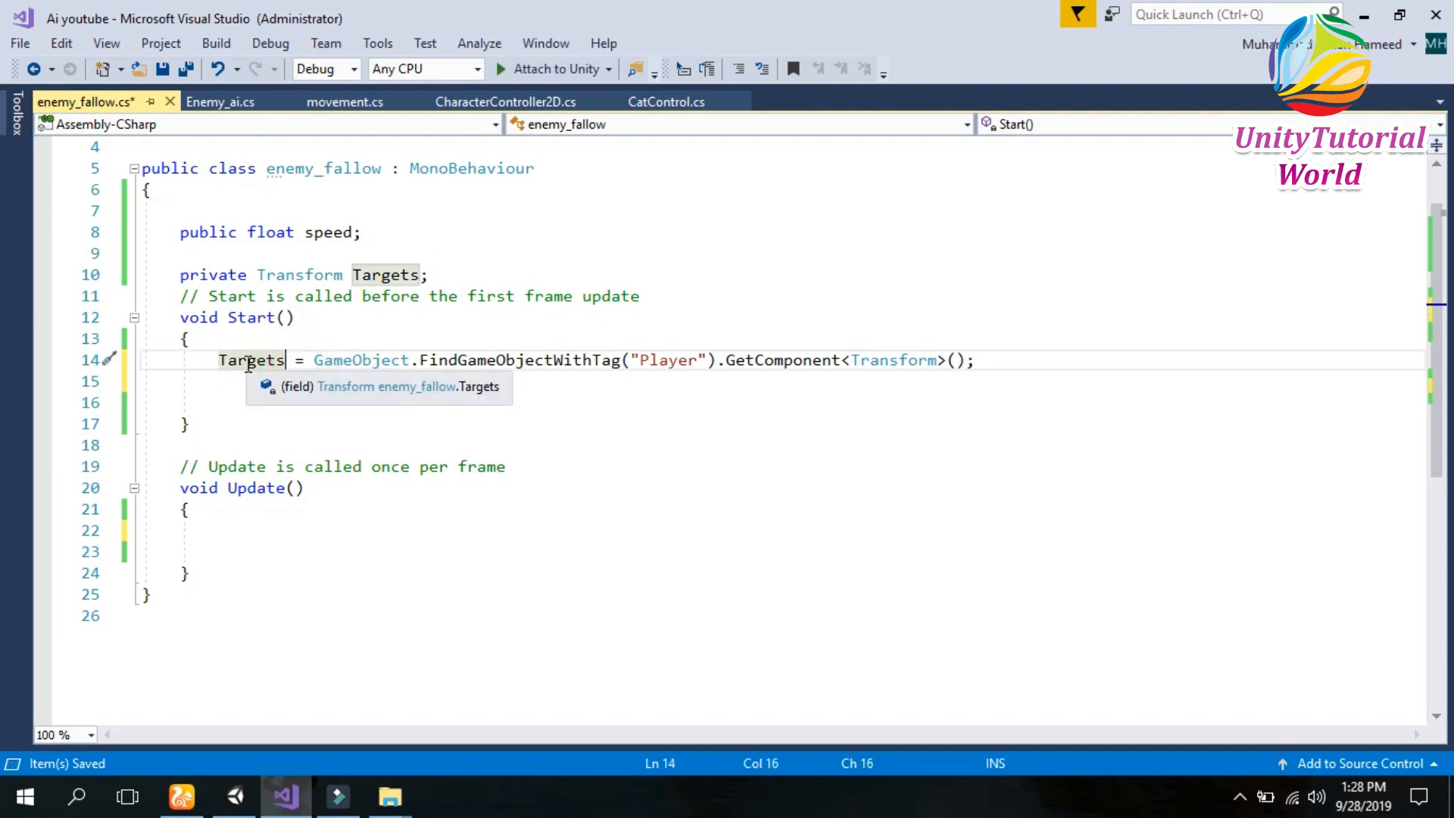
pyautogui.click(227, 530)
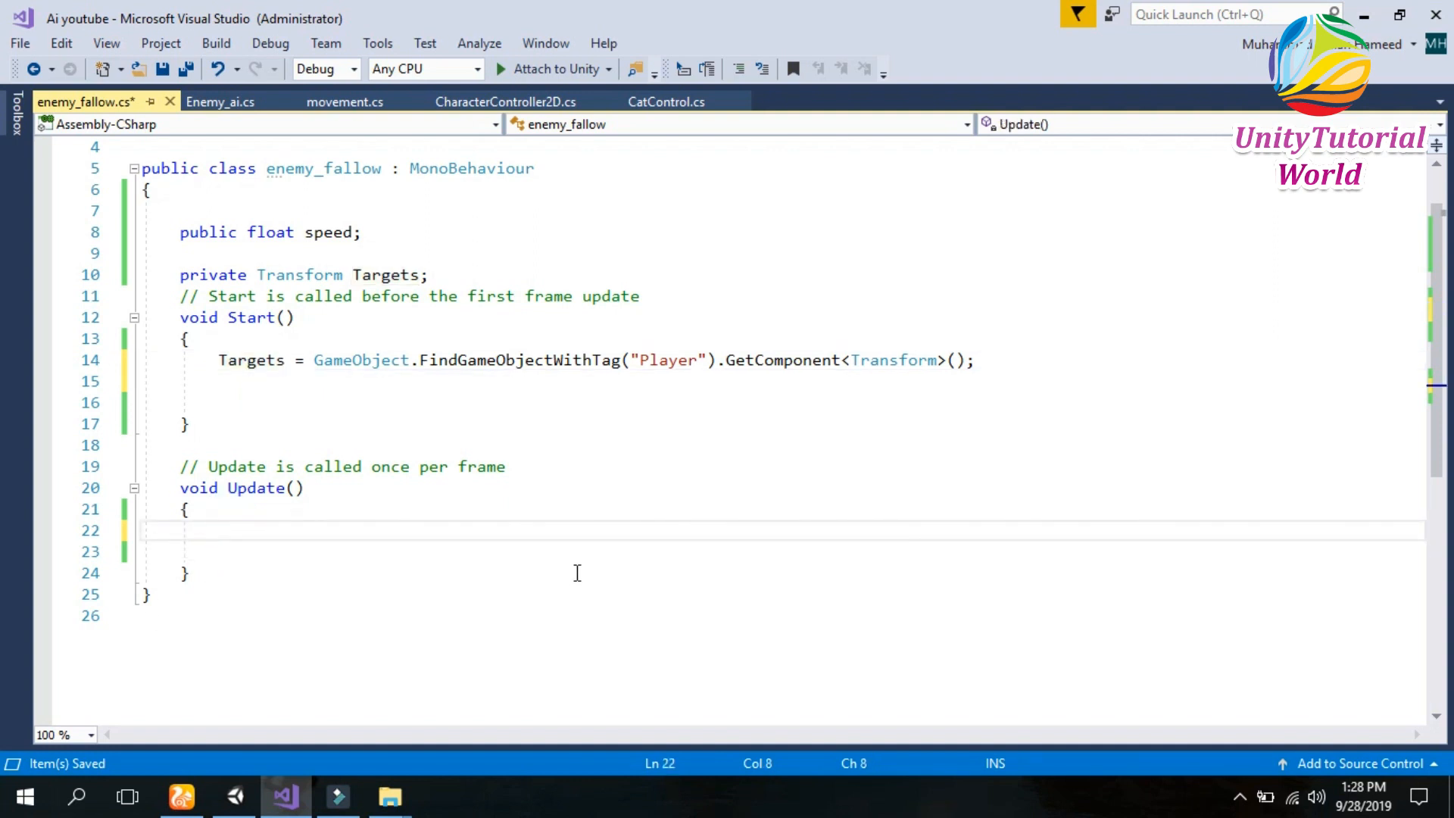
# In Update, set transform.position to Vector2.MoveTowards toward Targets.position at speed * Time.deltaTime.
pyautogui.write('transform')
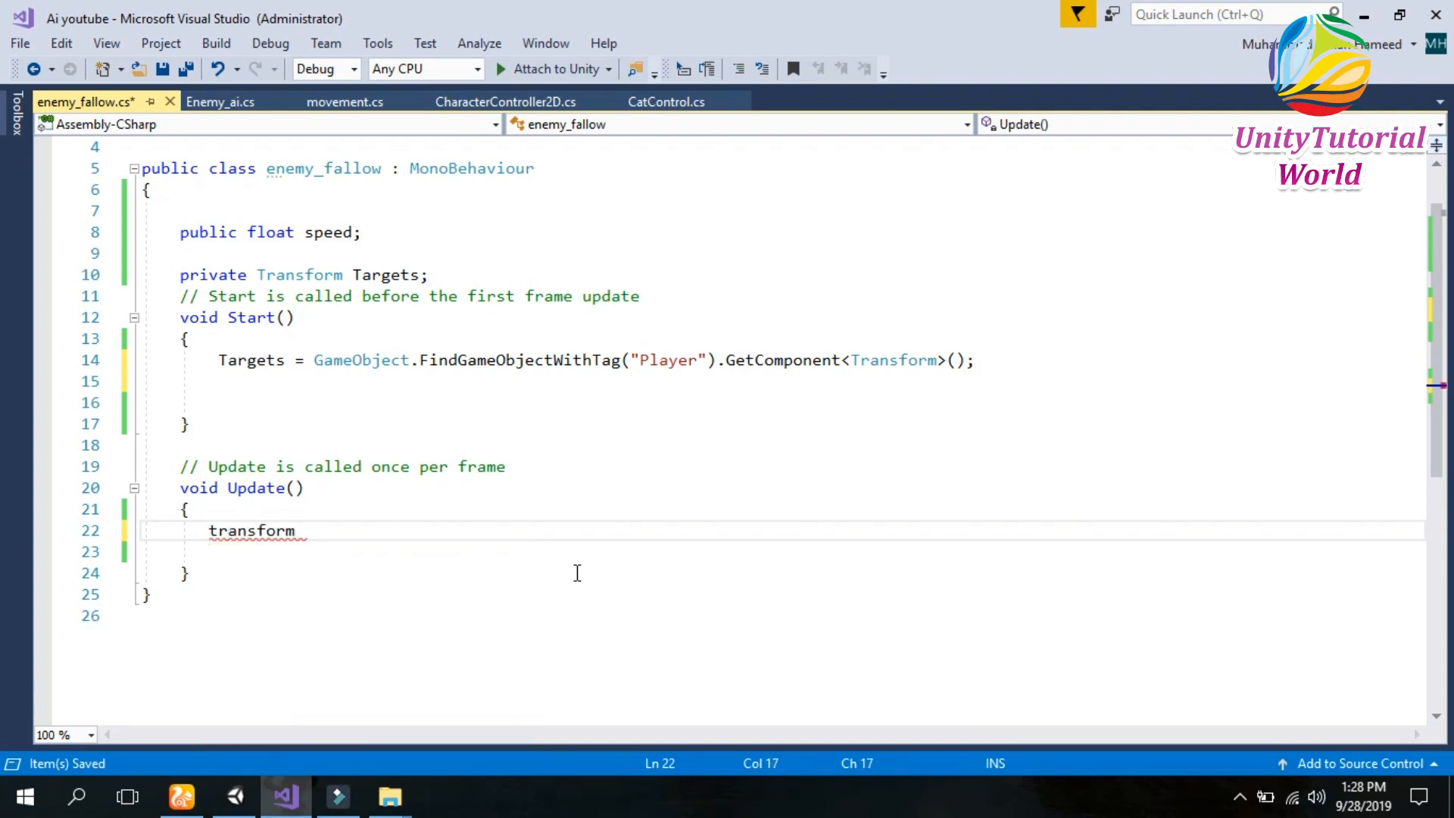
pyautogui.write('.position')
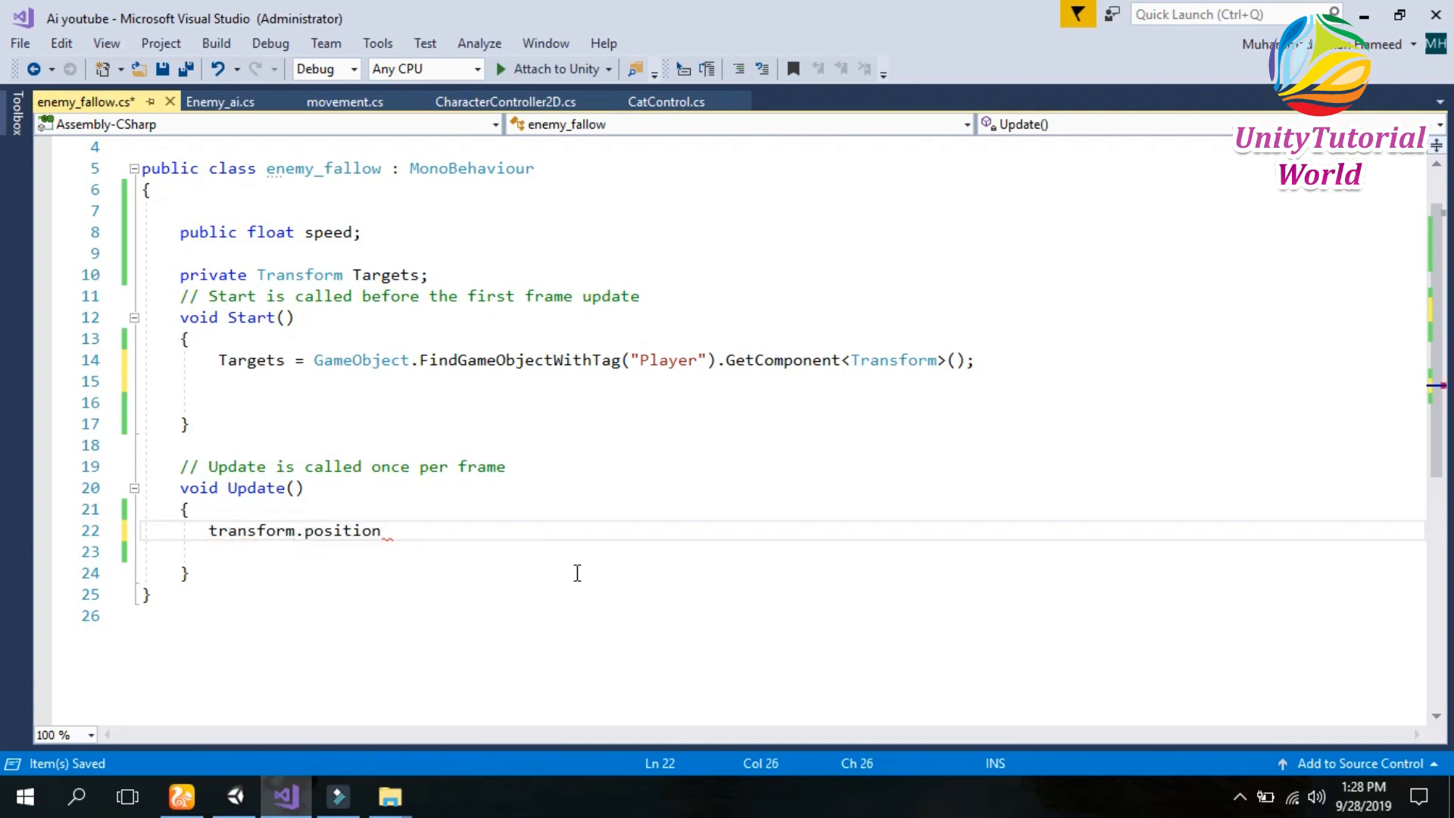
pyautogui.write('= ve')
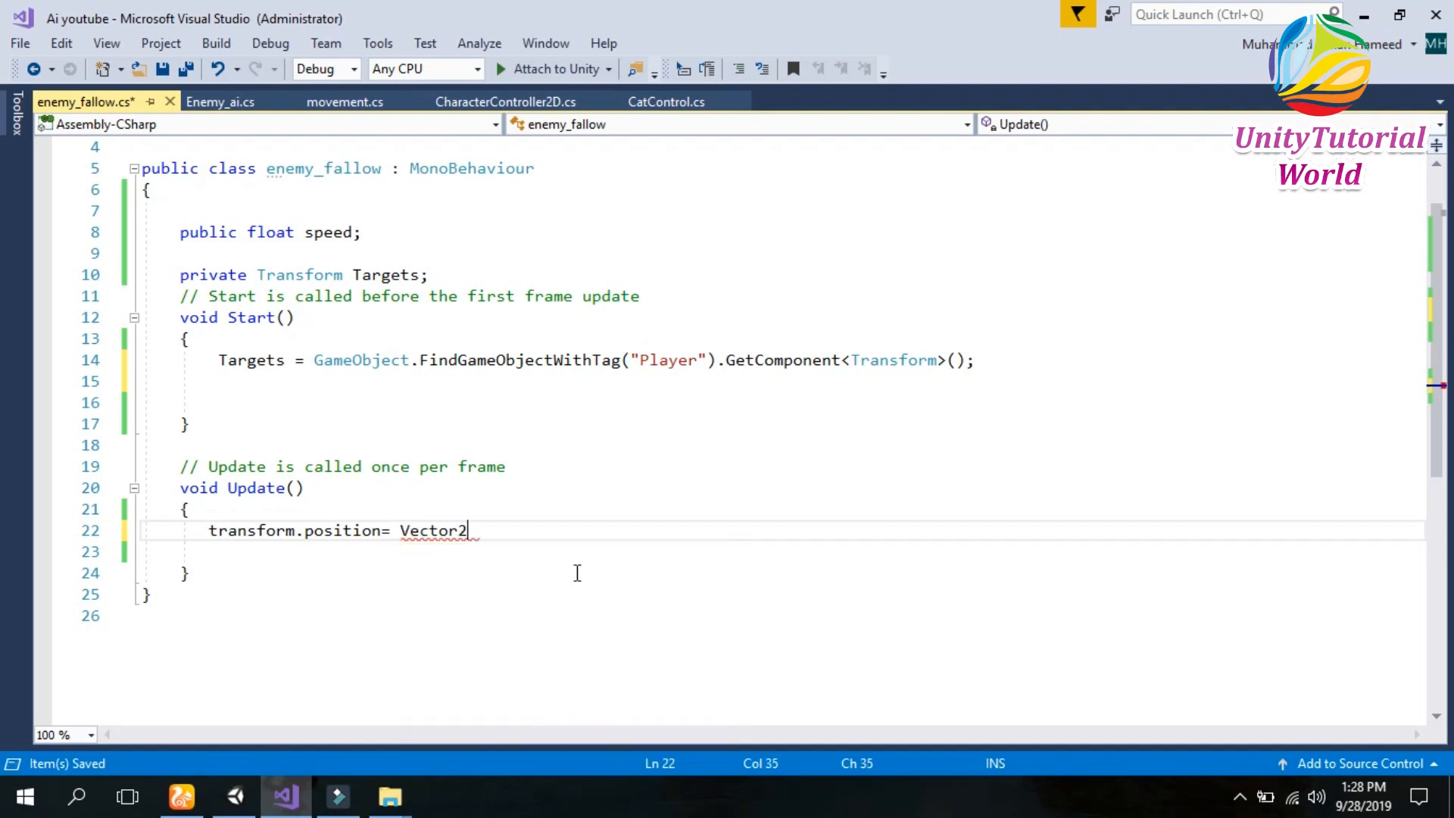
pyautogui.write('.mo')
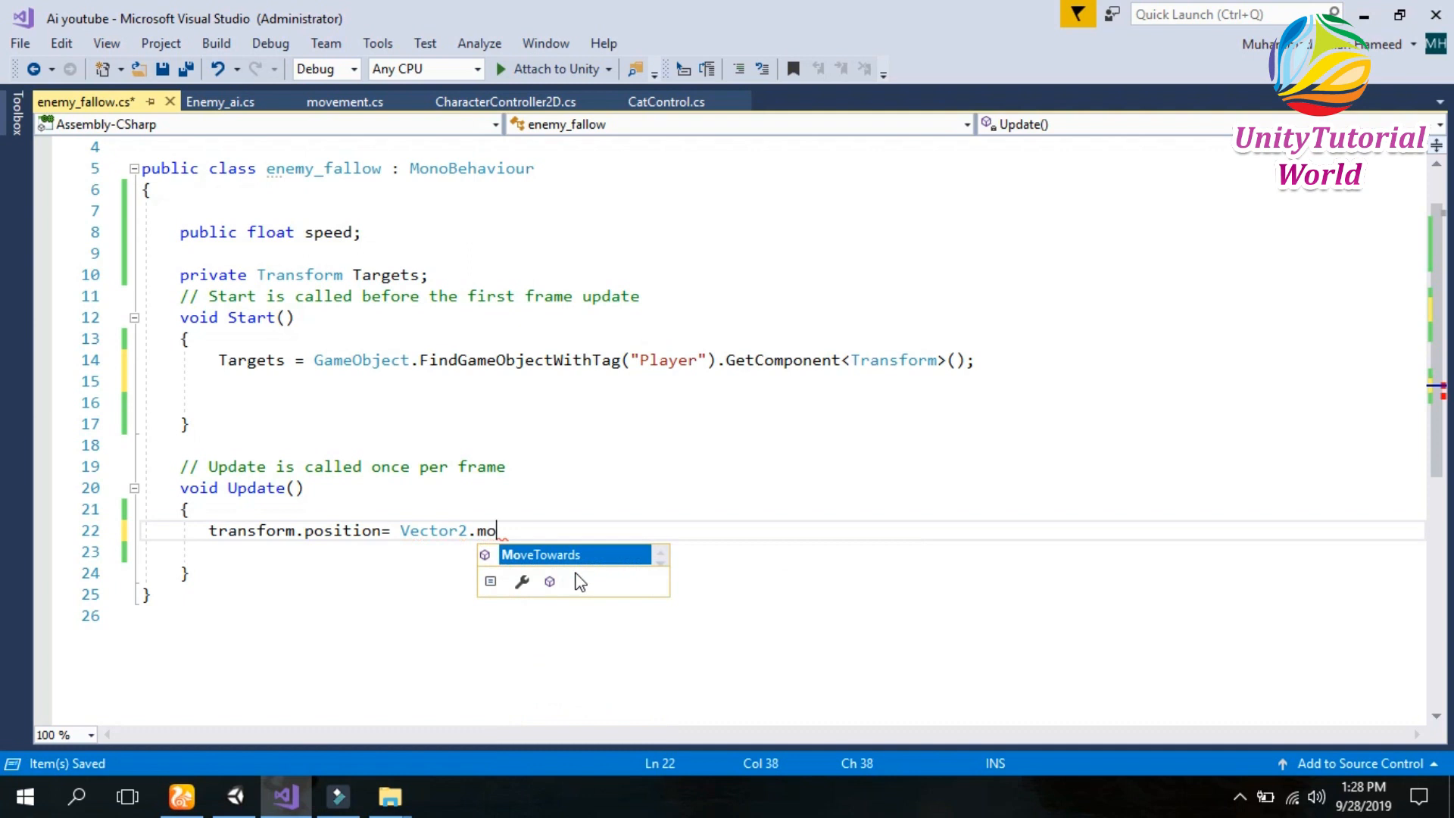
pyautogui.press('Tab')
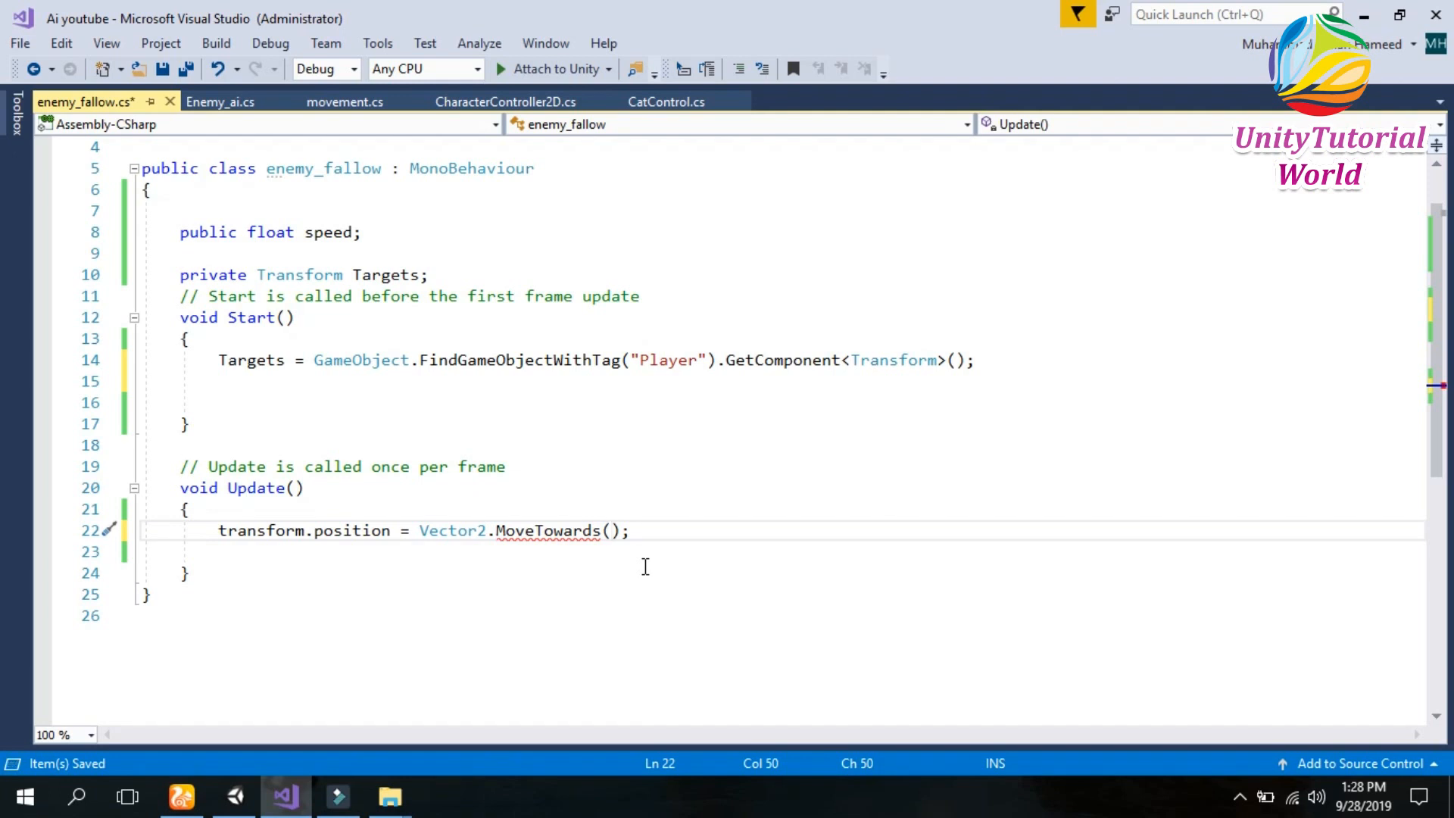
pyautogui.write('transform.position')
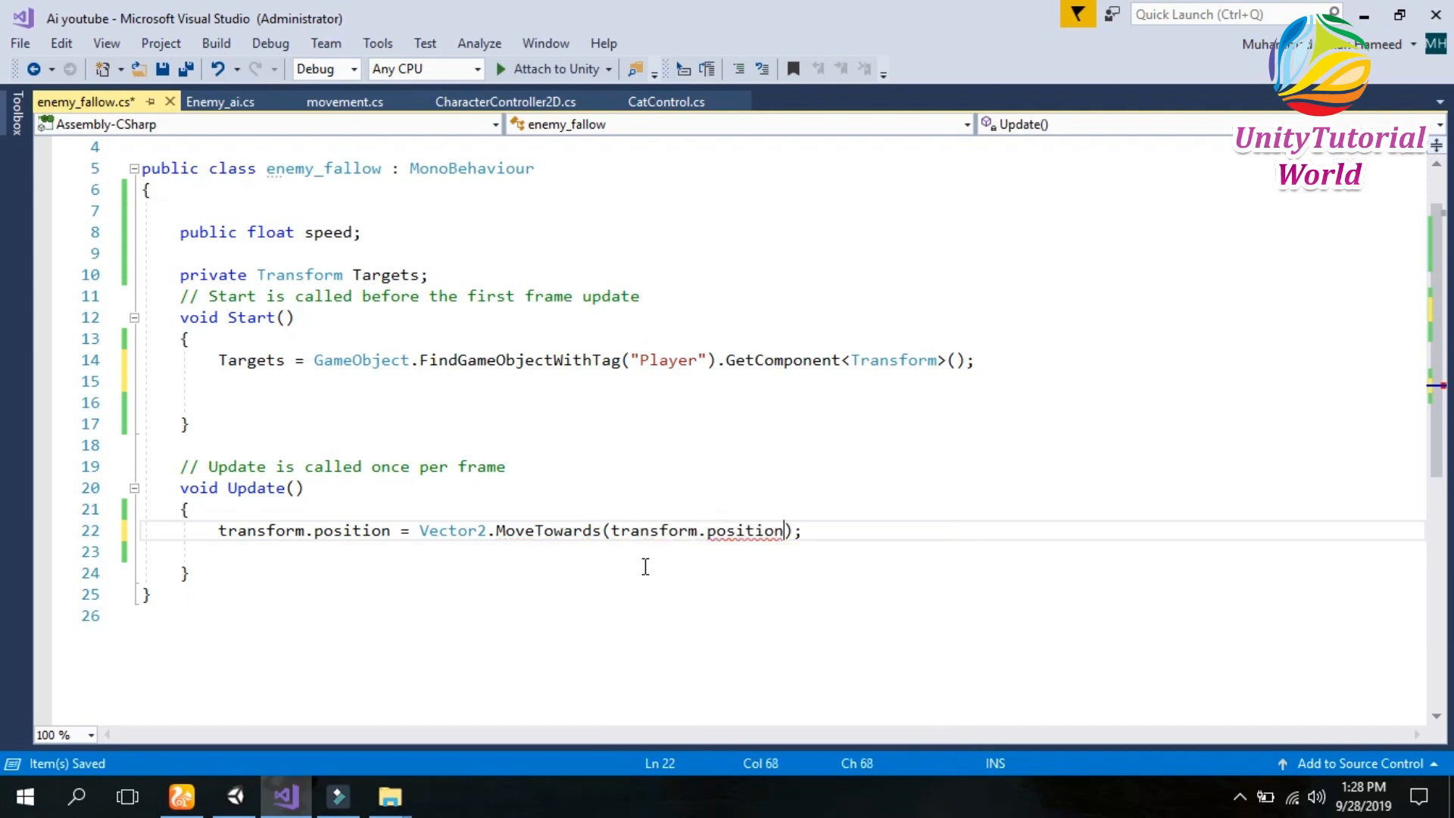
pyautogui.write(',')
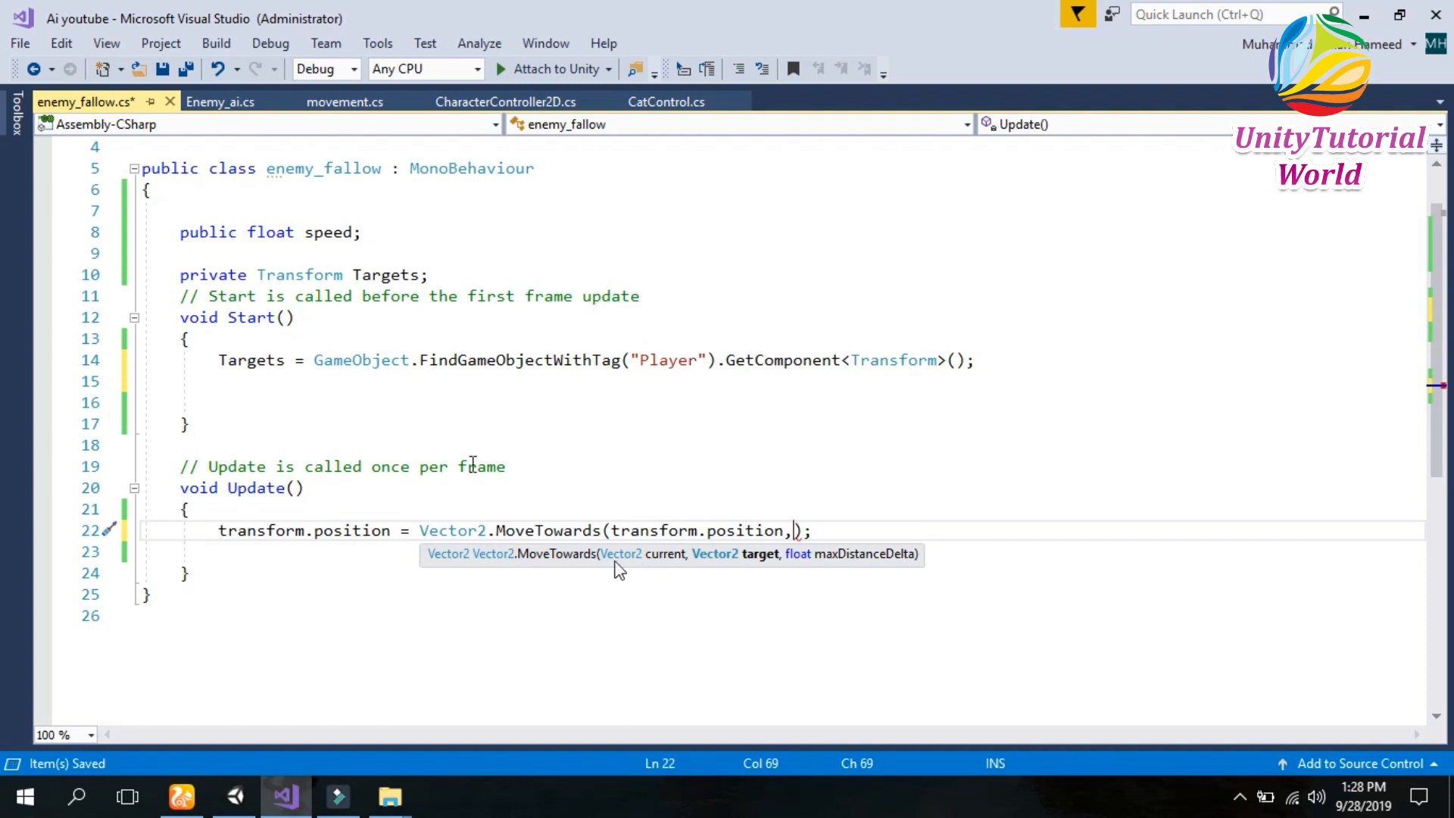
pyautogui.moveTo(253, 360)
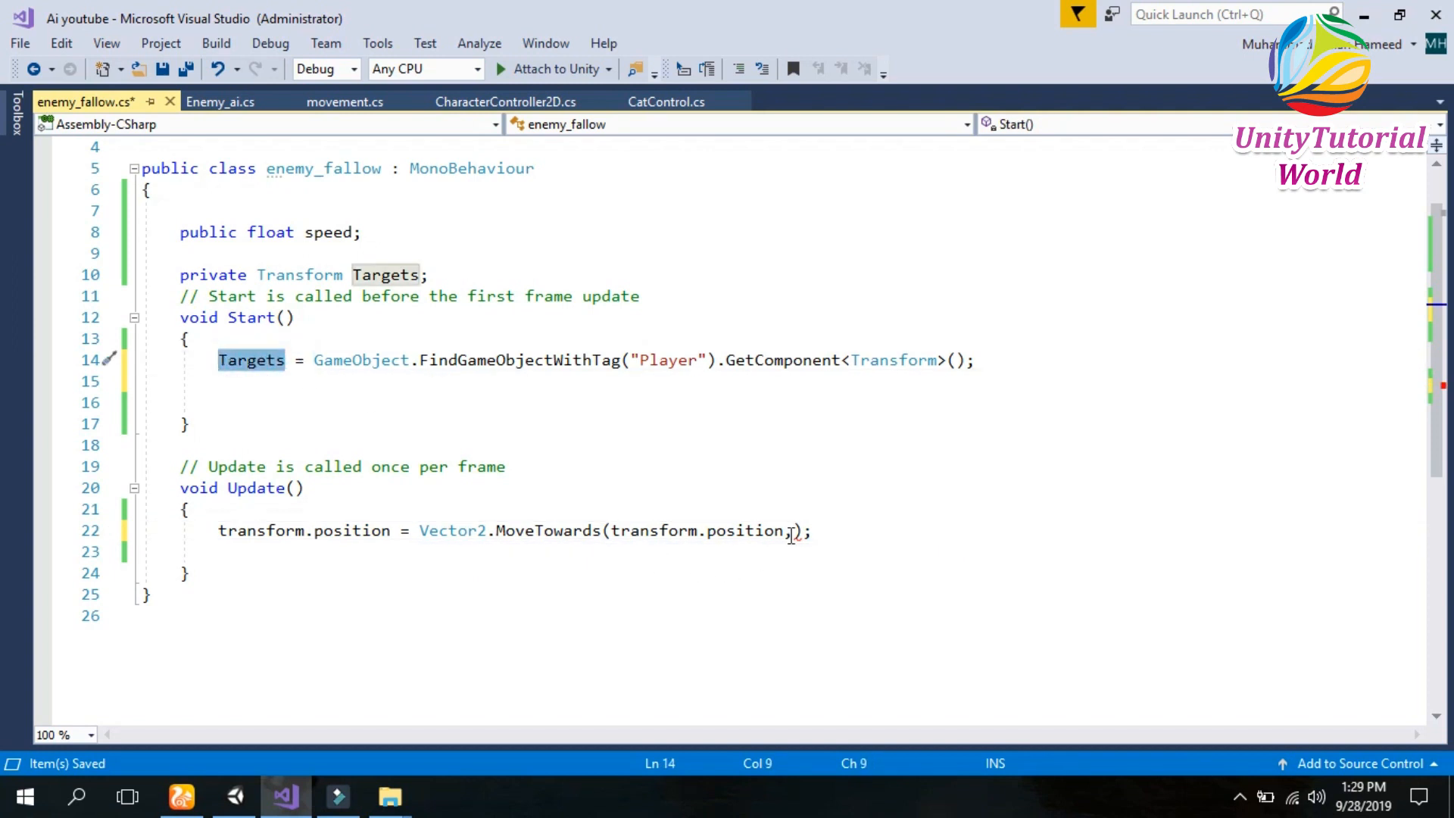
pyautogui.write('Targets.')
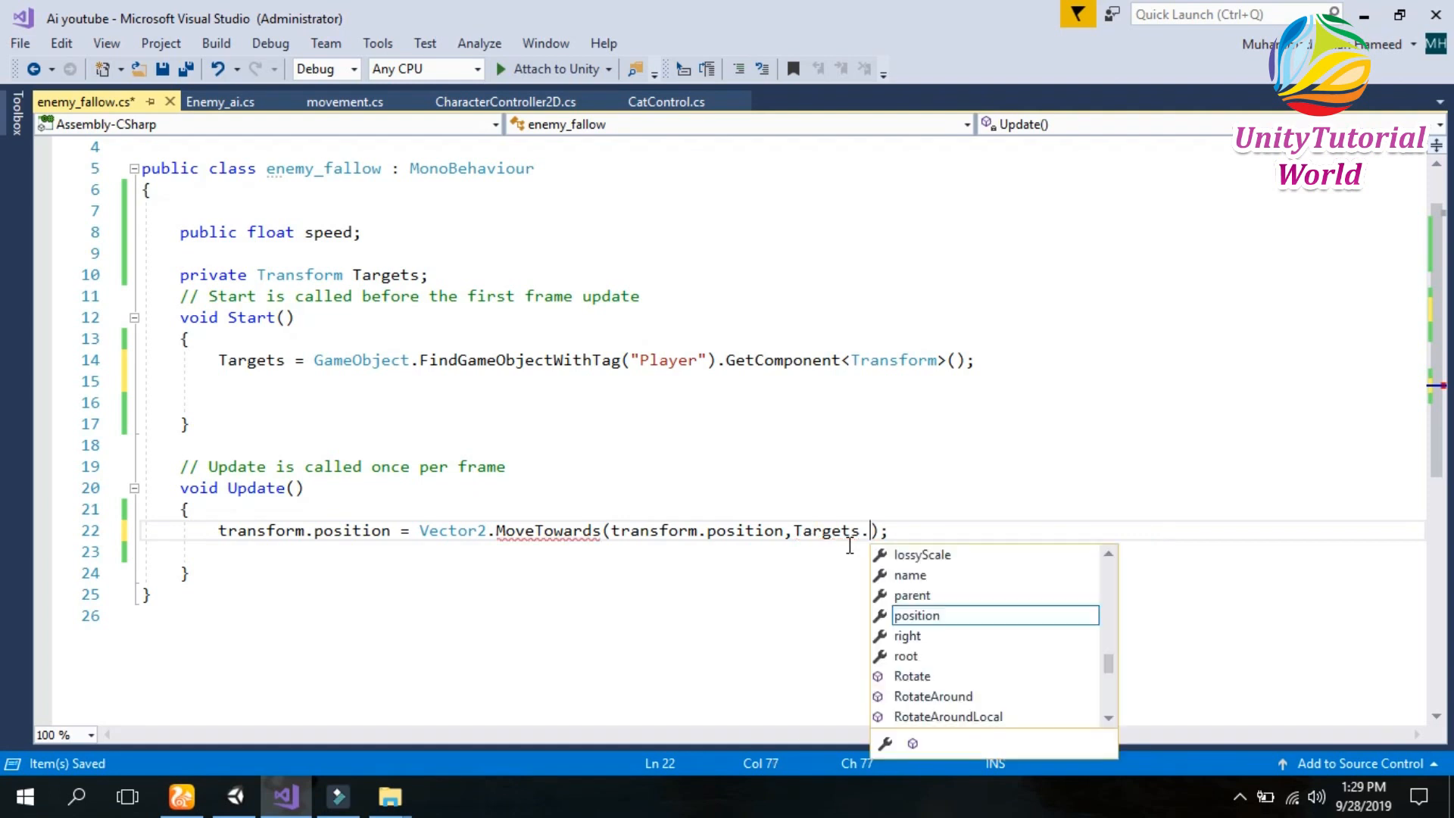
pyautogui.write('position')
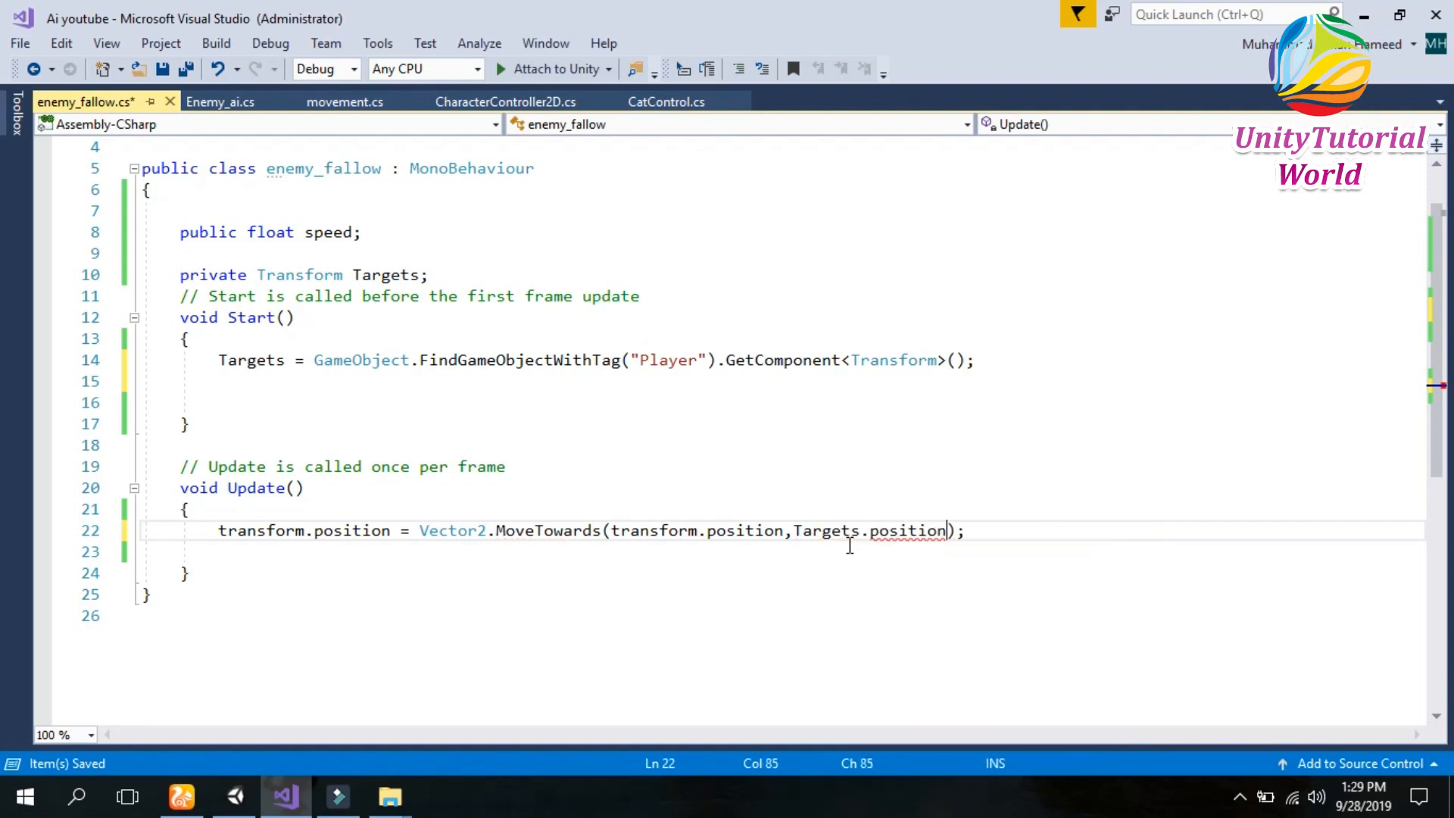
pyautogui.write(',')
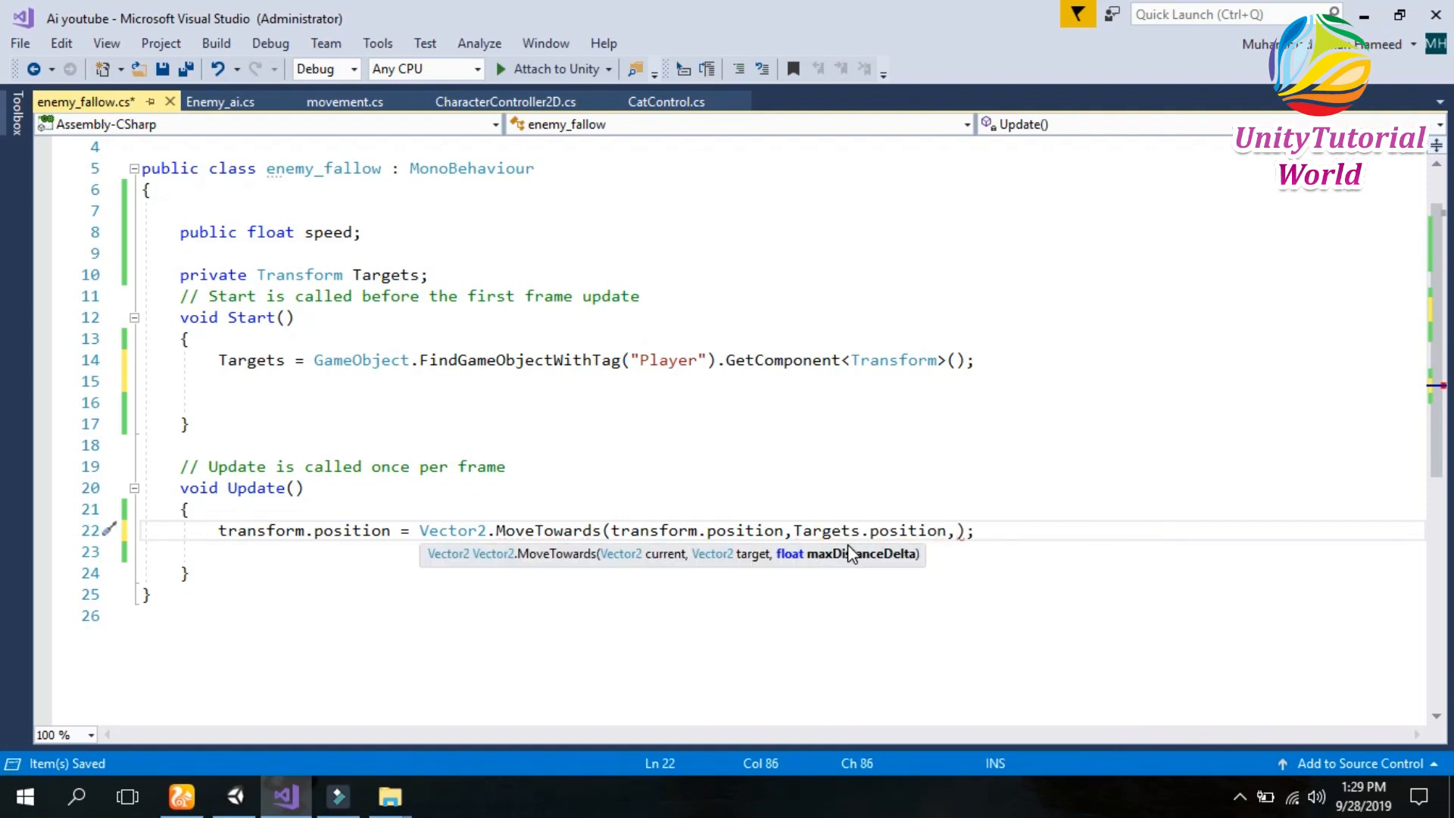
pyautogui.write('Sp')
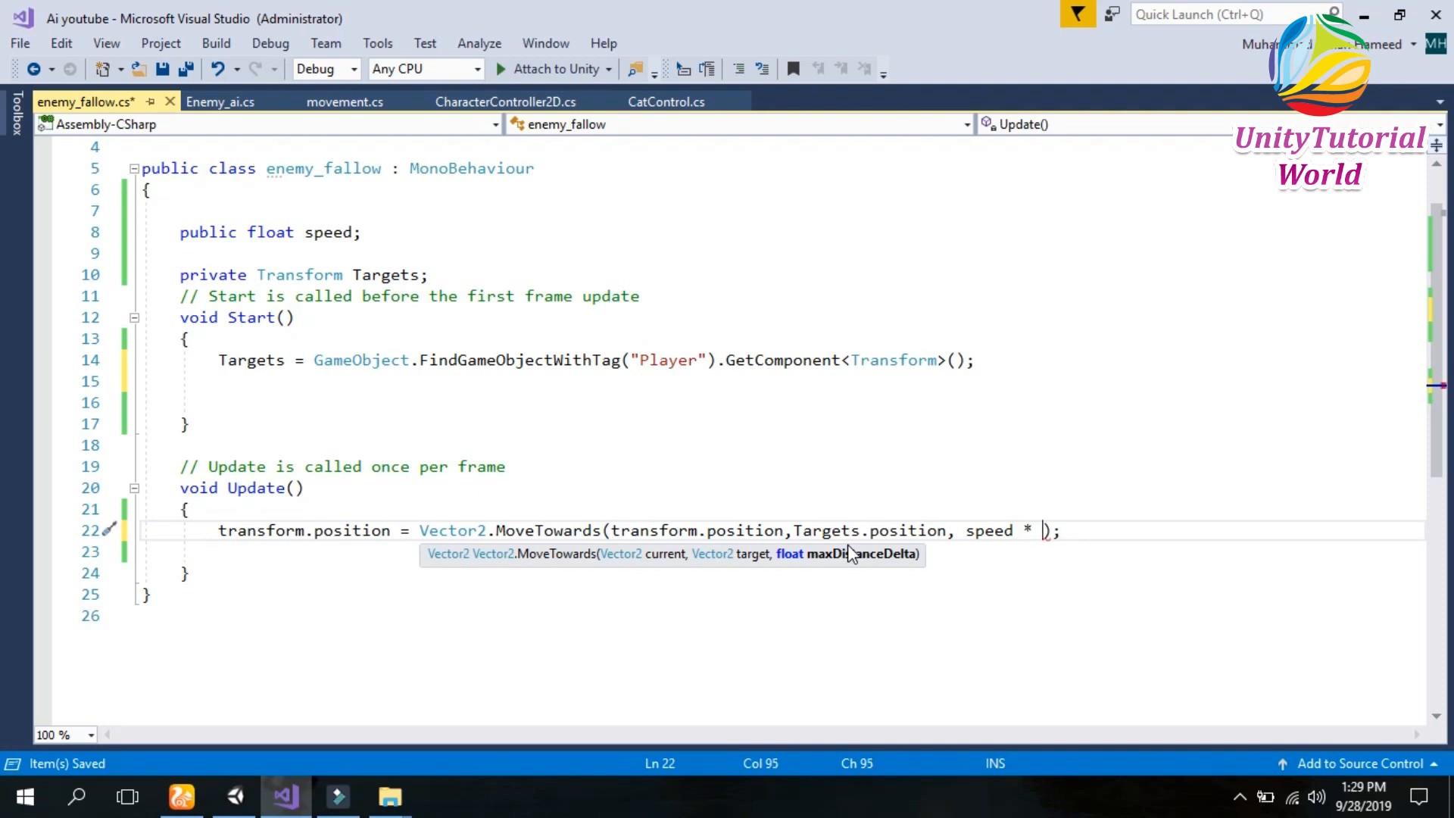
pyautogui.write('tim')
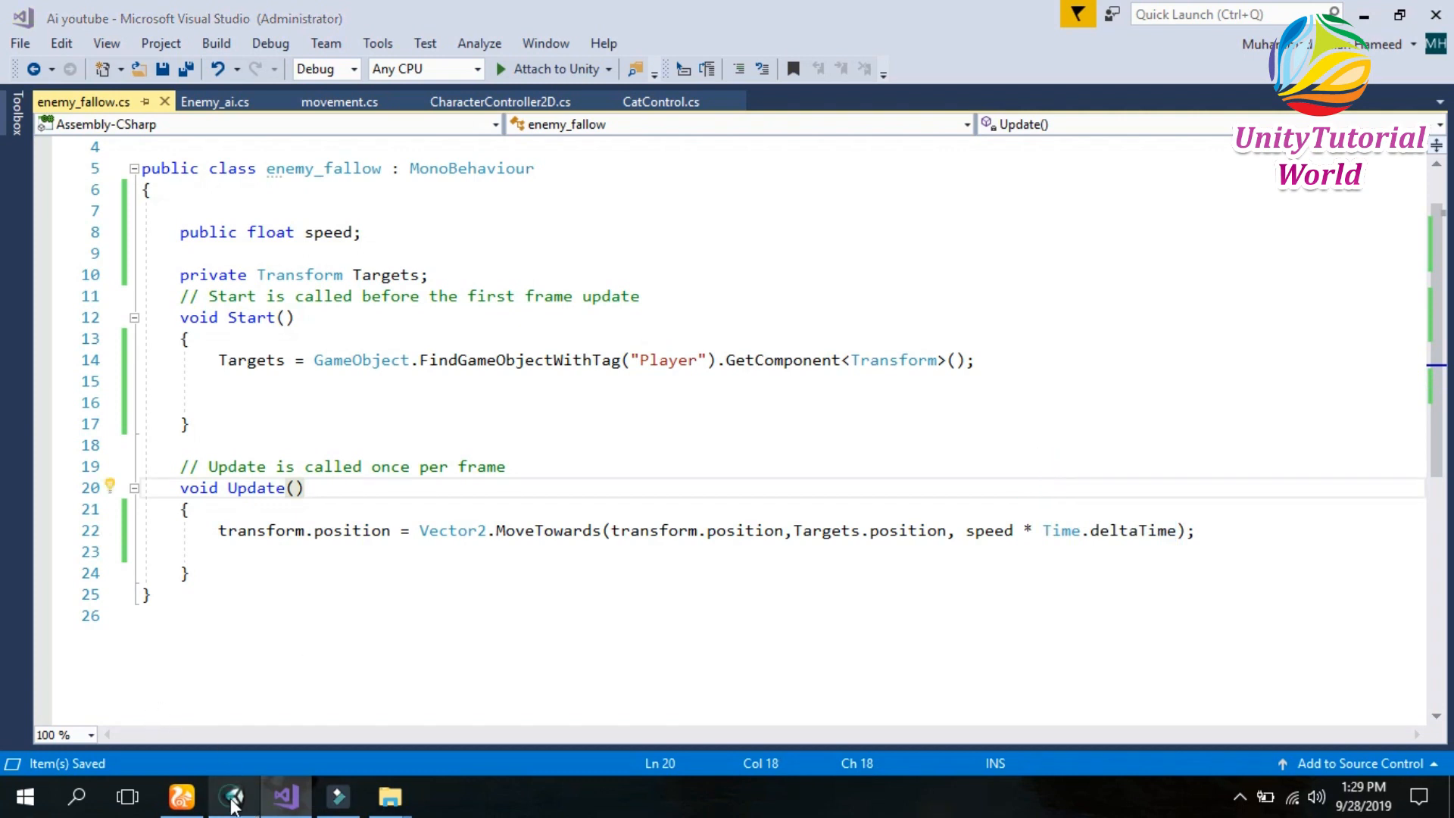
# Back in Unity, confirm the player object is tagged Player.
pyautogui.click(233, 797)
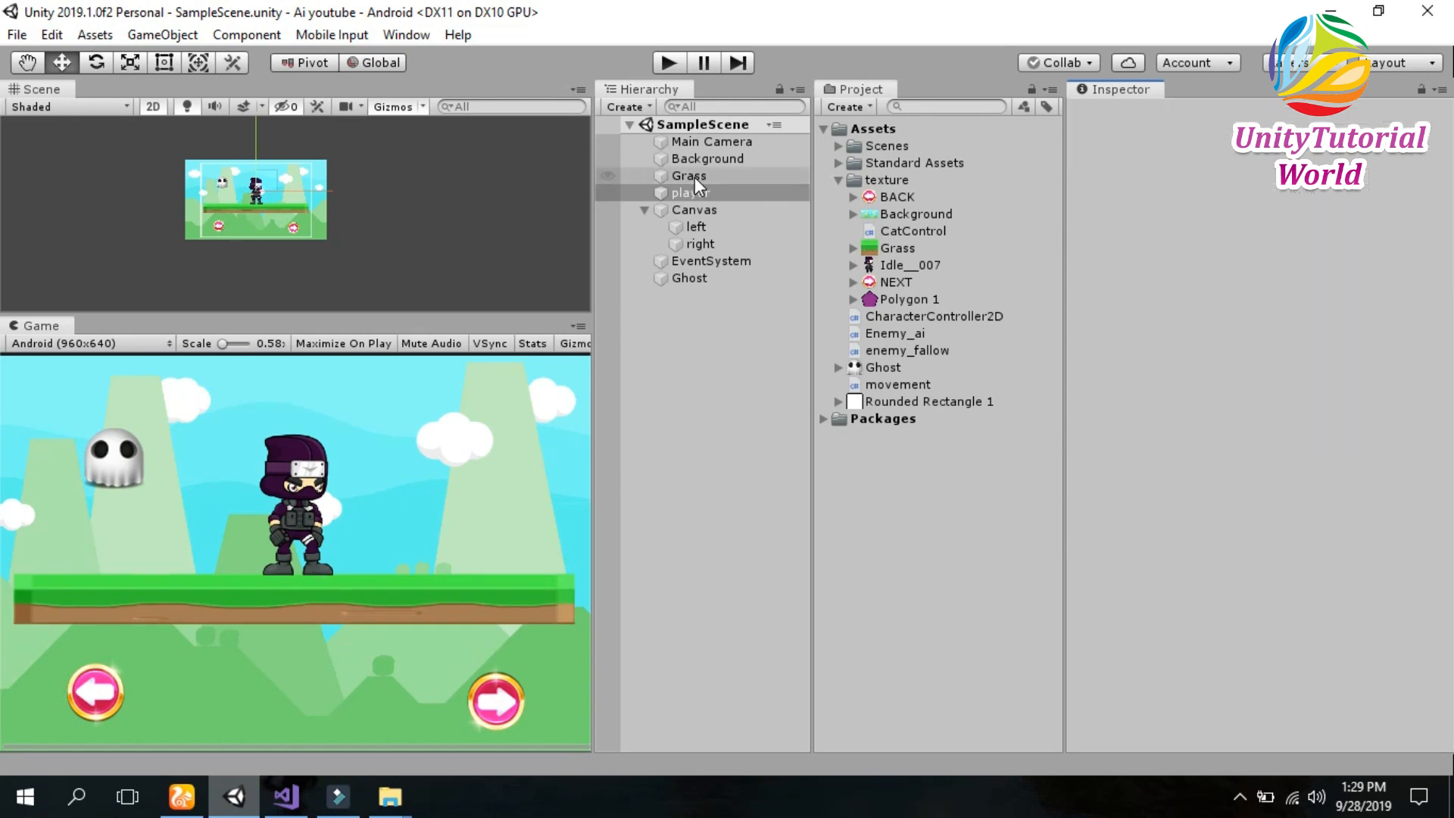
pyautogui.click(691, 192)
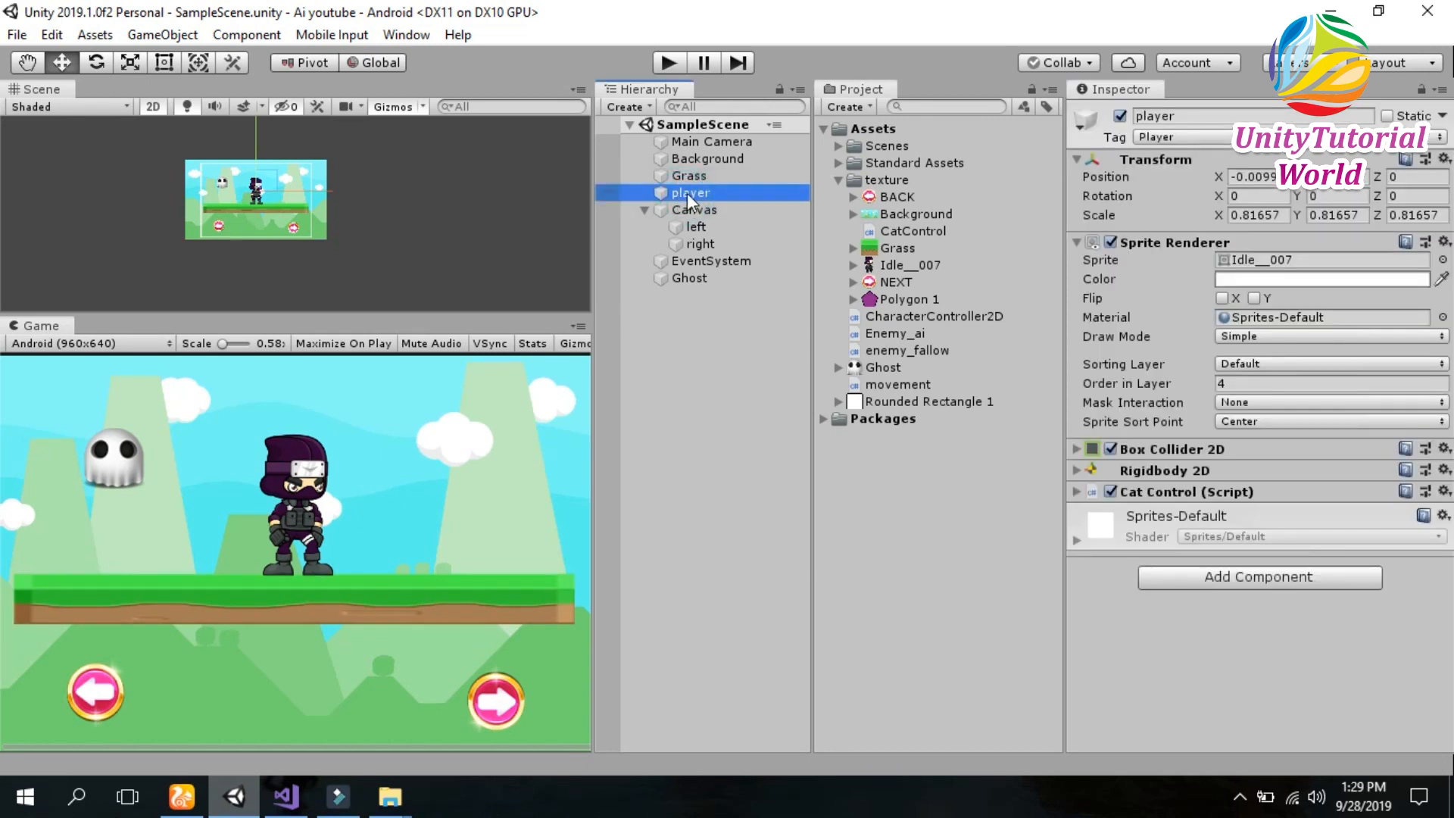
pyautogui.moveTo(873, 203)
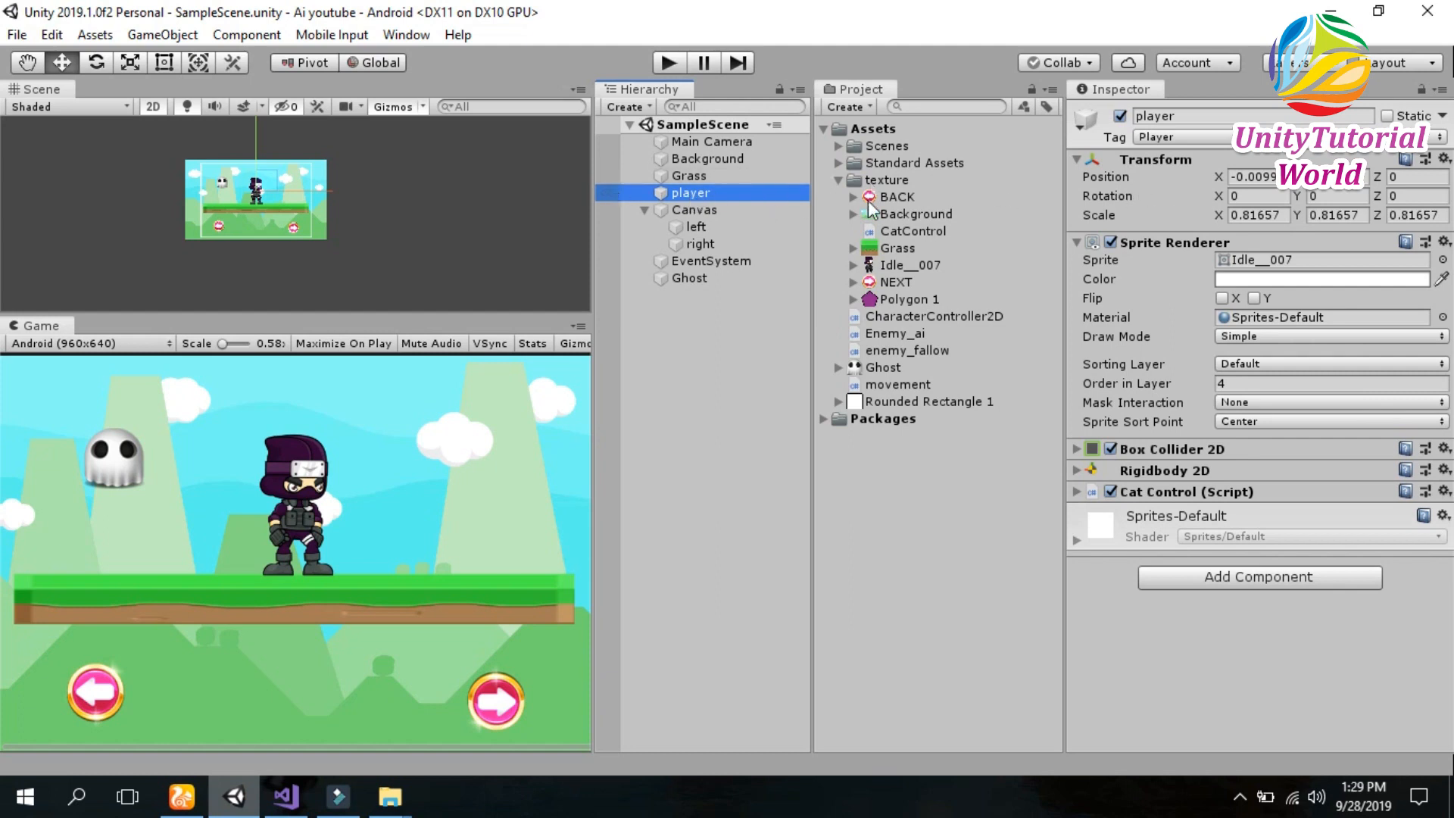
pyautogui.click(1212, 137)
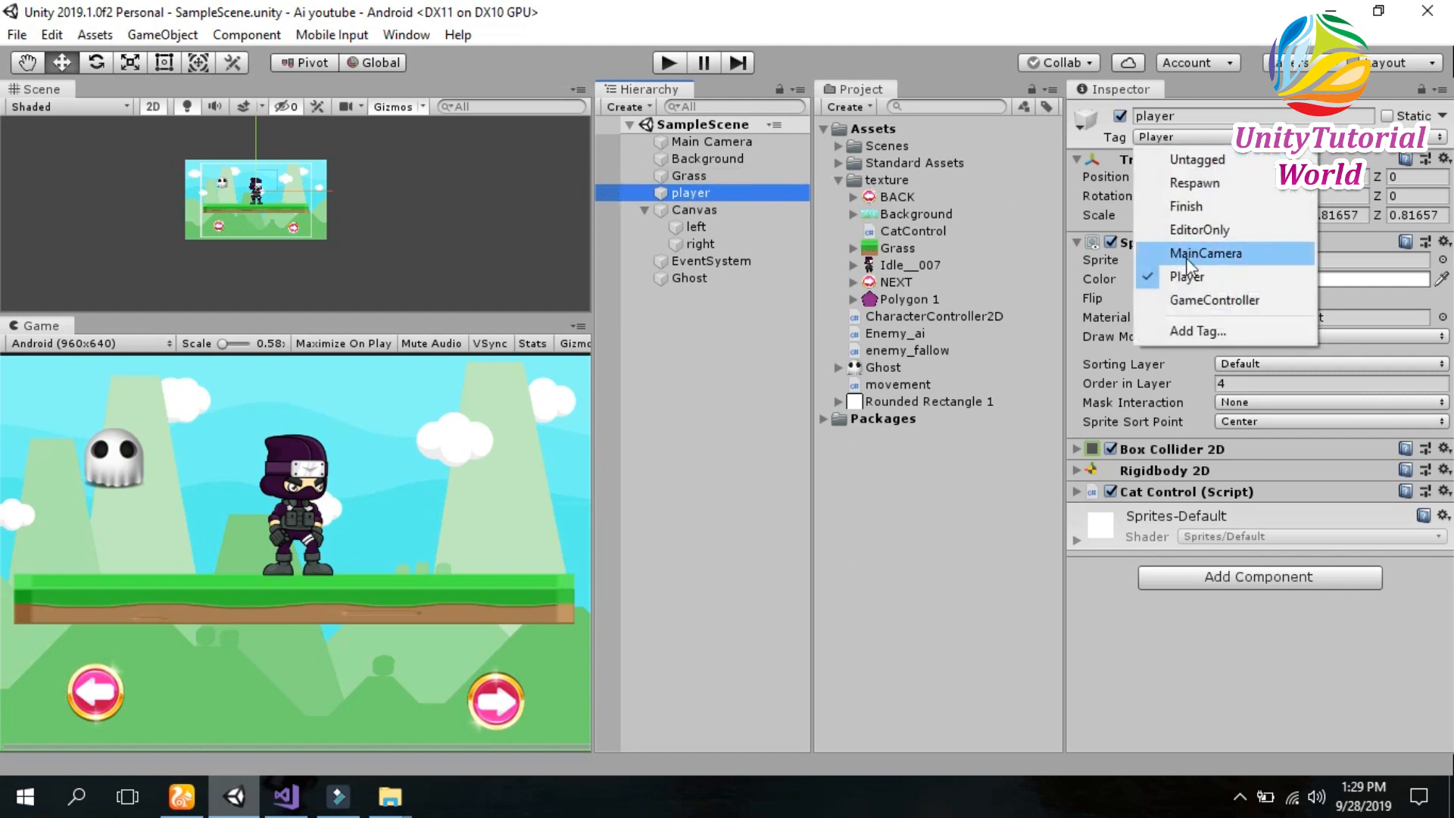
pyautogui.click(1186, 276)
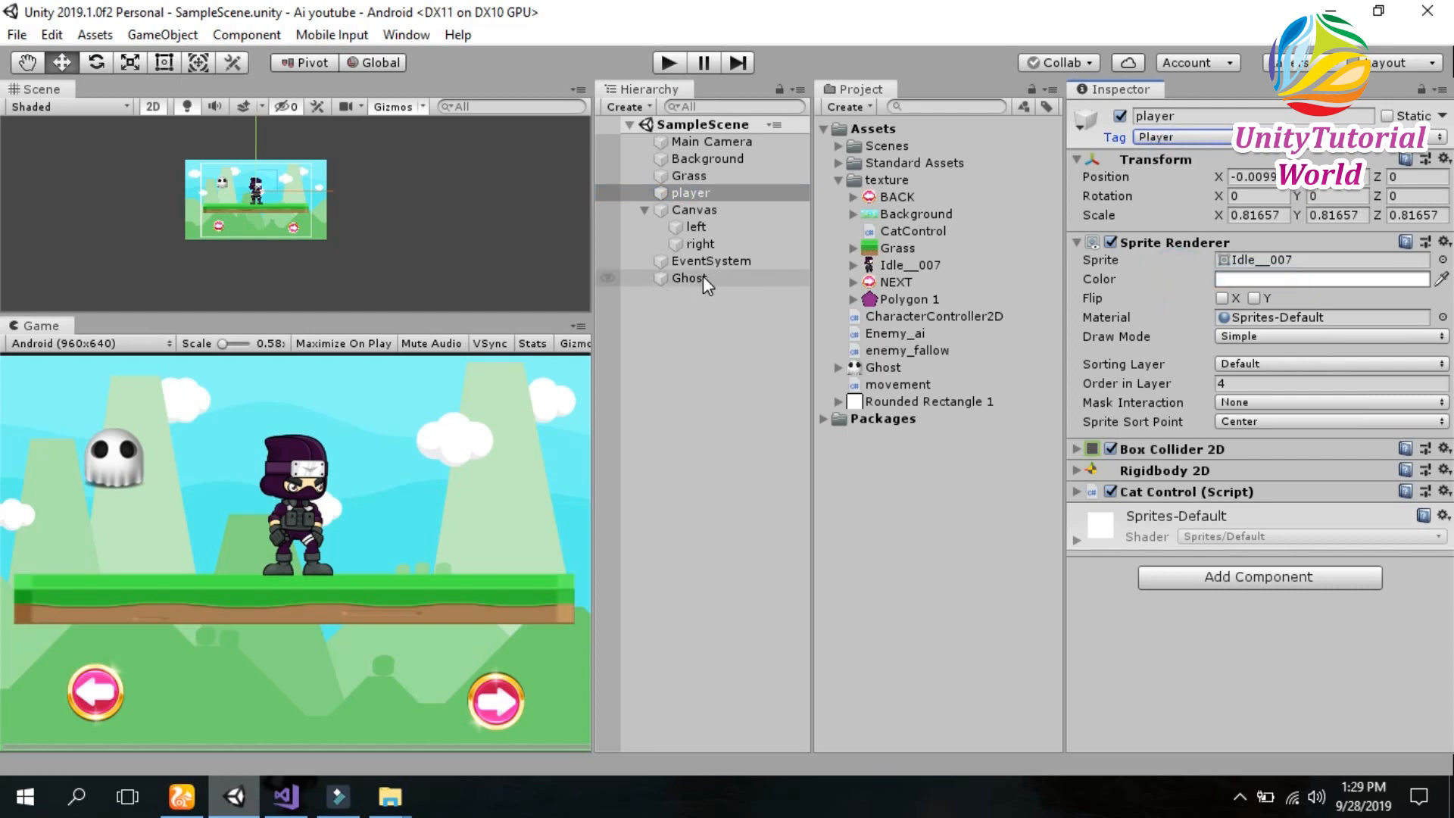
# Select Ghost and check its enemy_fallow script component with Speed 3.
pyautogui.click(689, 278)
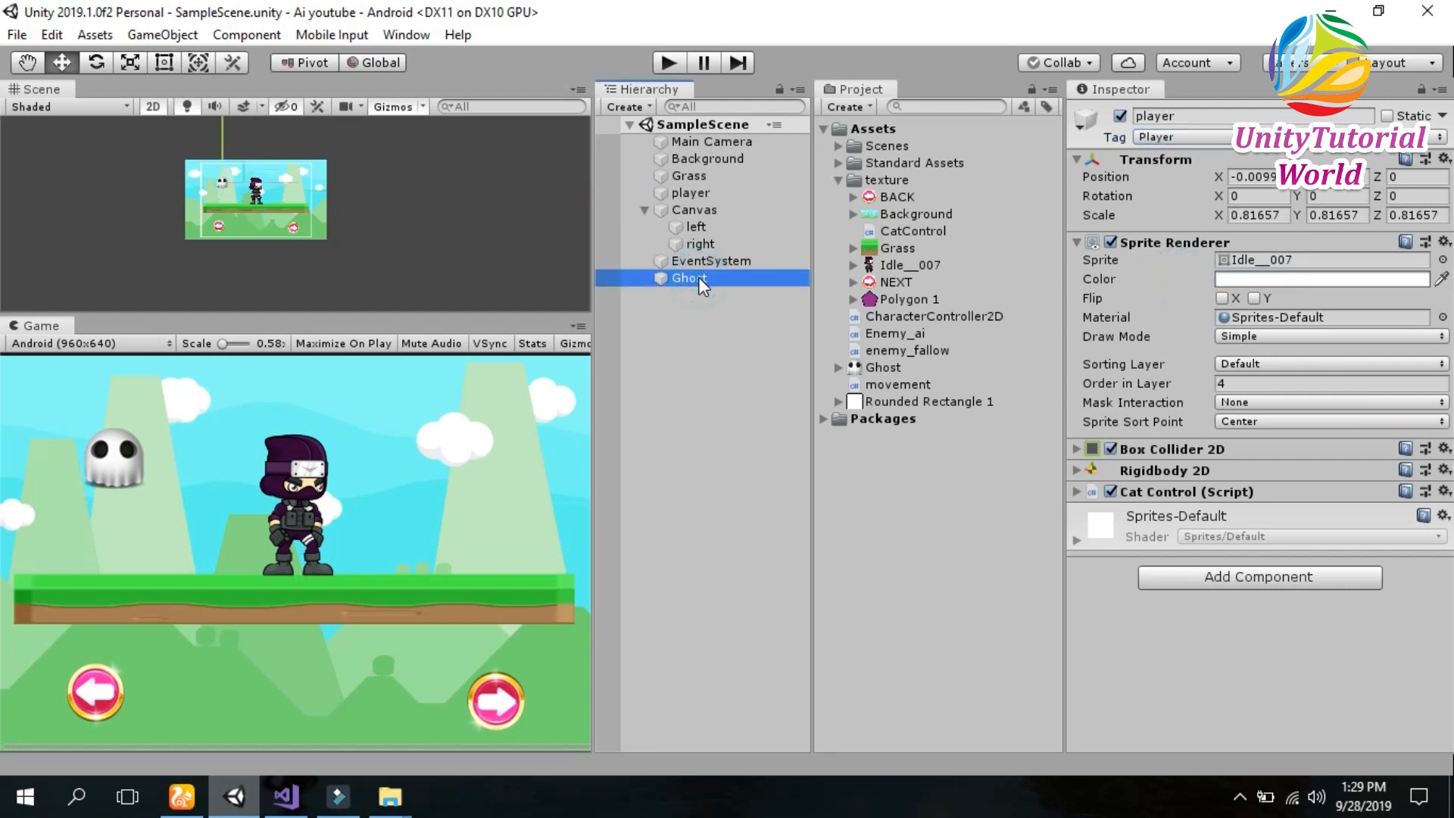
pyautogui.click(688, 278)
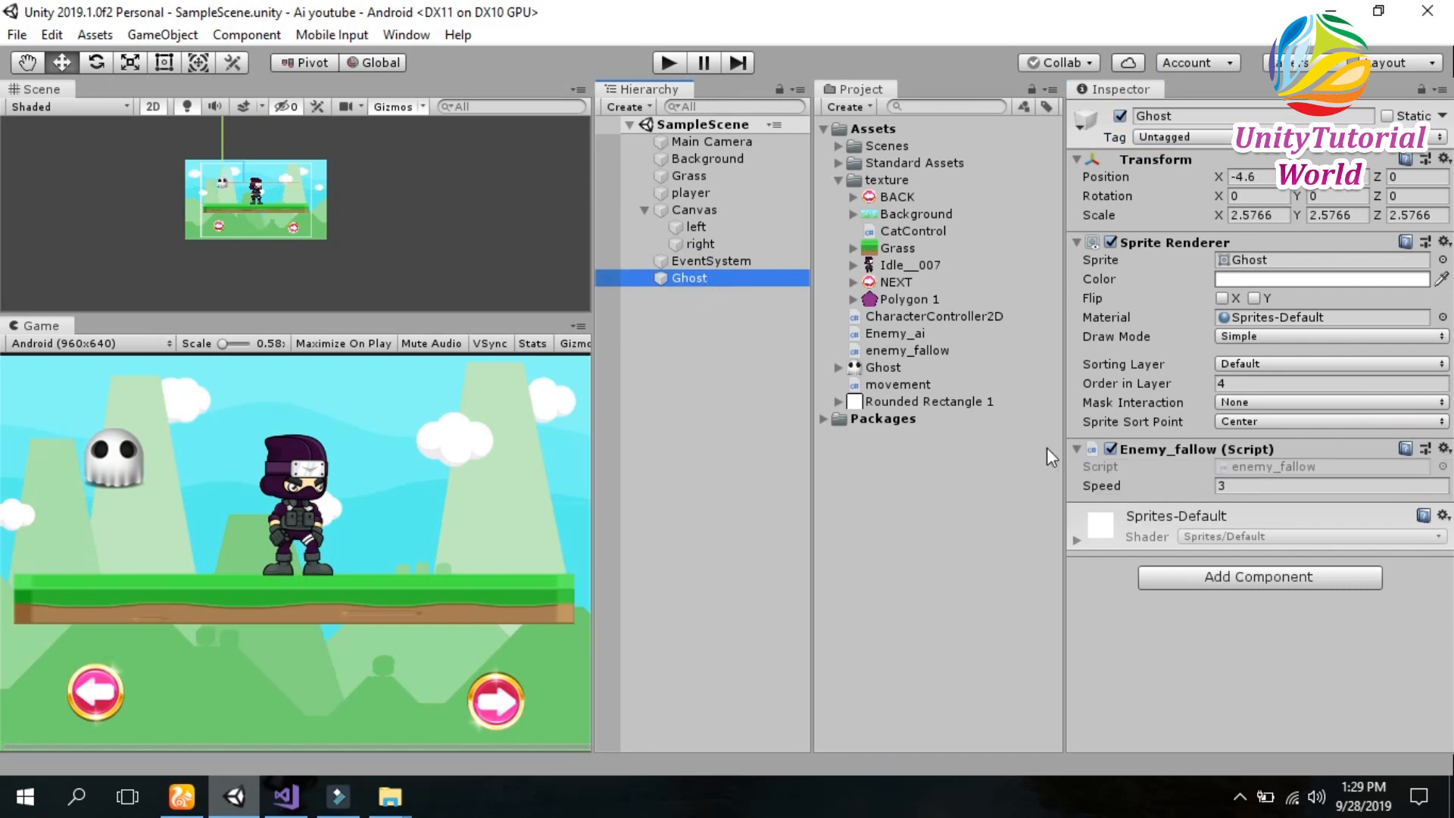
pyautogui.click(907, 350)
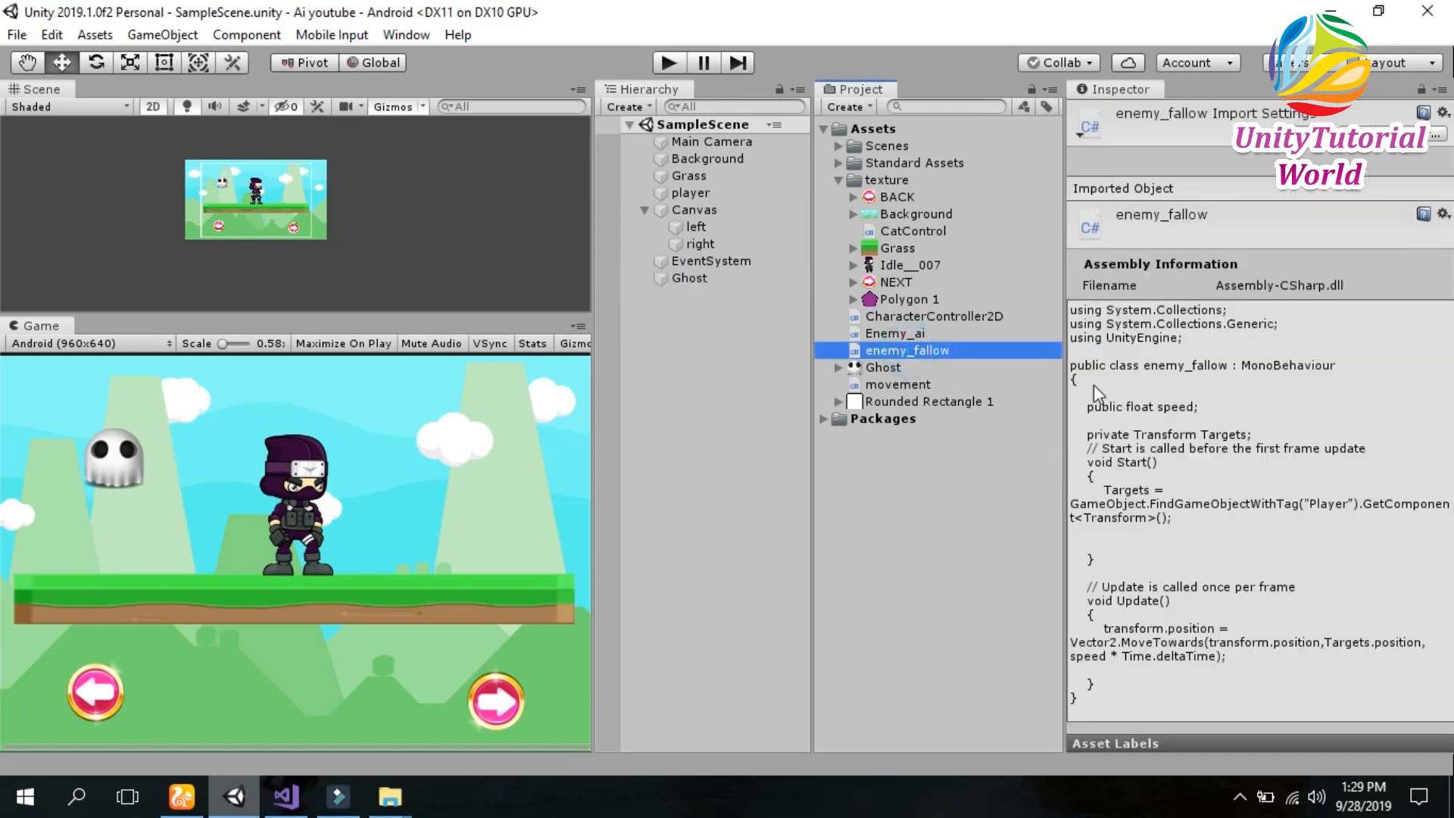
pyautogui.moveTo(737, 326)
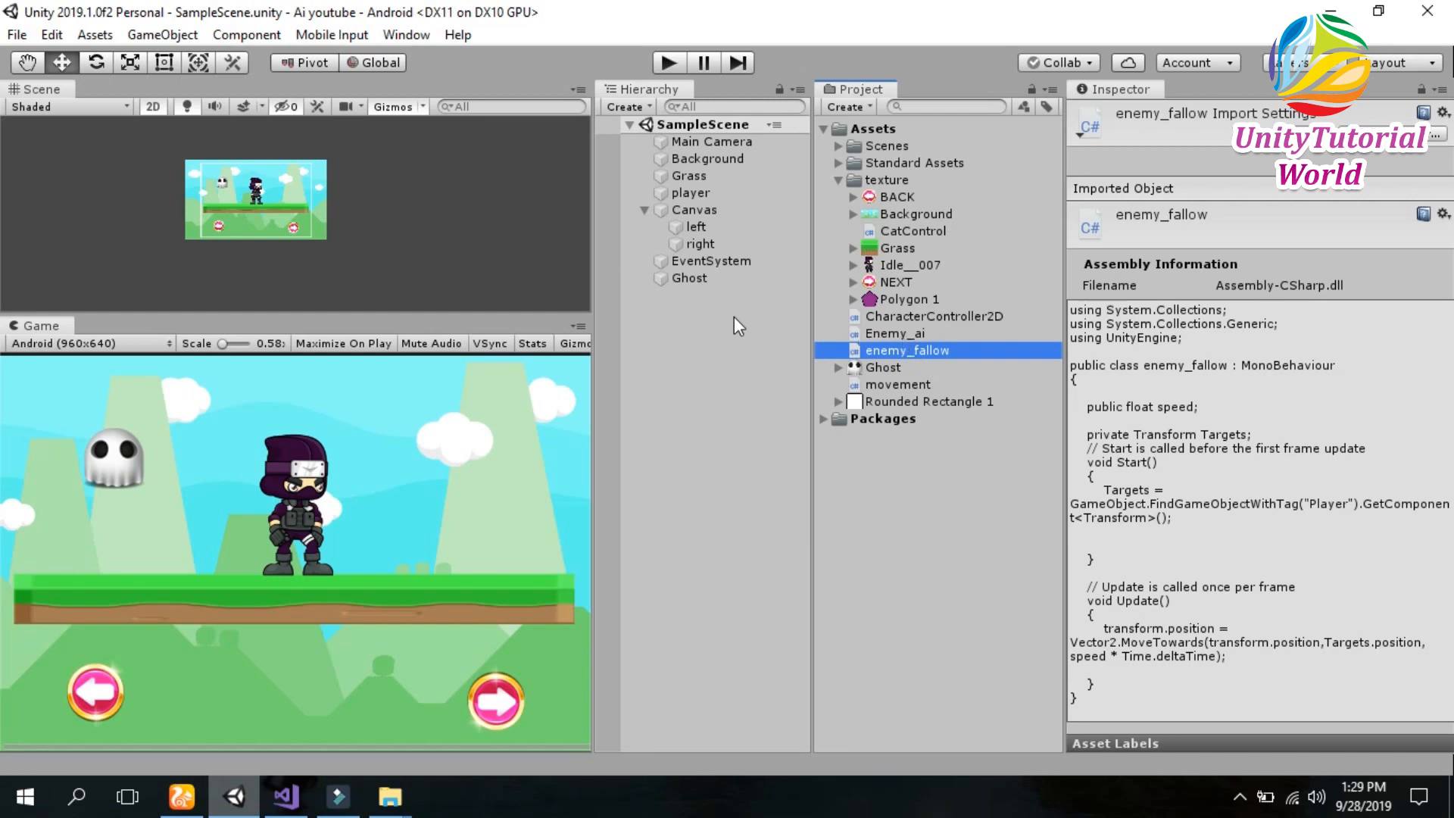
pyautogui.click(690, 278)
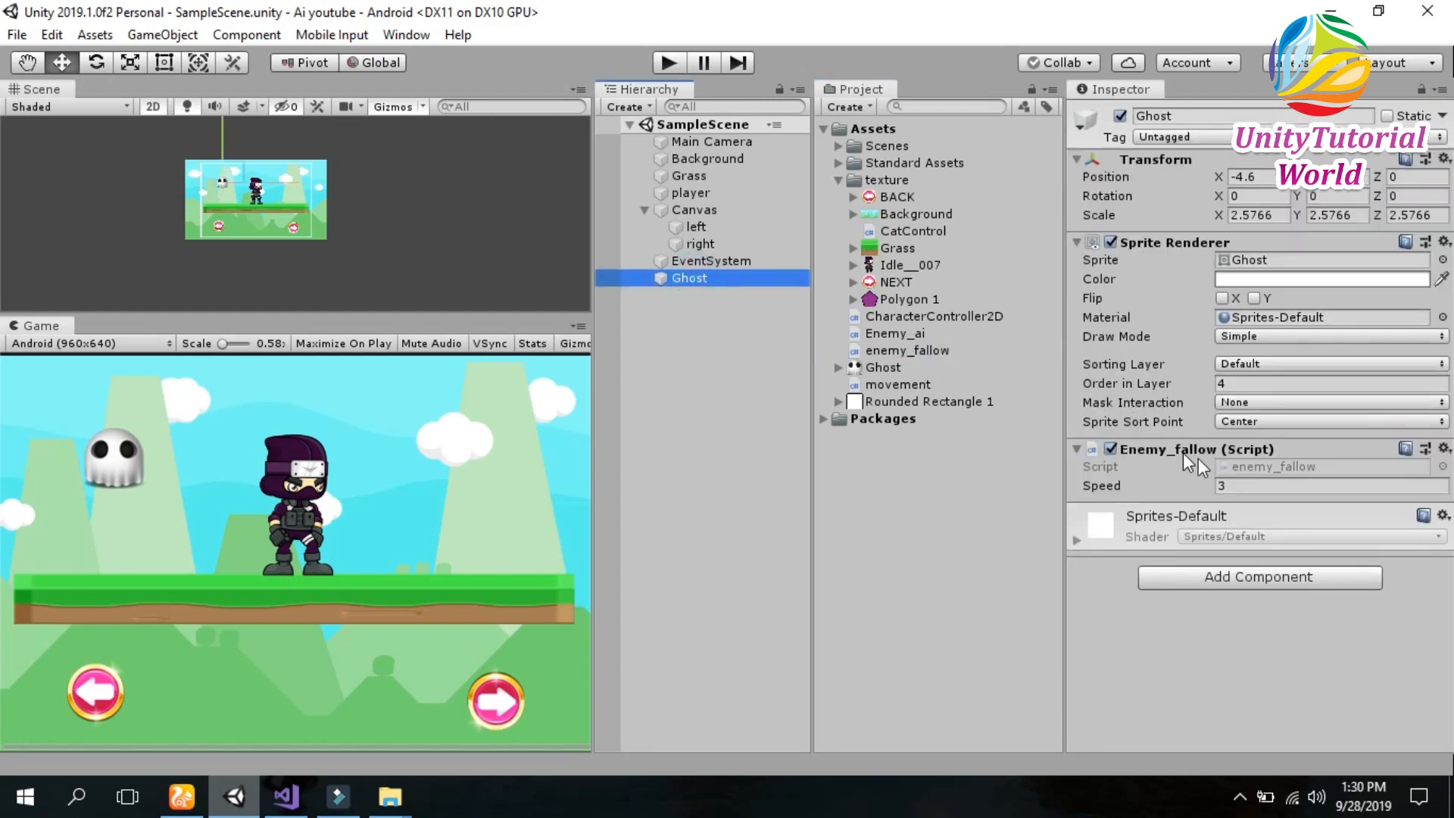
pyautogui.click(1329, 485)
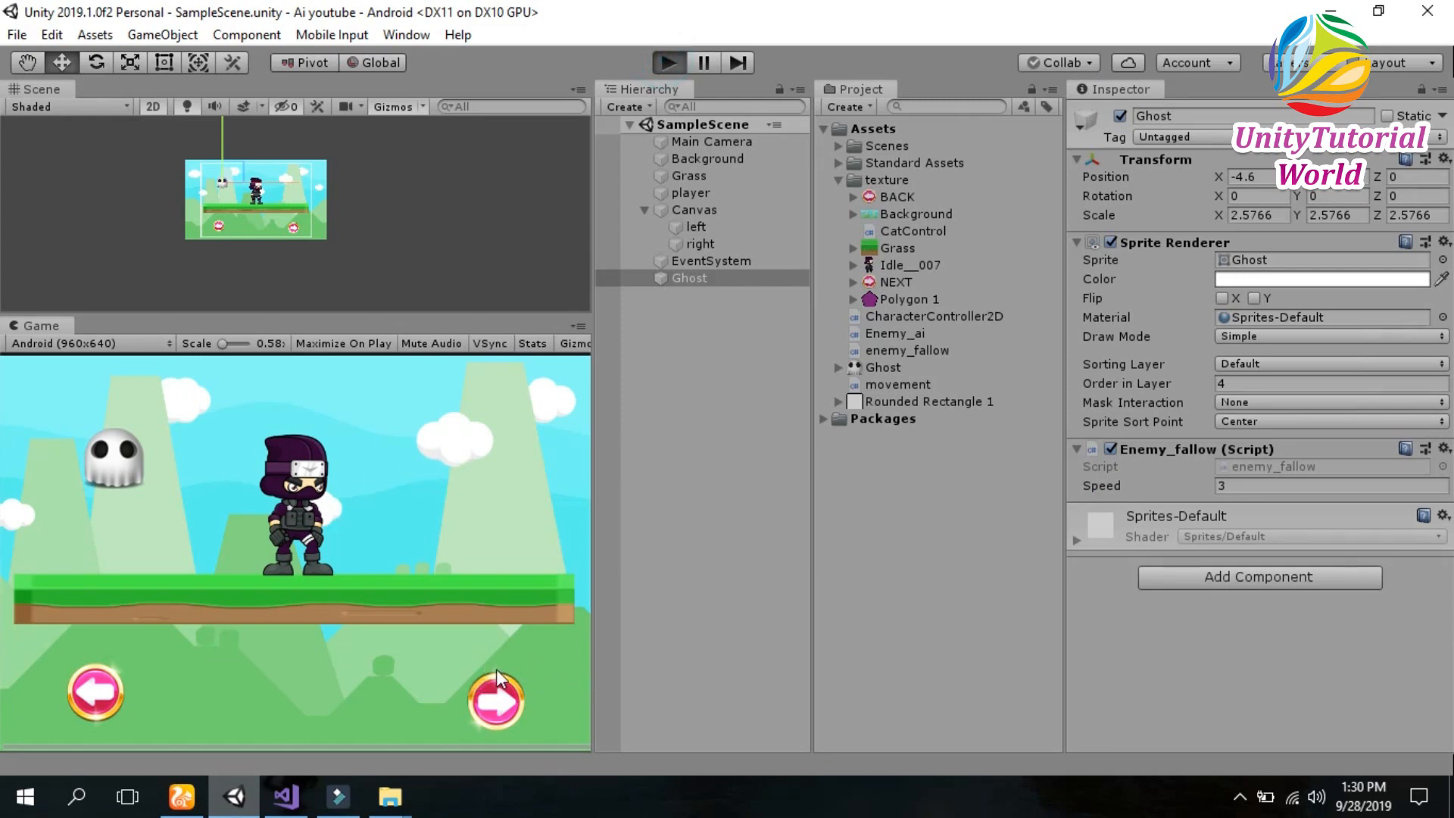
# Play the scene and move the ninja left and right as the ghost chases him.
pyautogui.click(496, 707)
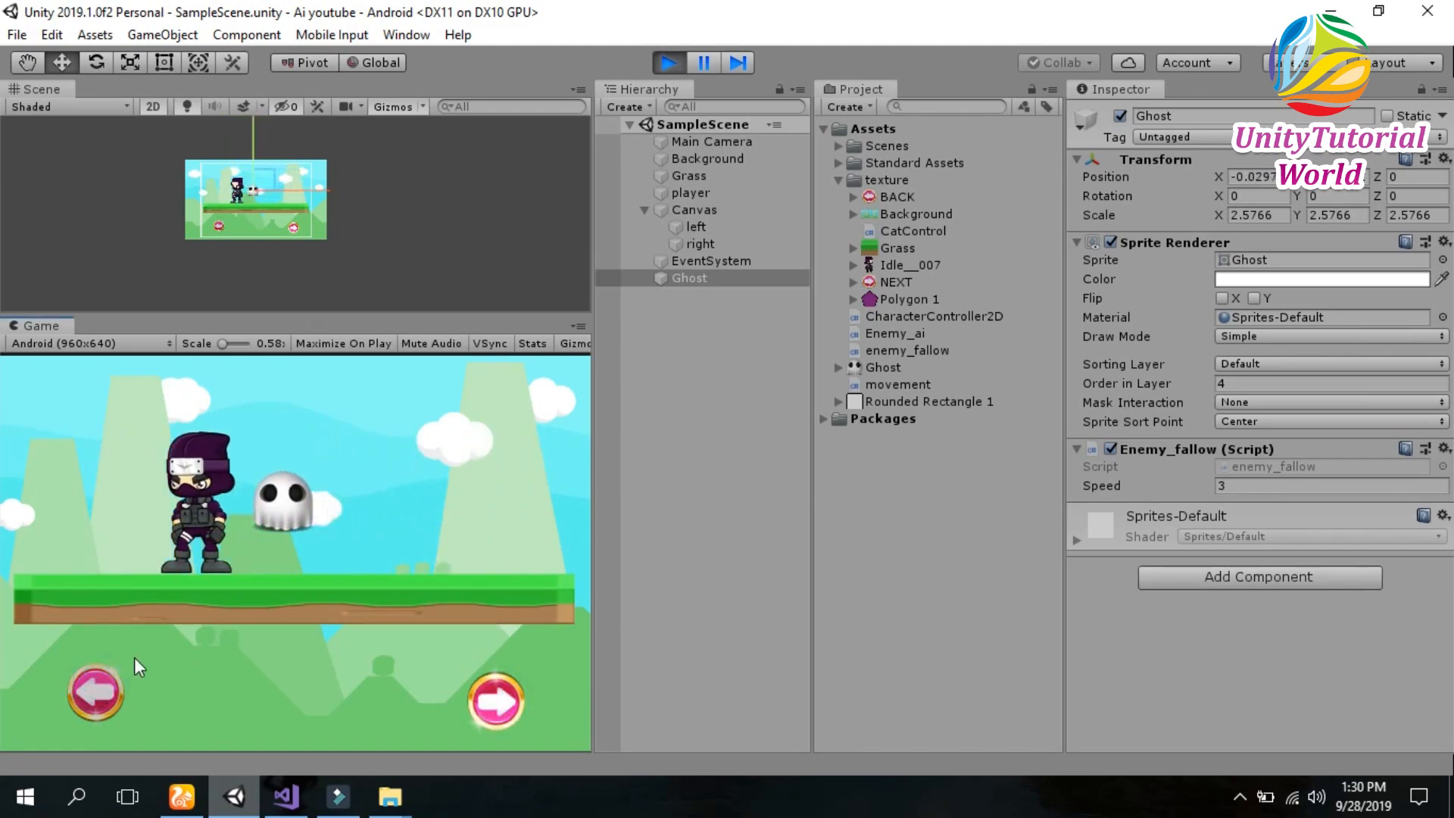
pyautogui.click(689, 193)
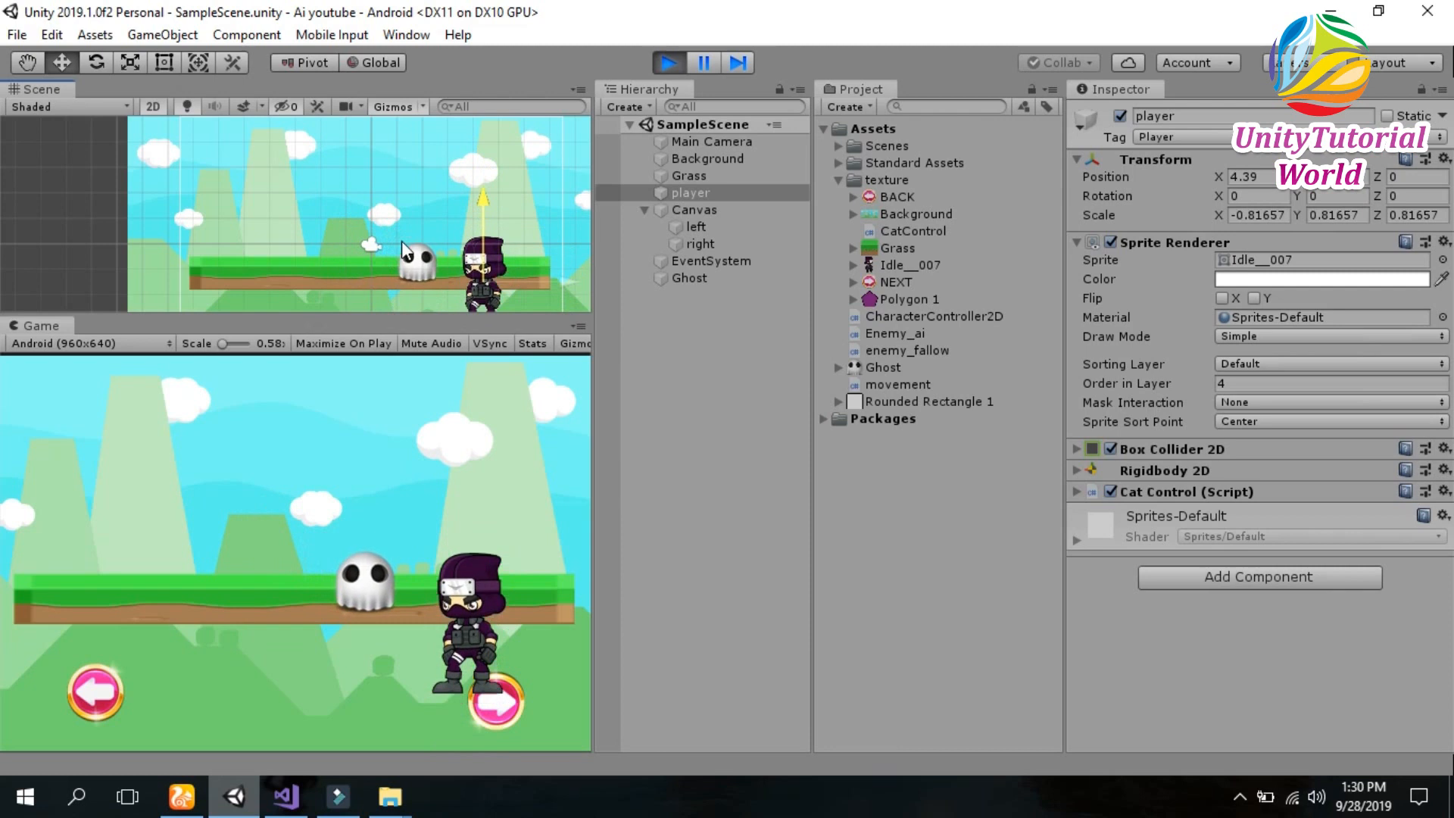
pyautogui.click(693, 209)
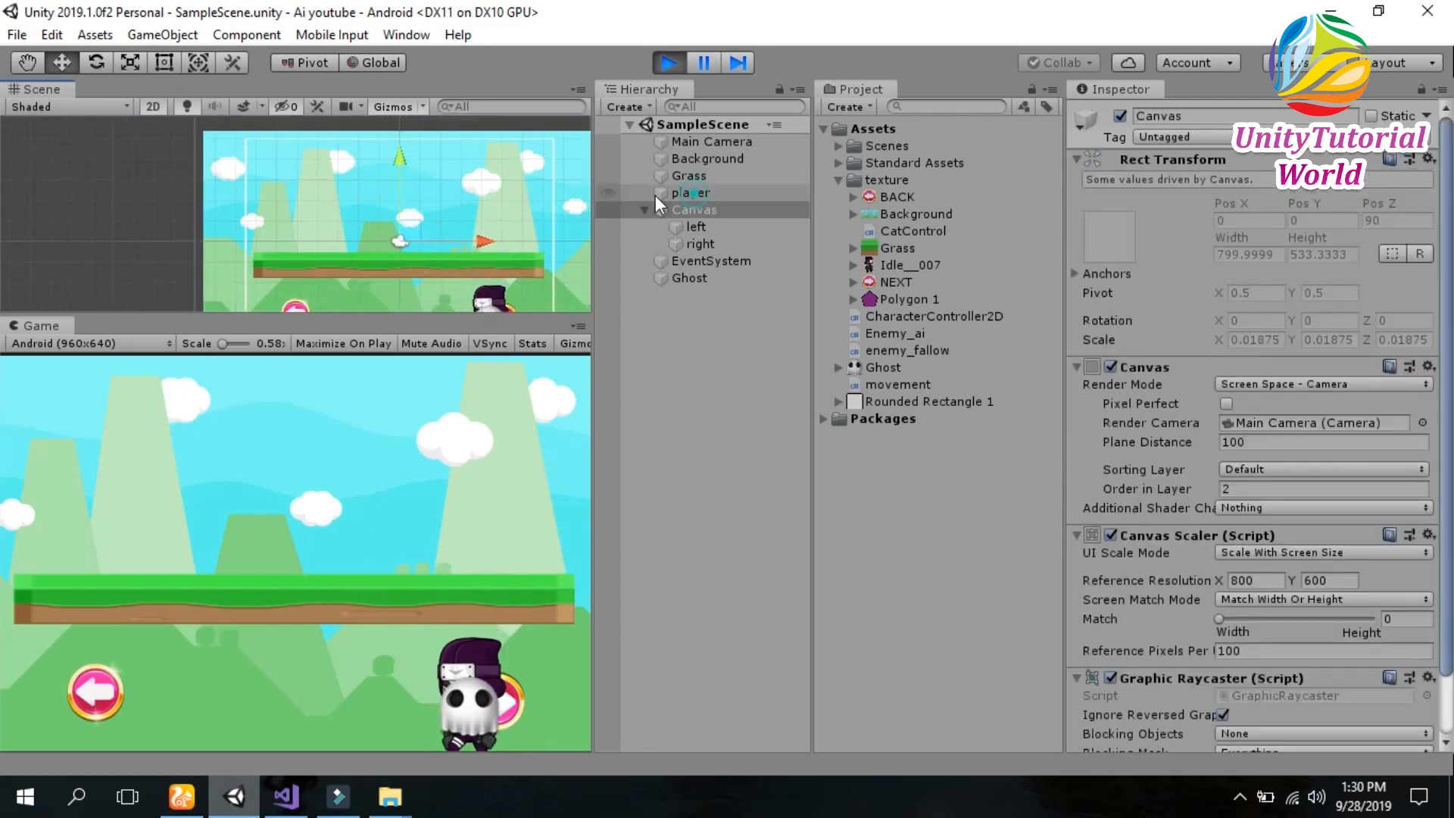
pyautogui.click(691, 193)
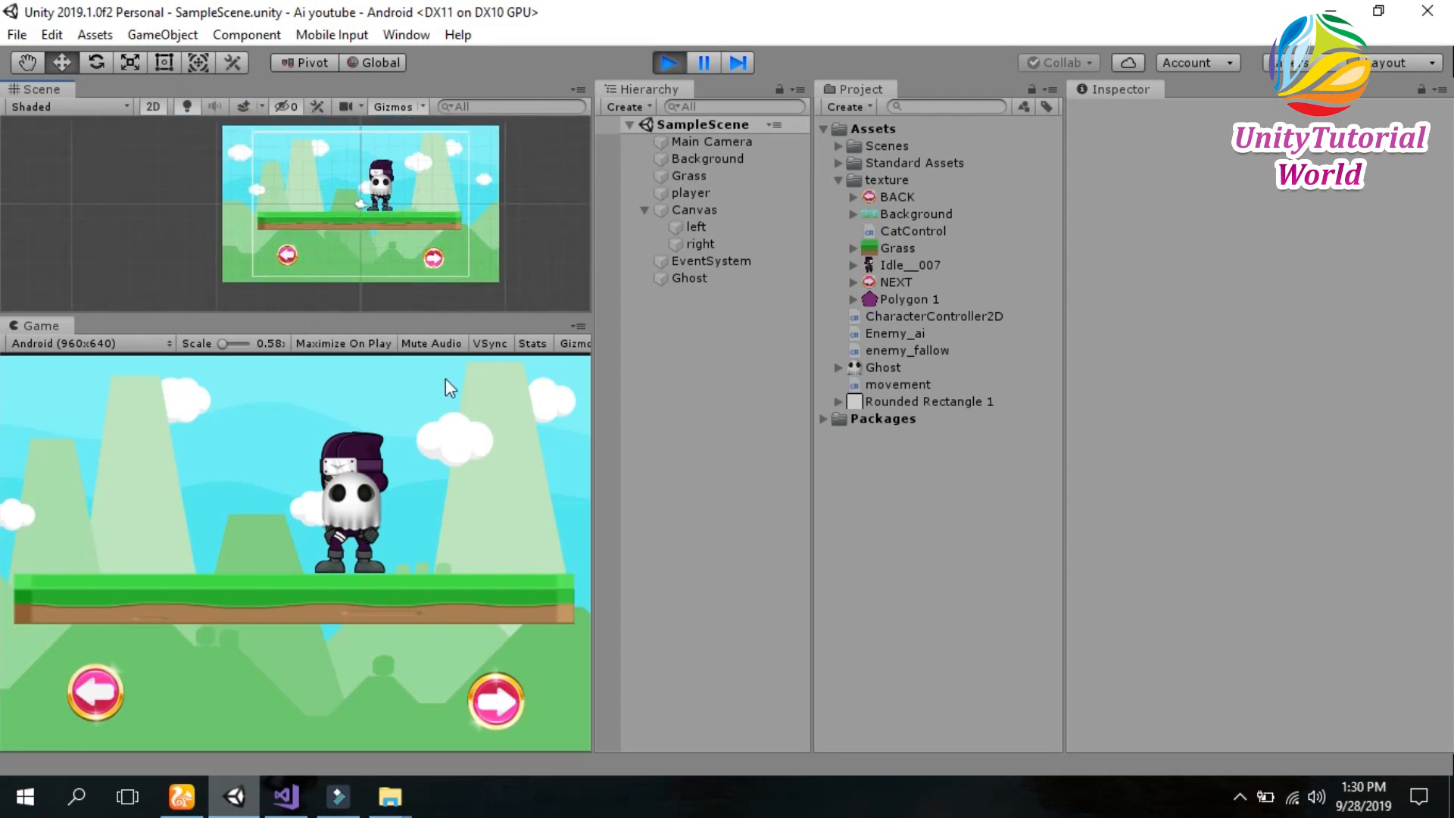
pyautogui.click(93, 707)
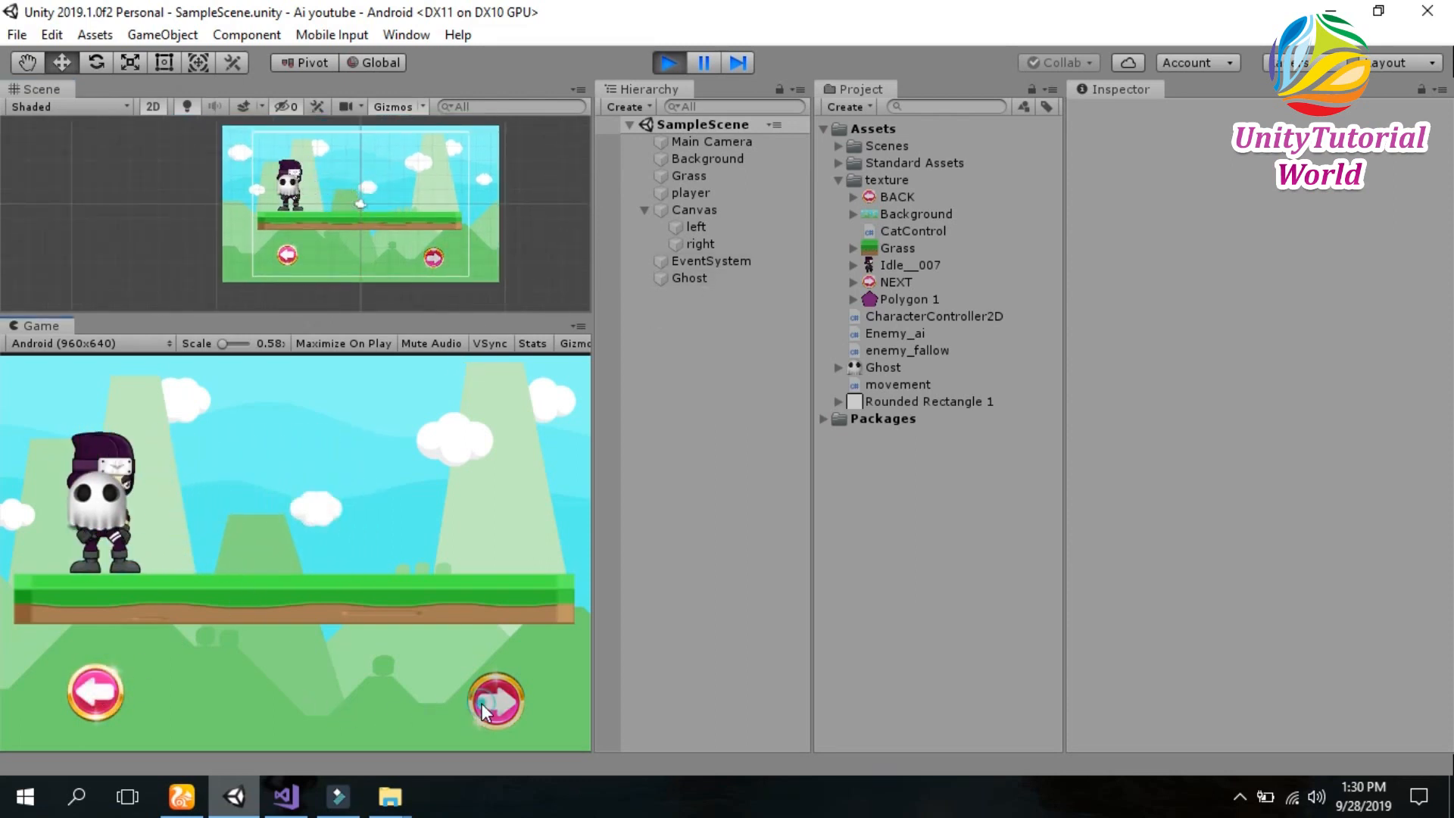
pyautogui.click(496, 699)
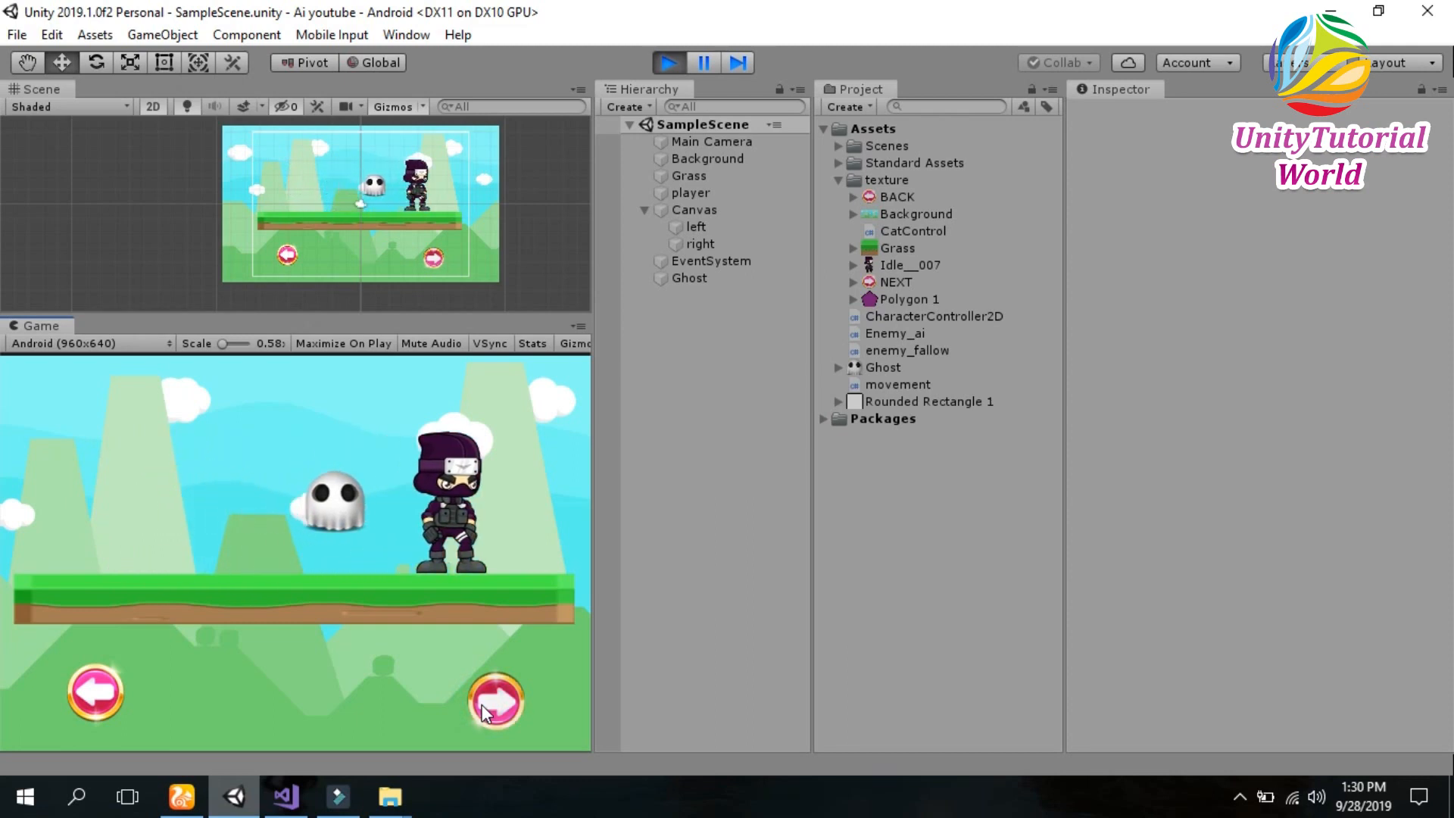
pyautogui.click(94, 704)
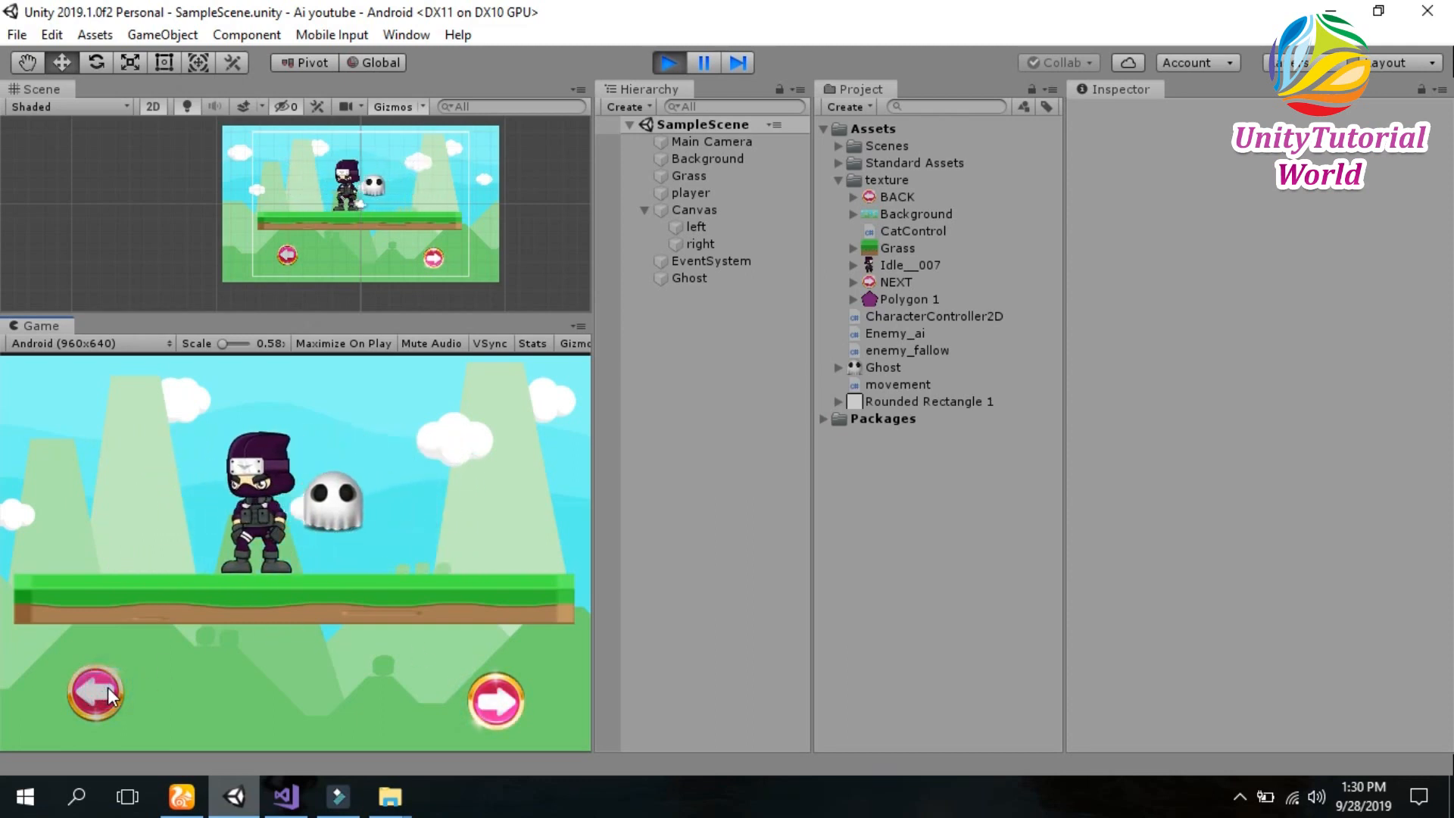
pyautogui.click(498, 707)
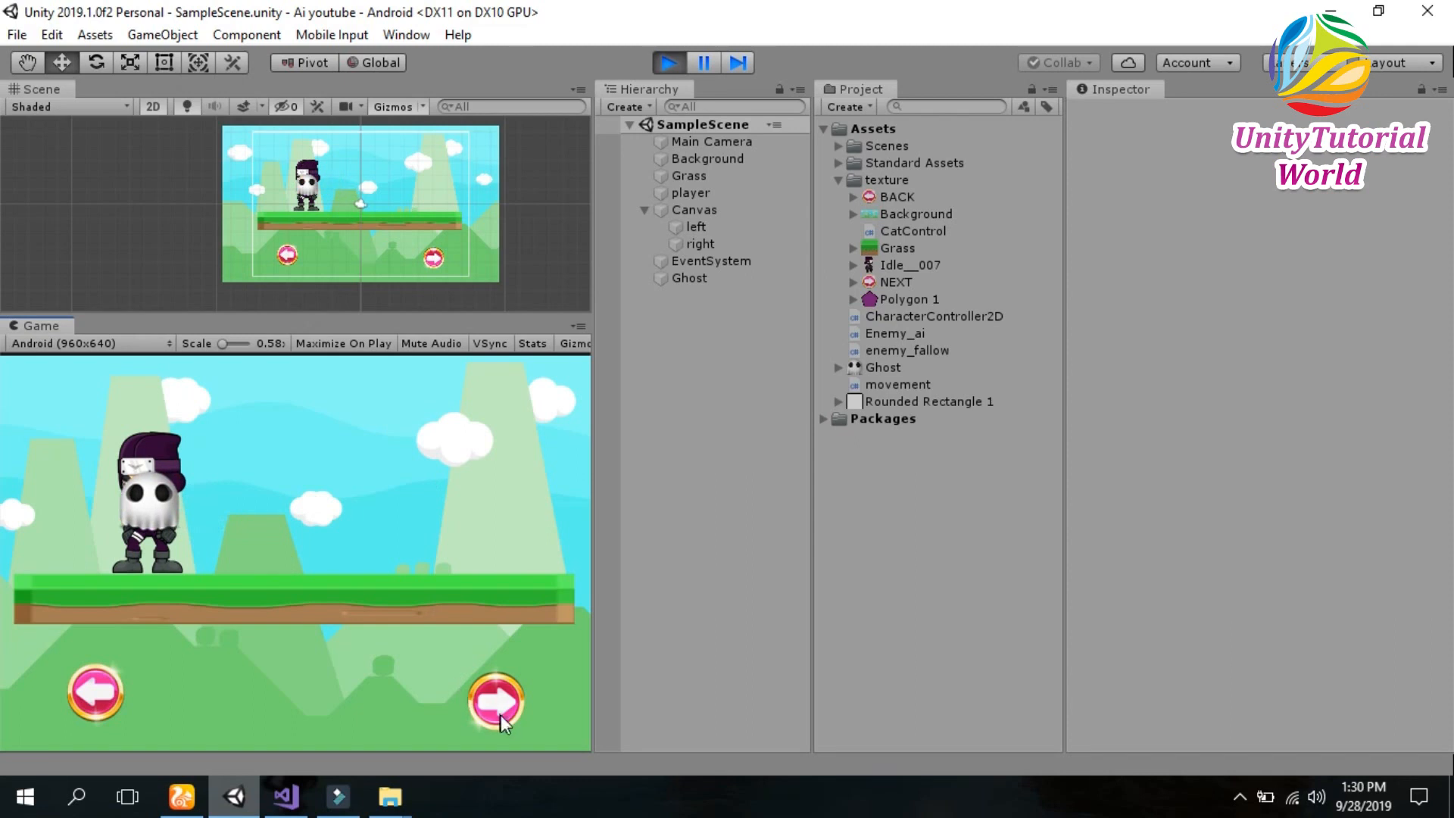